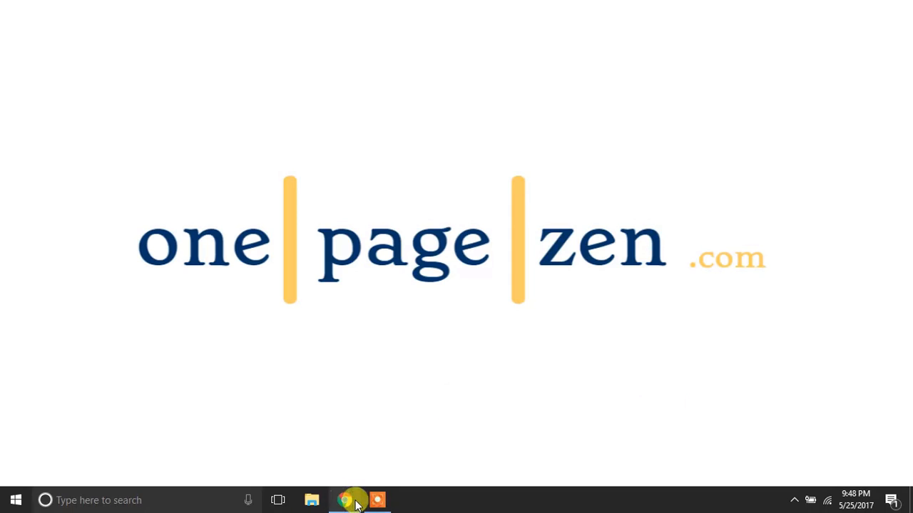
# - Open Chrome to the Zoho sign-up page with email and password prefilled
pyautogui.click(350, 499)
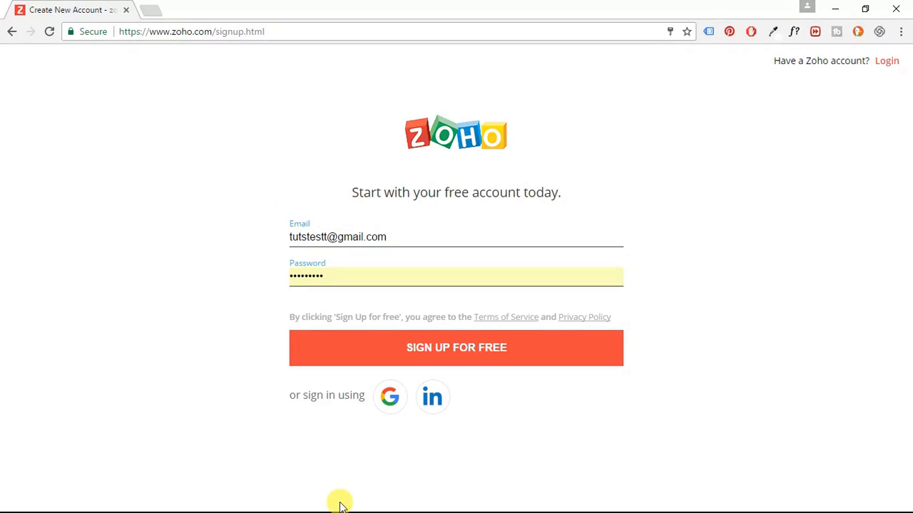
pyautogui.moveTo(277, 45)
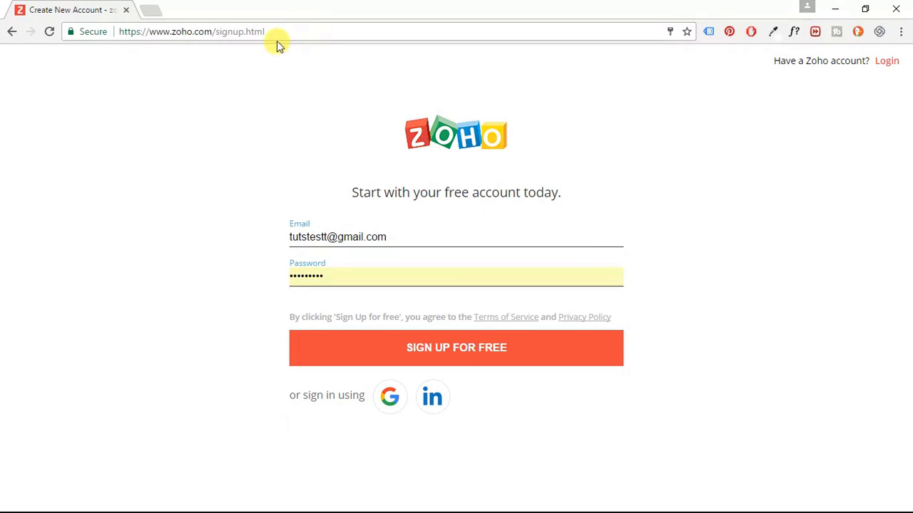
pyautogui.moveTo(219, 225)
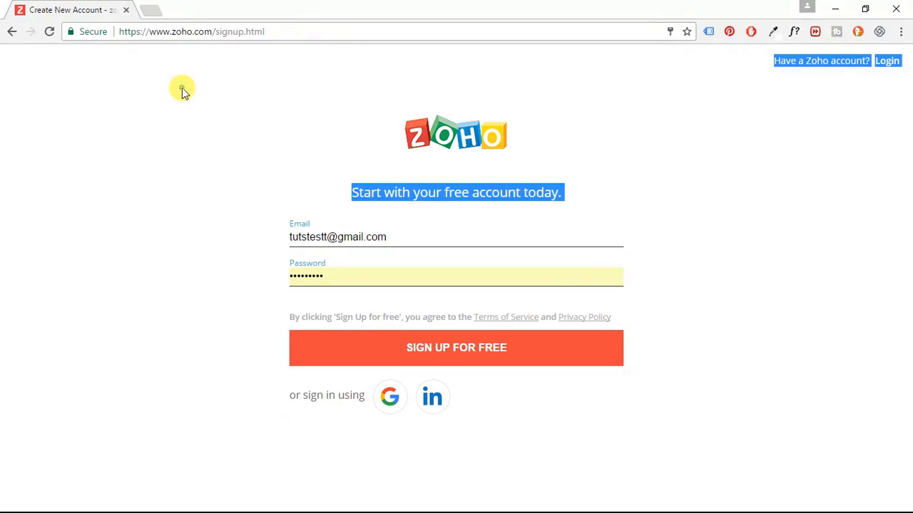
pyautogui.moveTo(576, 152)
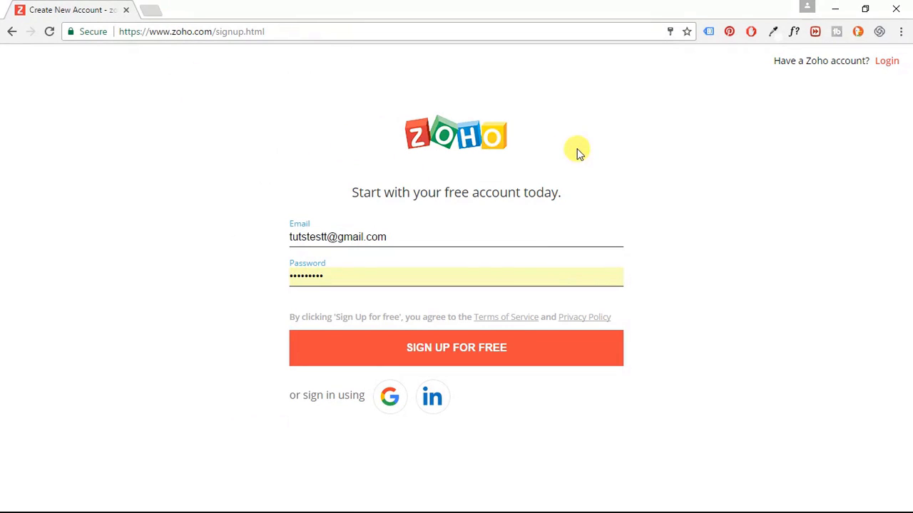
pyautogui.moveTo(511, 169)
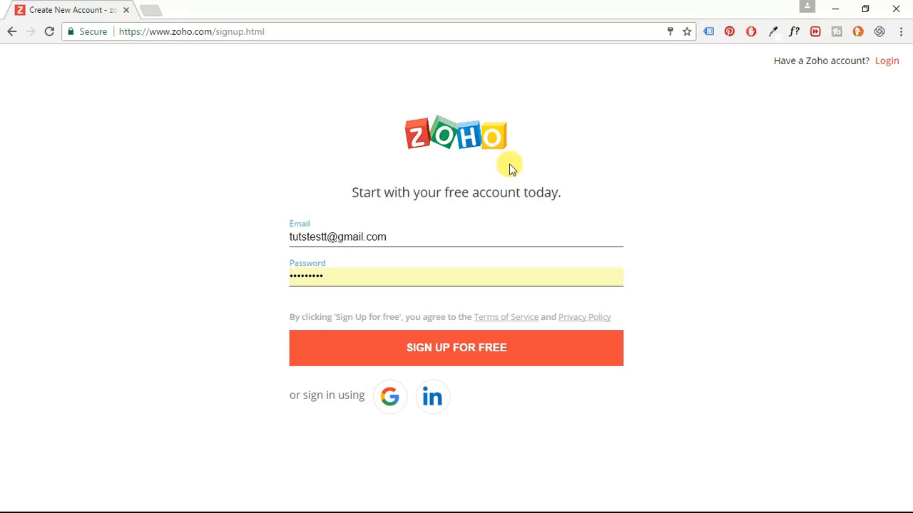
pyautogui.click(302, 236)
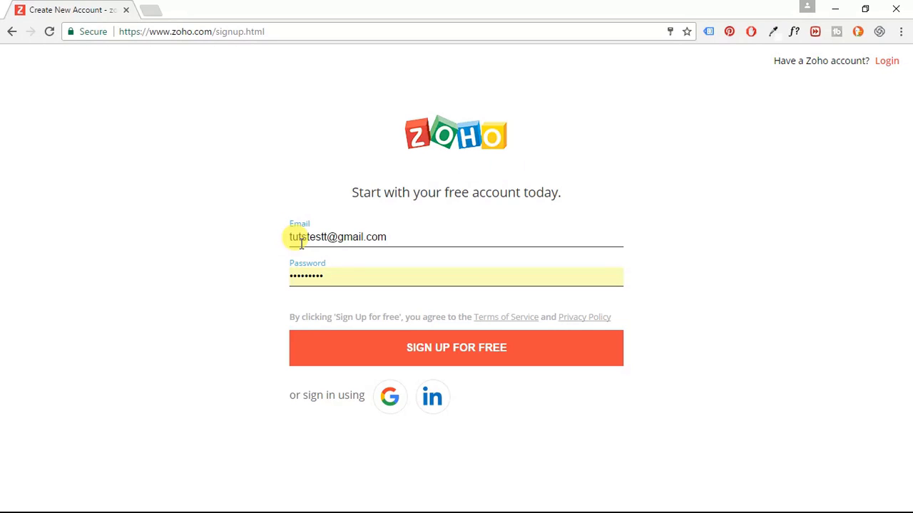
pyautogui.moveTo(471, 366)
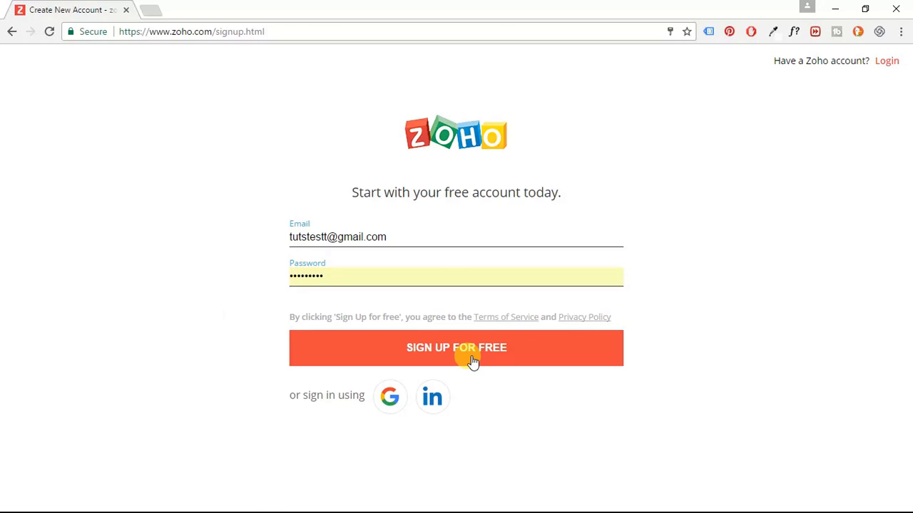
# - Submit the free Zoho sign-up and choose the LITE plan
pyautogui.click(456, 348)
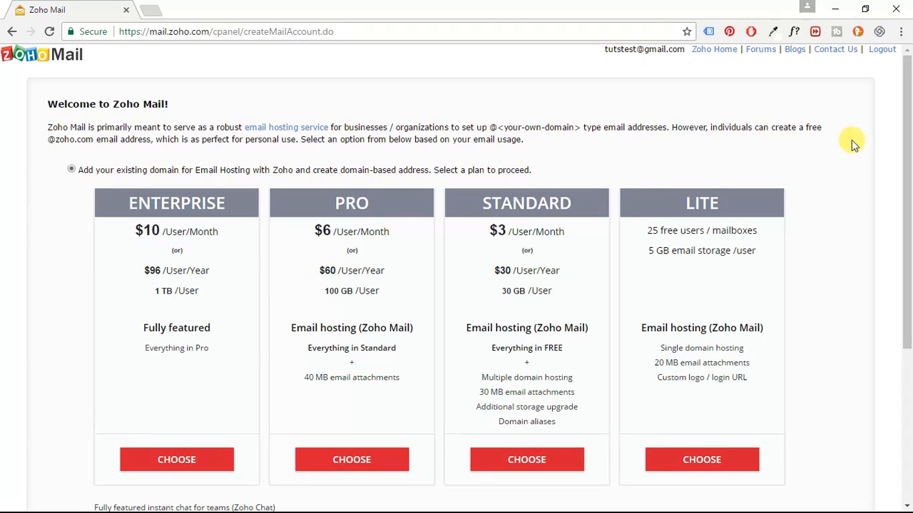
pyautogui.scroll(-3)
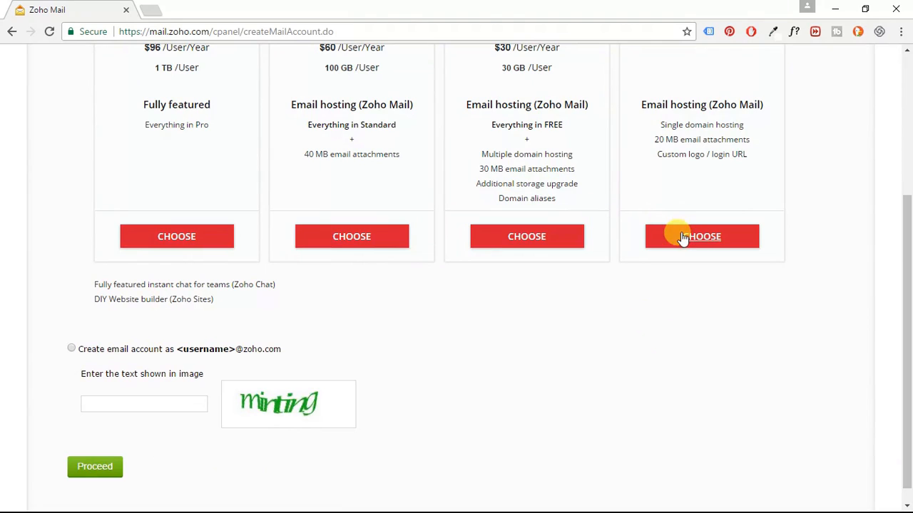
pyautogui.click(701, 236)
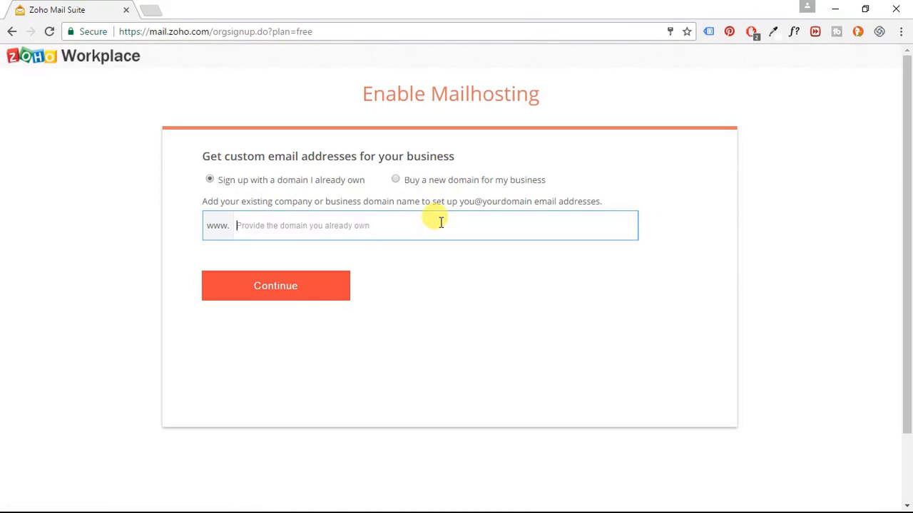
pyautogui.moveTo(418, 222)
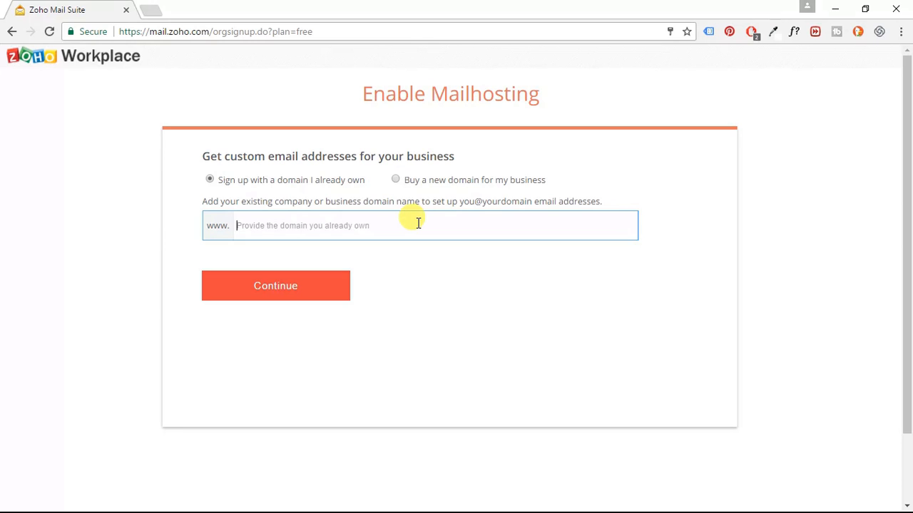
# - Enter 1pagezen.com as the already-owned domain and continue
pyautogui.write('1pa')
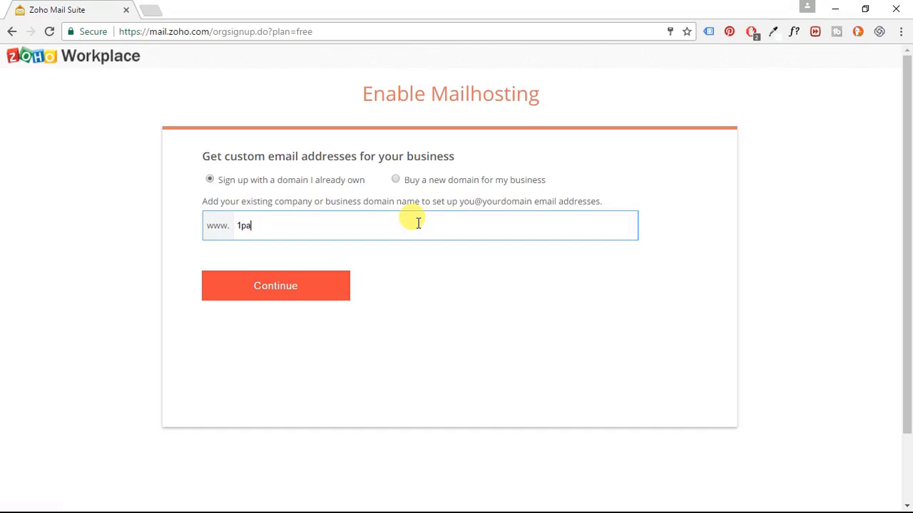
pyautogui.write('gezen.com')
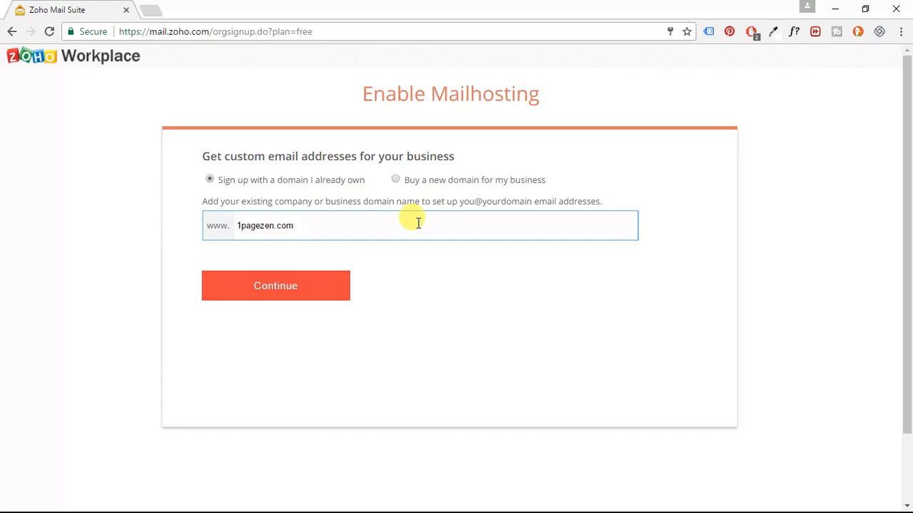
pyautogui.doubleClick(264, 225)
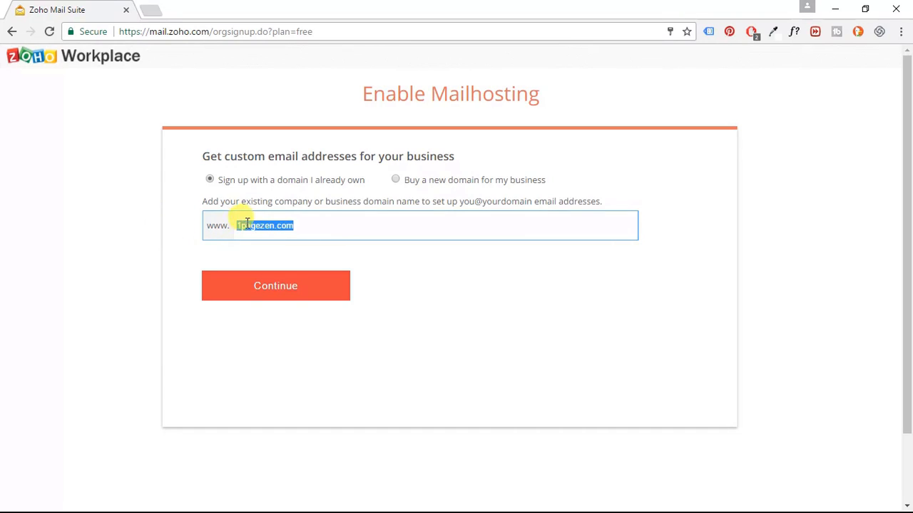
pyautogui.click(295, 226)
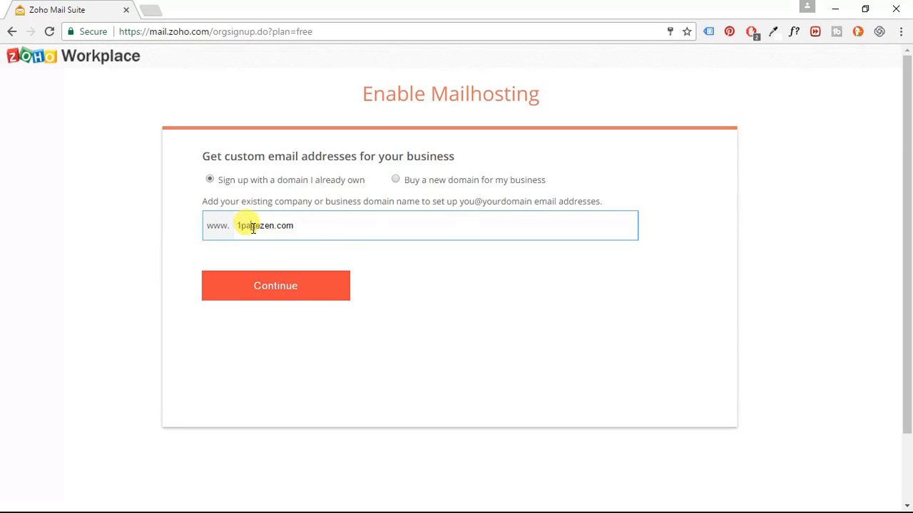
pyautogui.click(275, 286)
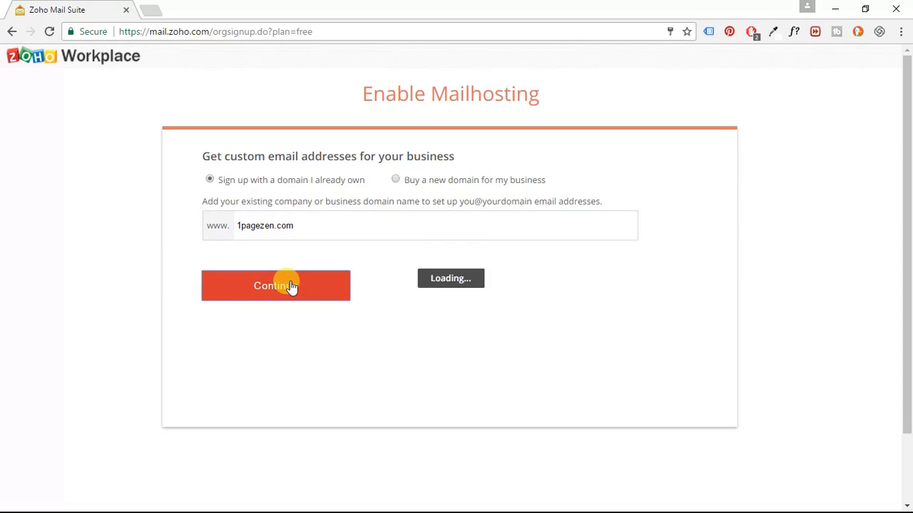
pyautogui.click(275, 286)
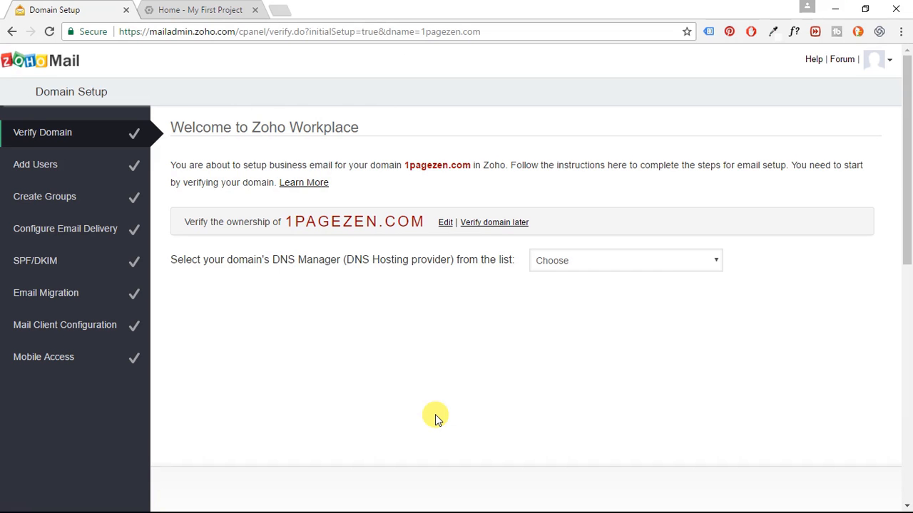
pyautogui.moveTo(274, 221)
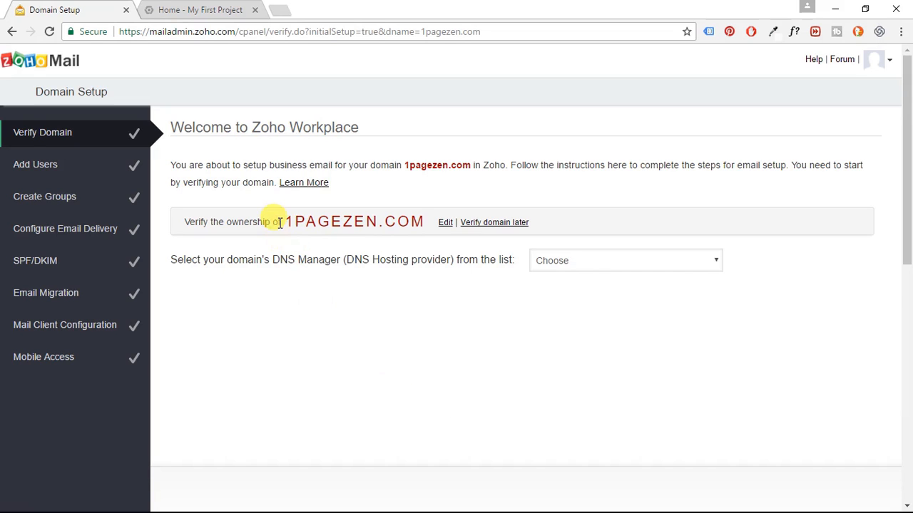
pyautogui.moveTo(282, 257)
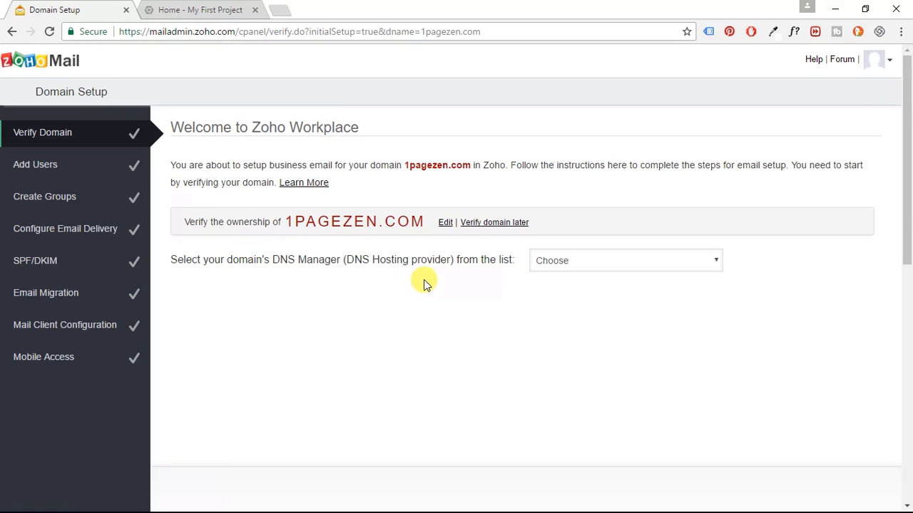
# - Choose Others.. as DNS manager and copy the zoho-verification TXT value
pyautogui.click(623, 261)
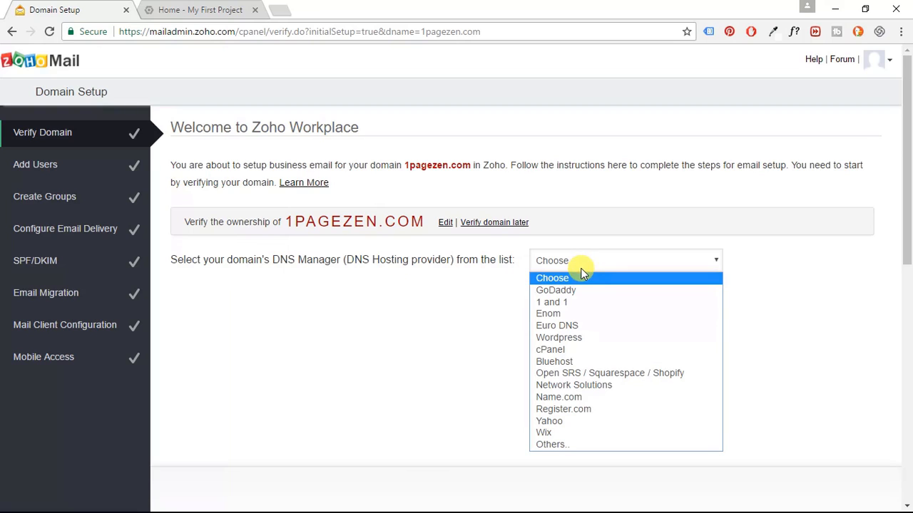
pyautogui.moveTo(574, 444)
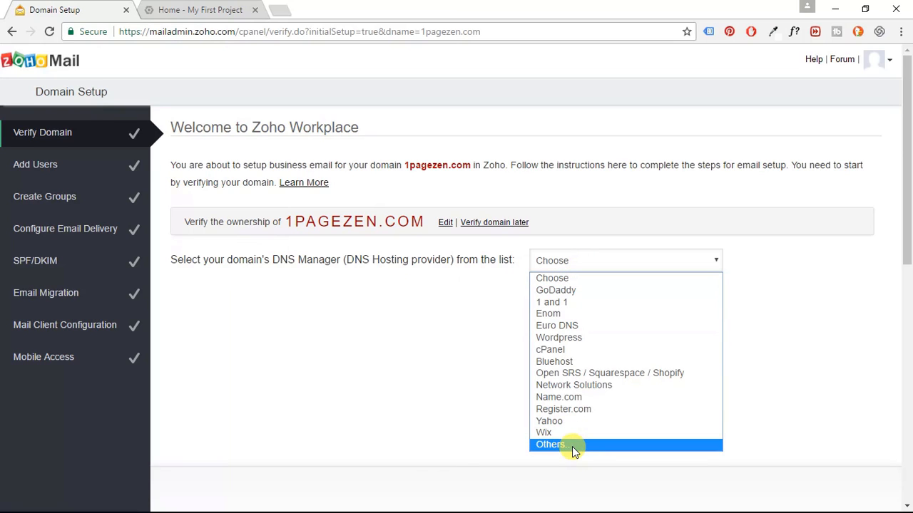
pyautogui.click(551, 444)
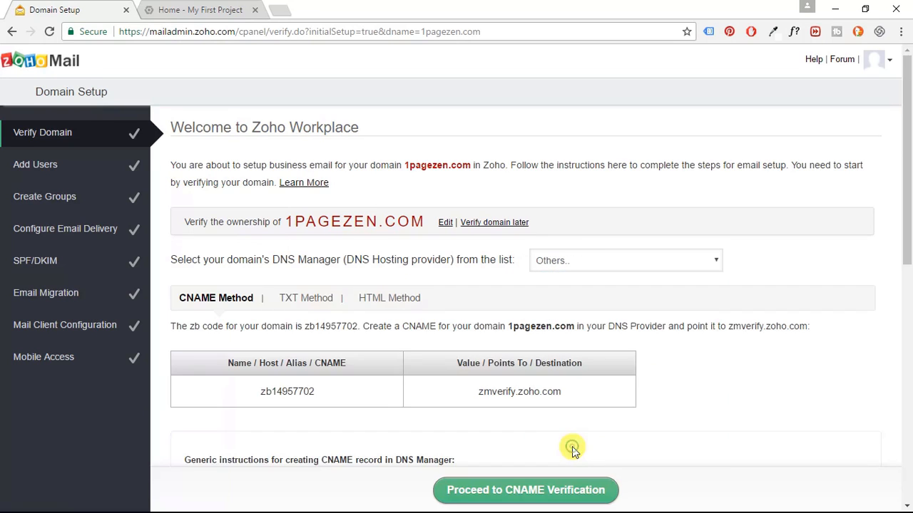
pyautogui.scroll(-3)
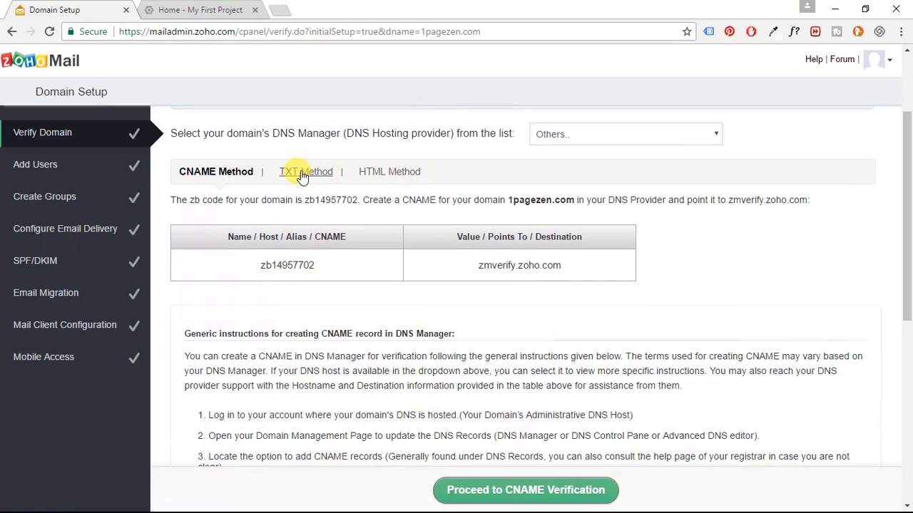
pyautogui.click(304, 172)
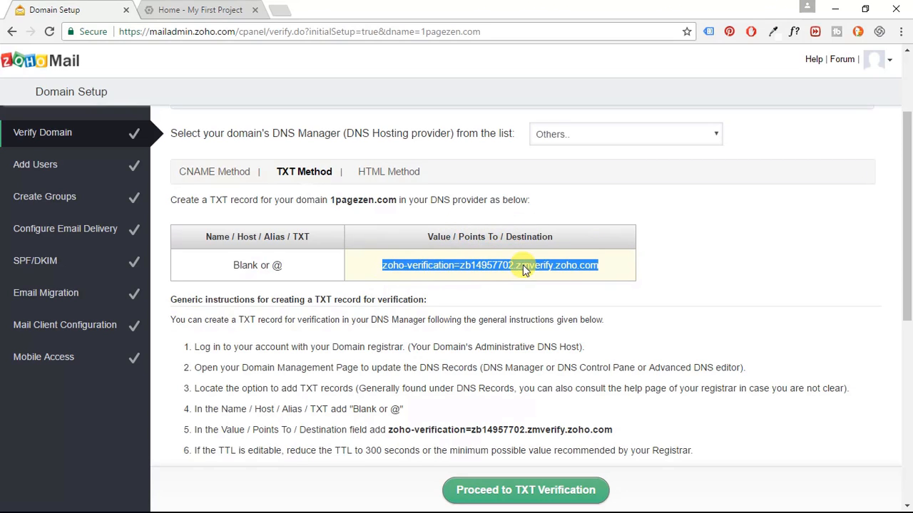
pyautogui.click(199, 10)
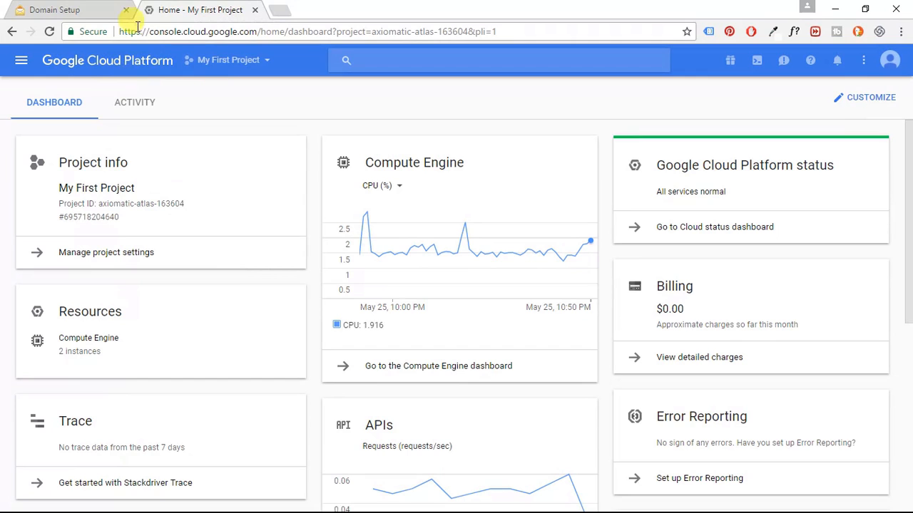
pyautogui.moveTo(235, 329)
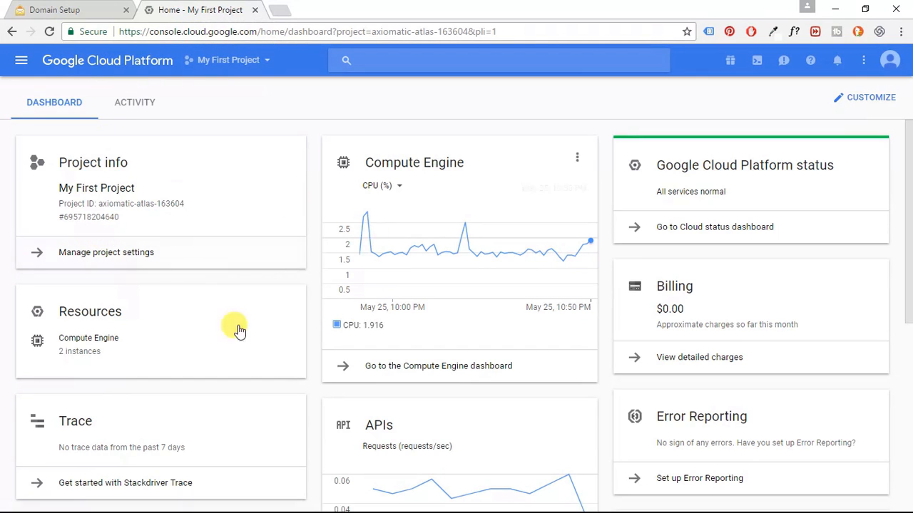
pyautogui.moveTo(216, 127)
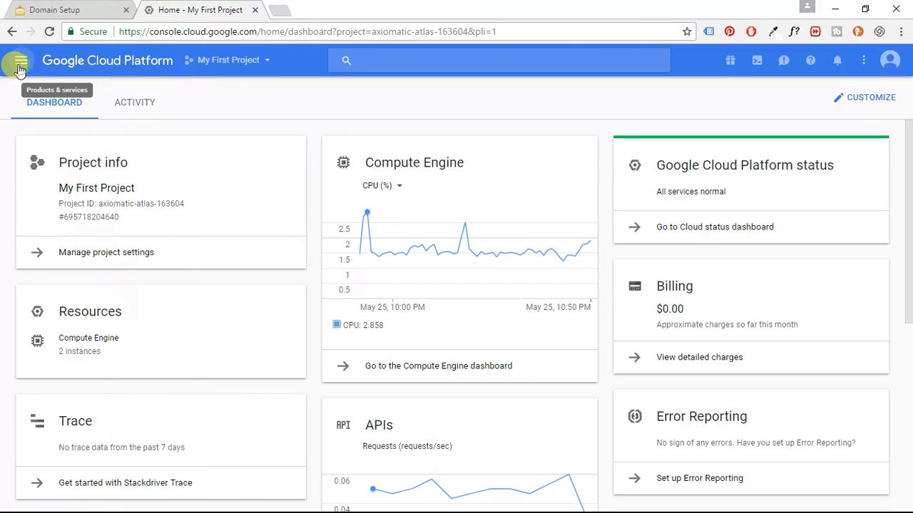
# - Go to Cloud DNS through the menu's Networking section
pyautogui.click(20, 59)
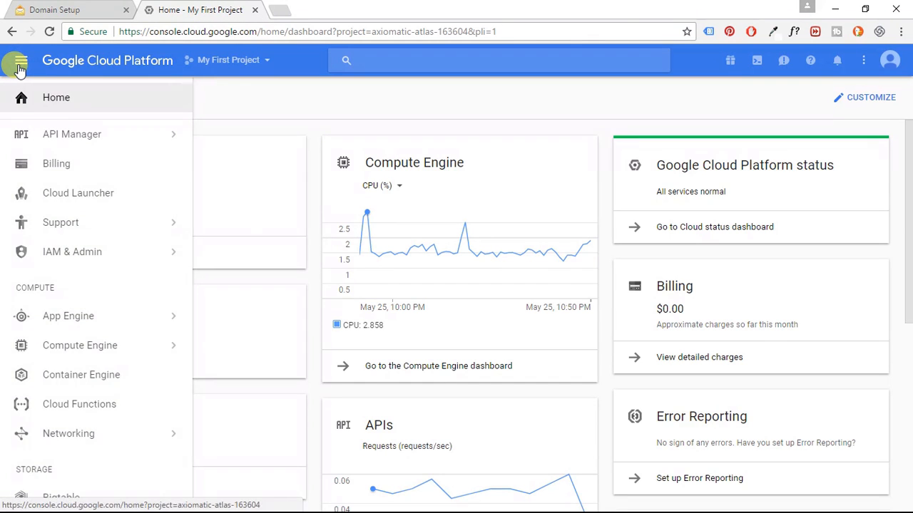
pyautogui.click(67, 434)
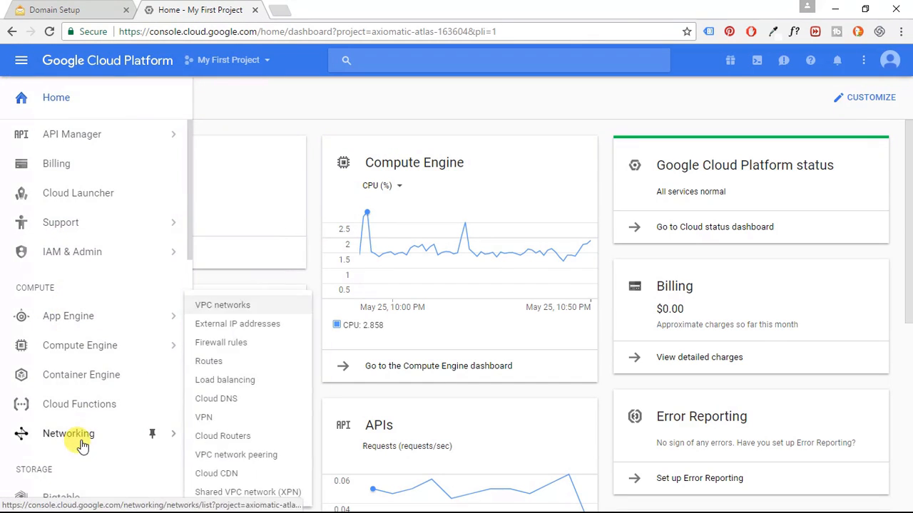
pyautogui.moveTo(246, 436)
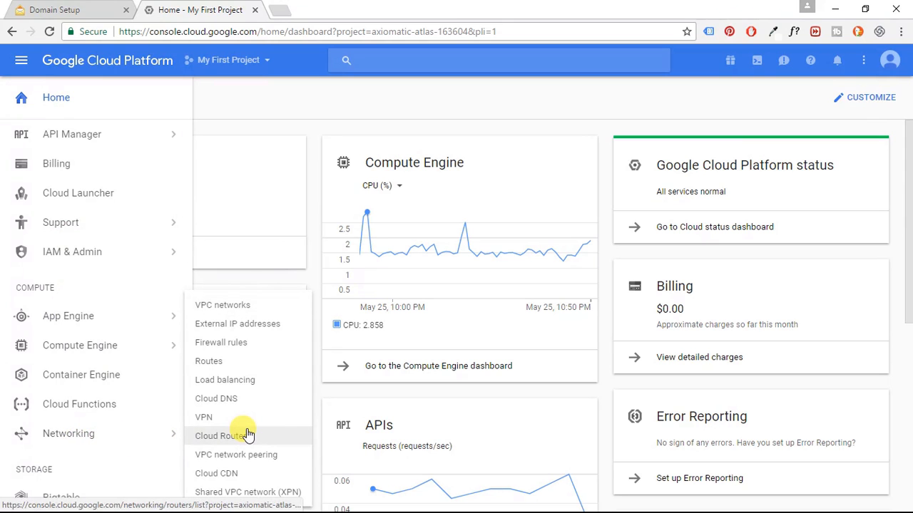
pyautogui.moveTo(221, 402)
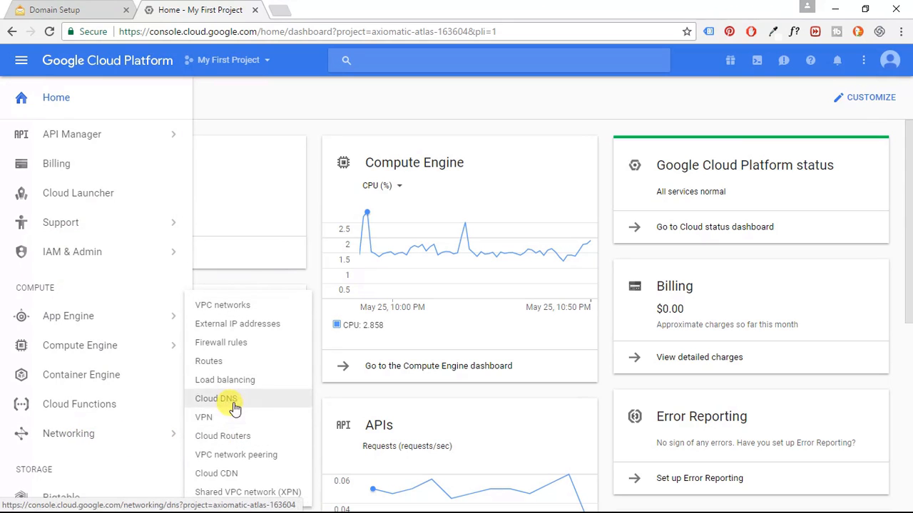
pyautogui.click(215, 398)
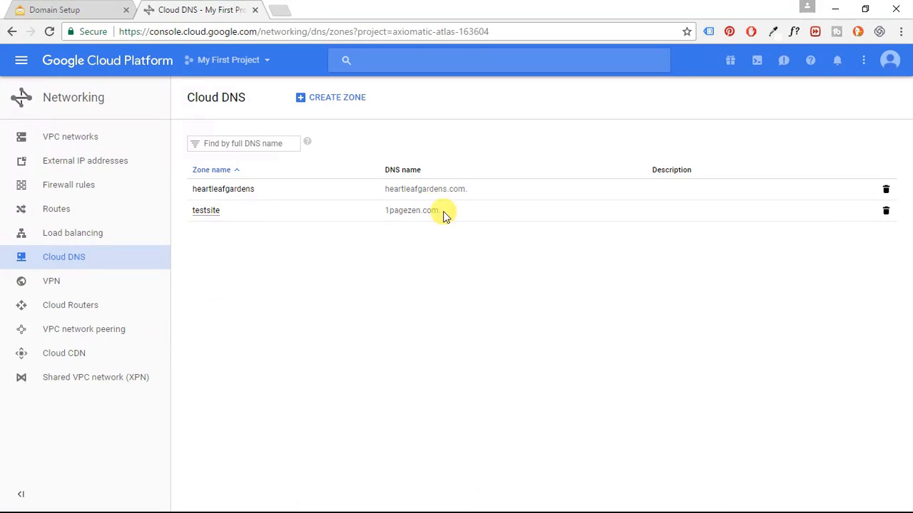
# - Open the testsite zone's records for 1pagezen.com
pyautogui.doubleClick(411, 210)
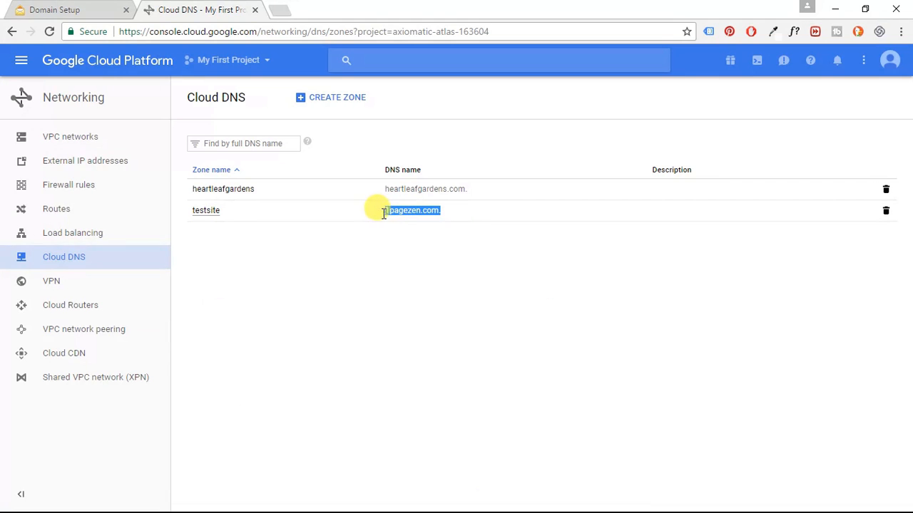
pyautogui.moveTo(198, 213)
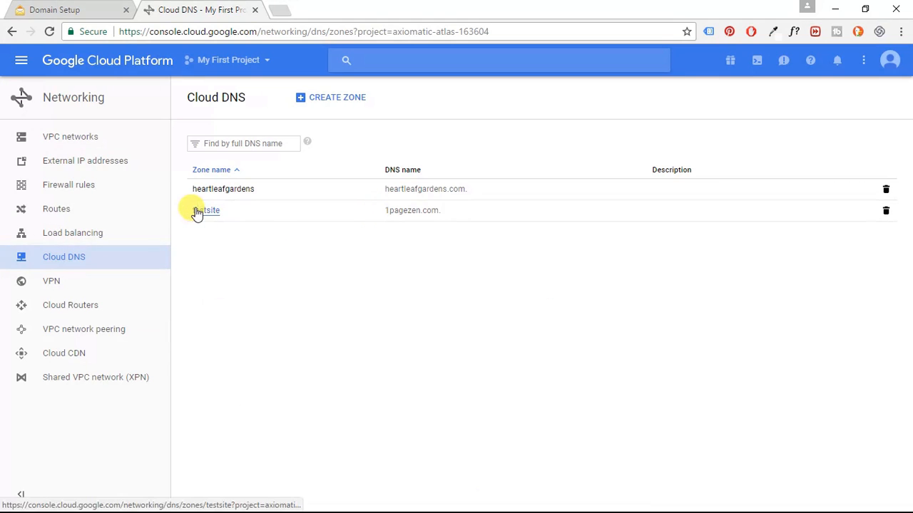
pyautogui.click(207, 211)
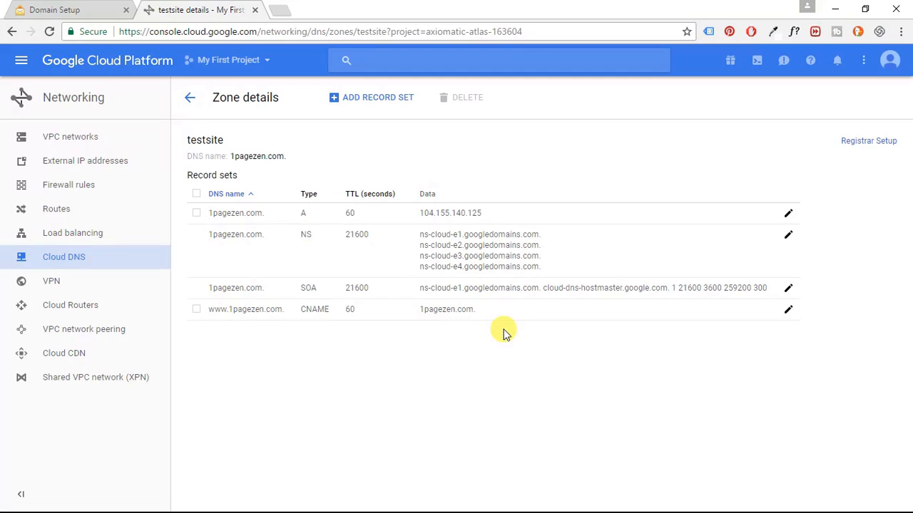
pyautogui.moveTo(391, 154)
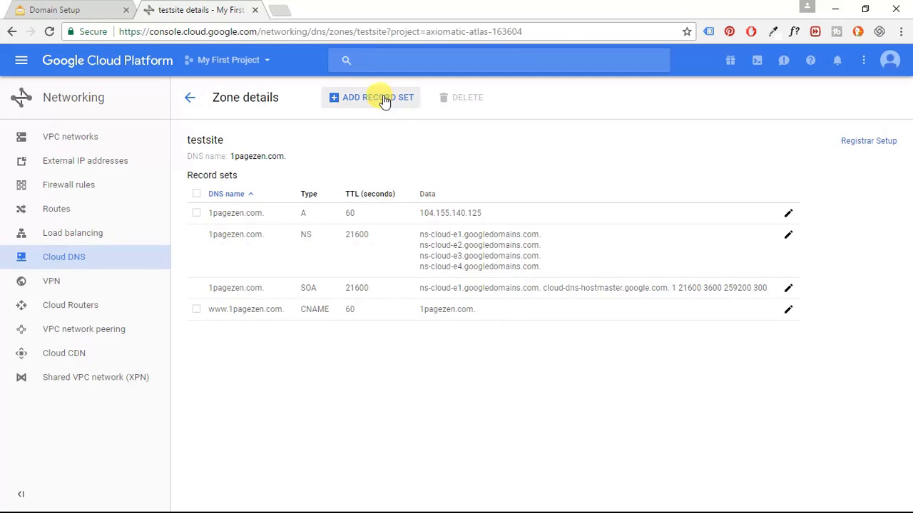
# - Create a TXT record with TTL 1 and data zoho-verification=zb14957702.zmverify.zoho.com
pyautogui.click(371, 97)
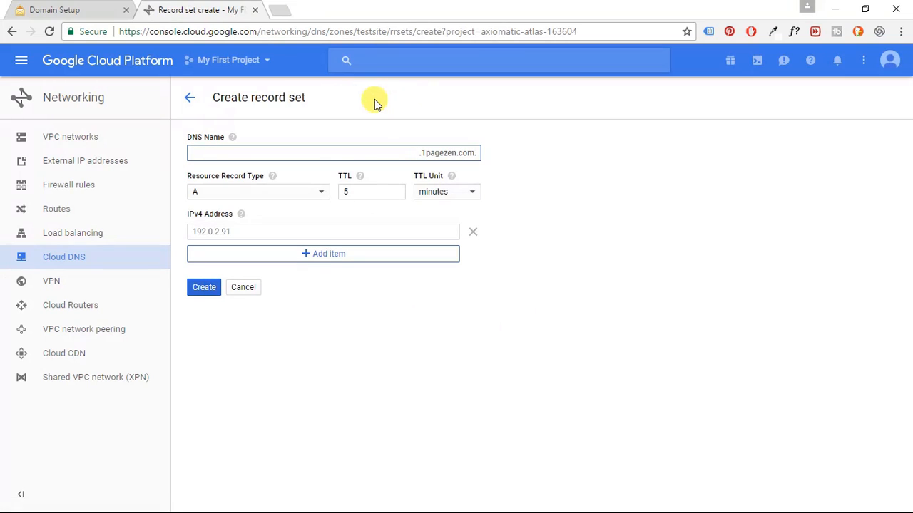
pyautogui.click(339, 153)
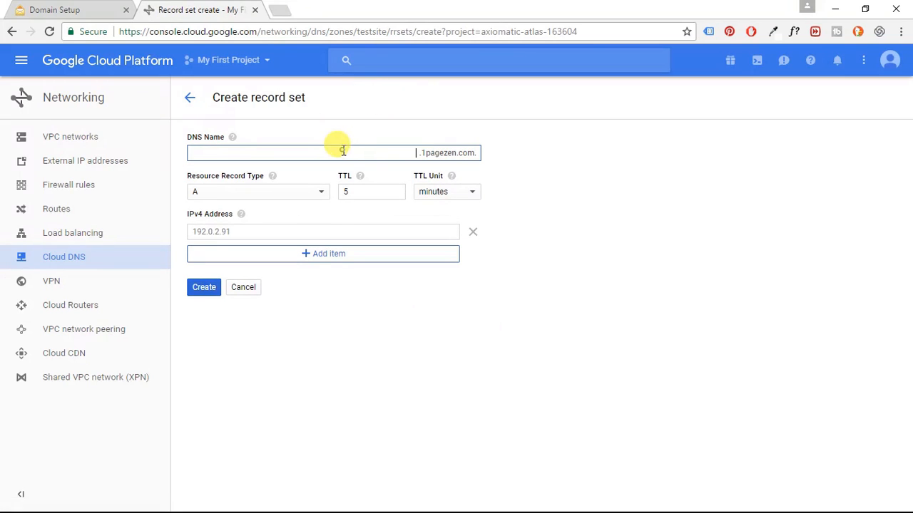
pyautogui.click(367, 191)
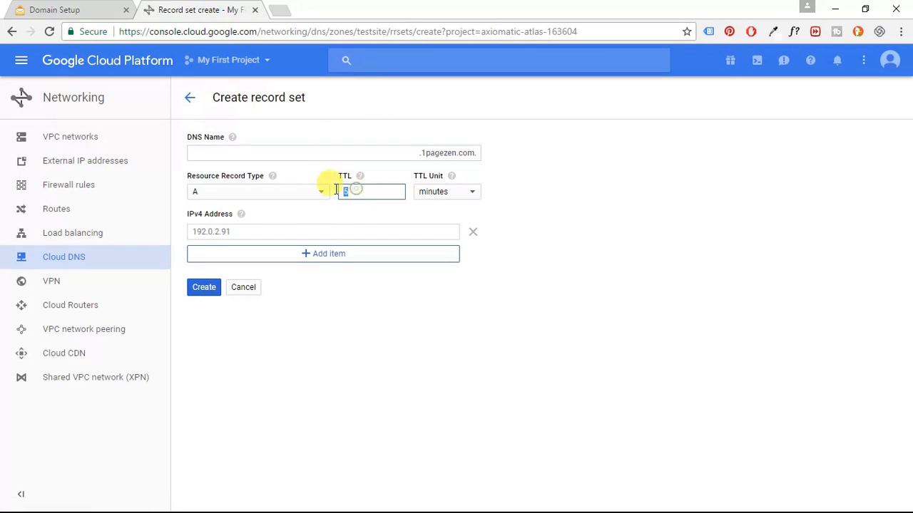
pyautogui.write('1')
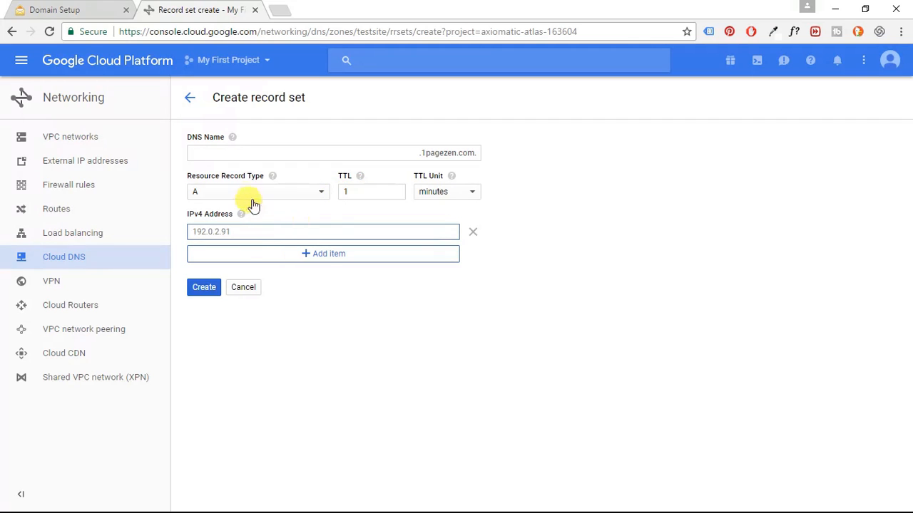
pyautogui.click(257, 191)
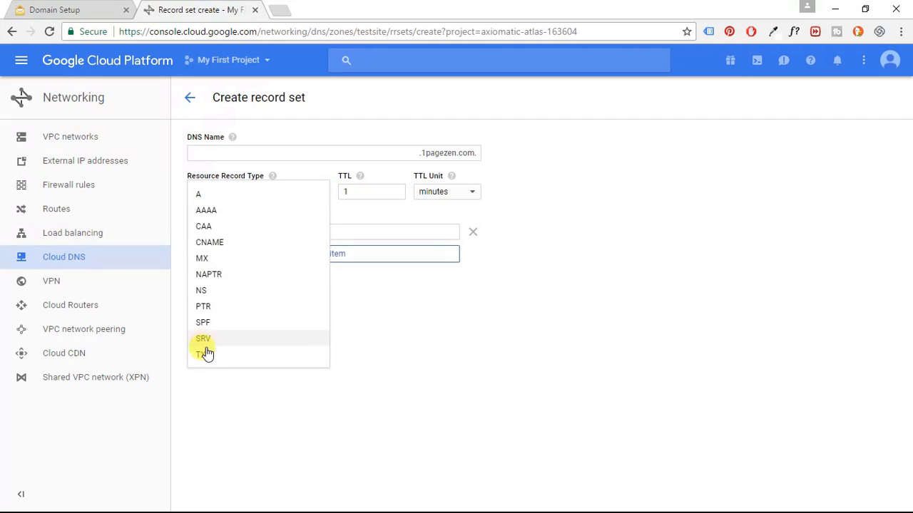
pyautogui.click(201, 353)
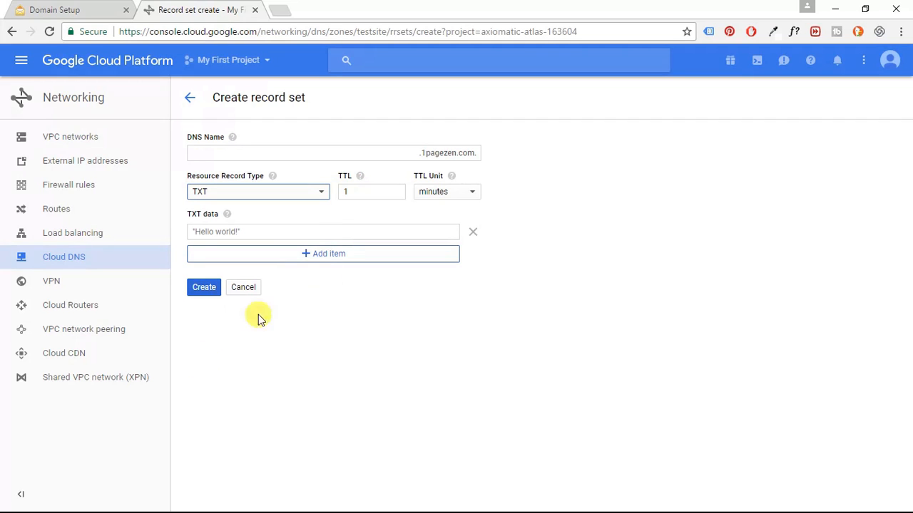
pyautogui.click(321, 231)
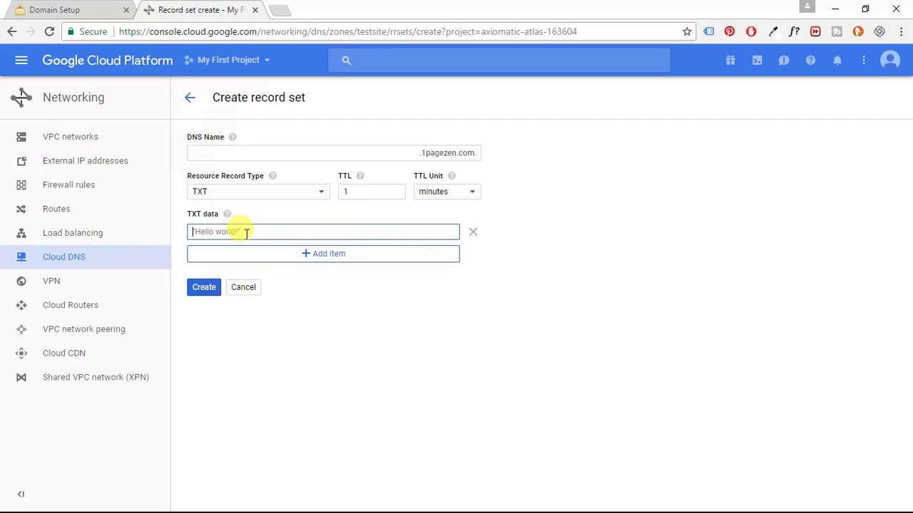
pyautogui.write('zoho-verification=zb14957702.zmverify.zoho.com')
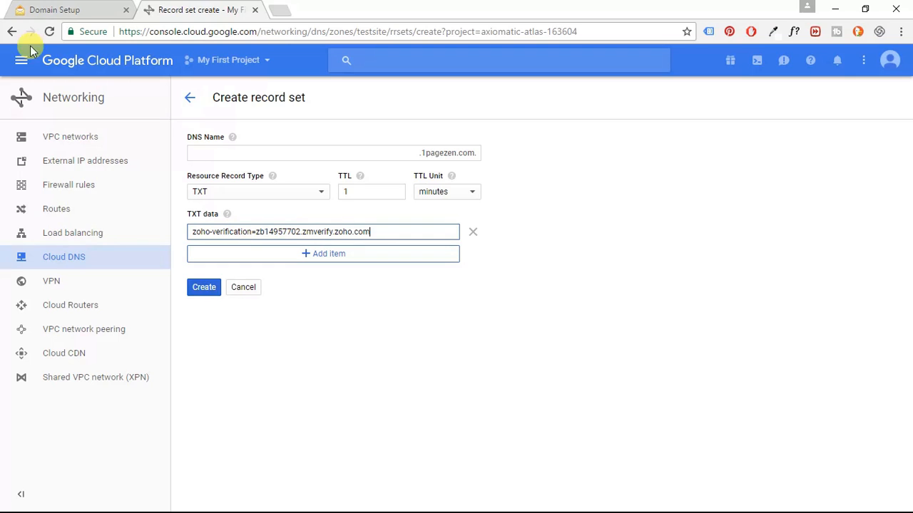
pyautogui.click(55, 12)
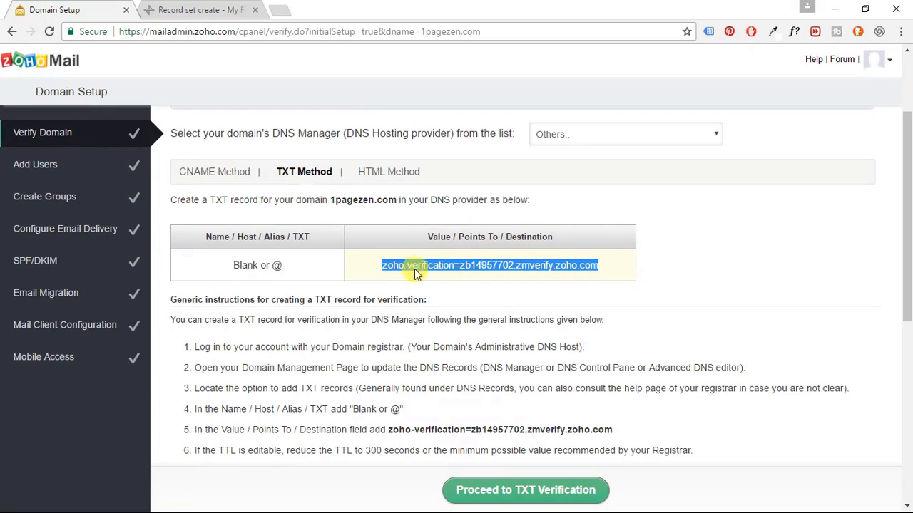
pyautogui.moveTo(192, 6)
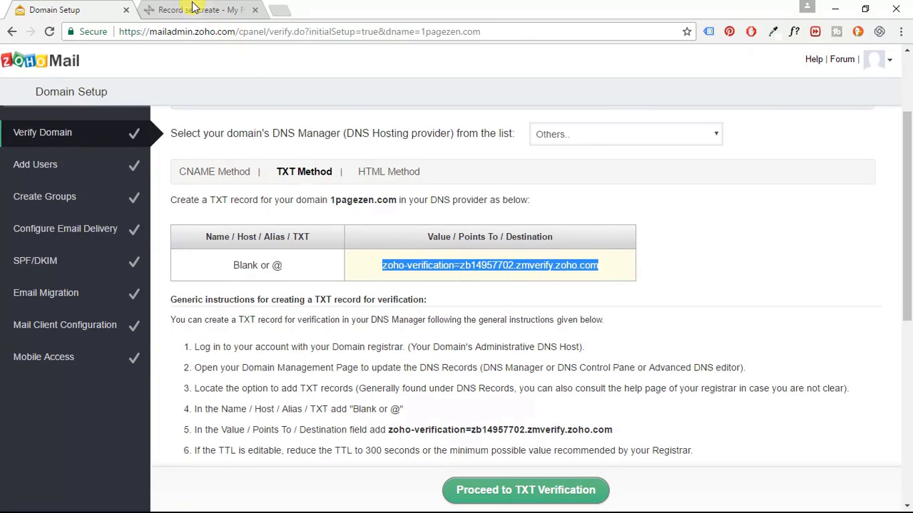
pyautogui.click(199, 10)
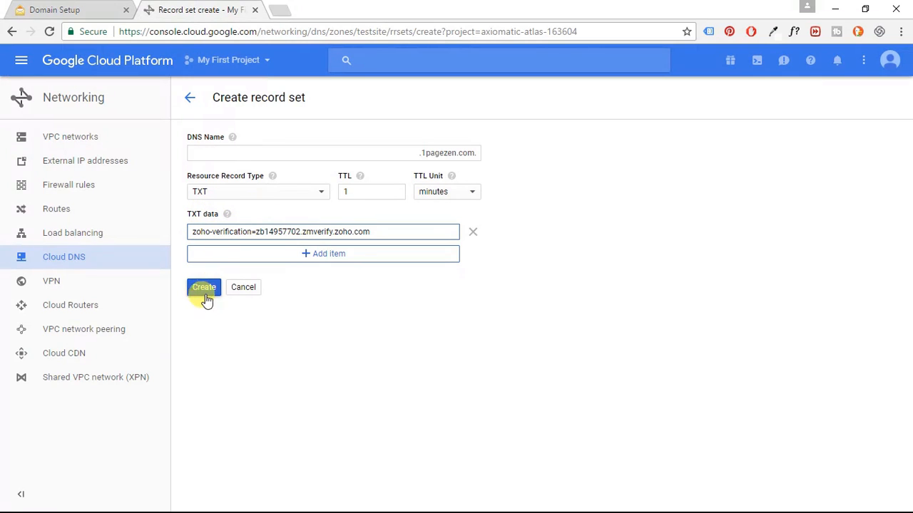
pyautogui.click(204, 287)
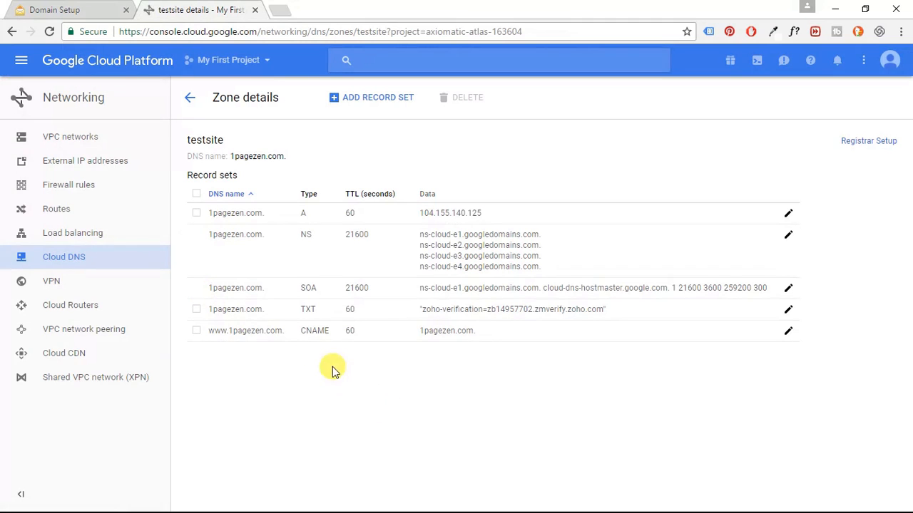
# - Scroll through Zoho's TXT instructions, briefly check the www CNAME record, and return
pyautogui.click(53, 14)
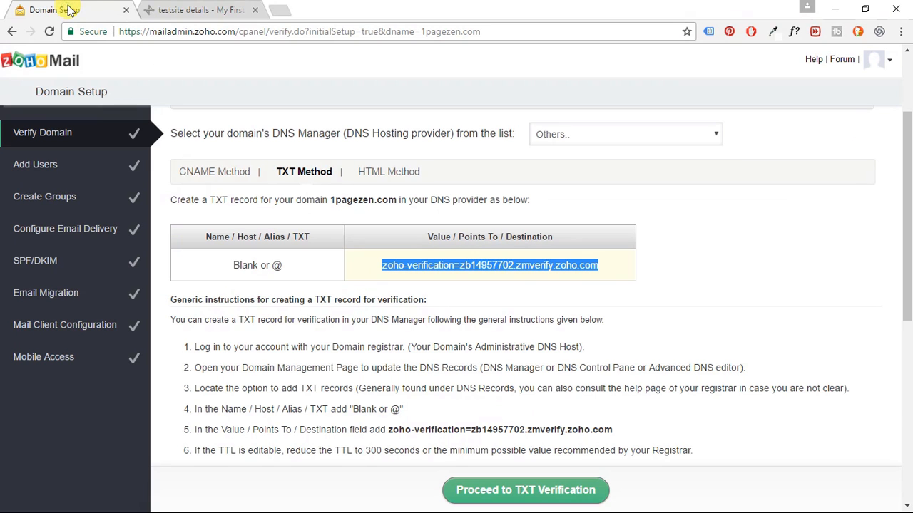
pyautogui.scroll(-3)
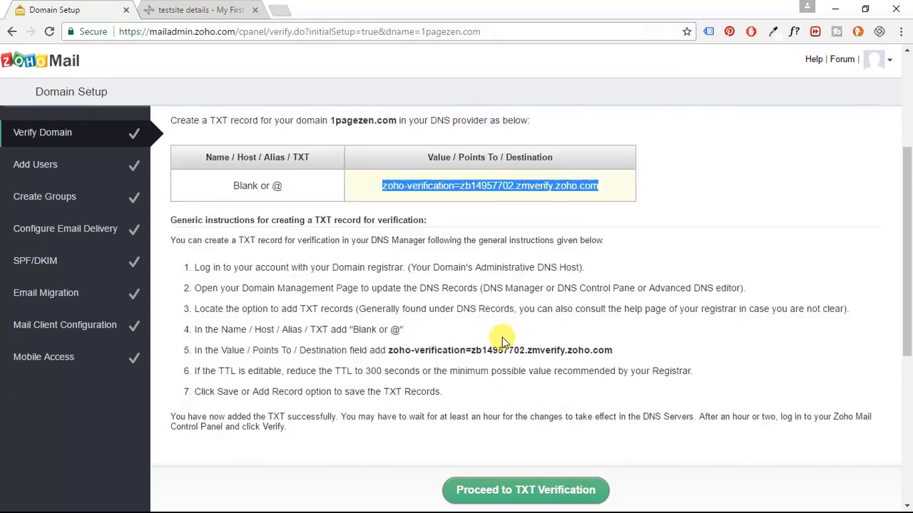
pyautogui.scroll(-3)
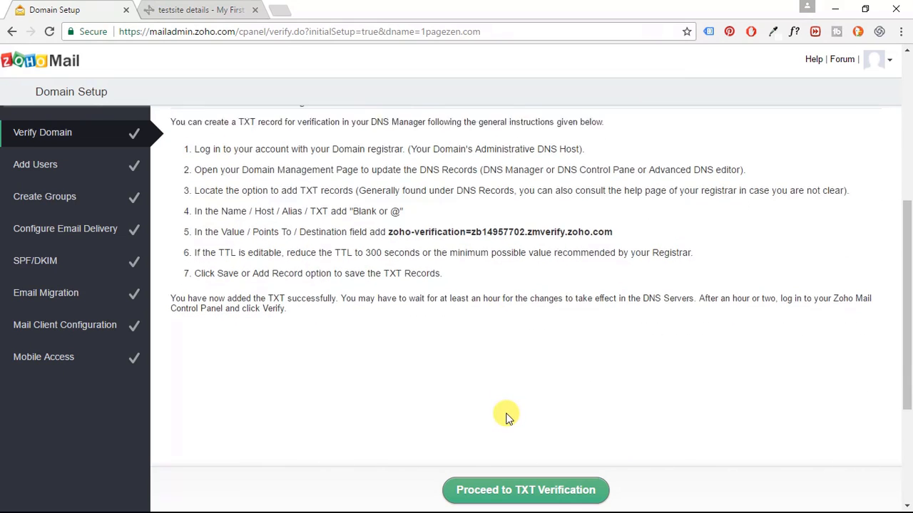
pyautogui.scroll(-3)
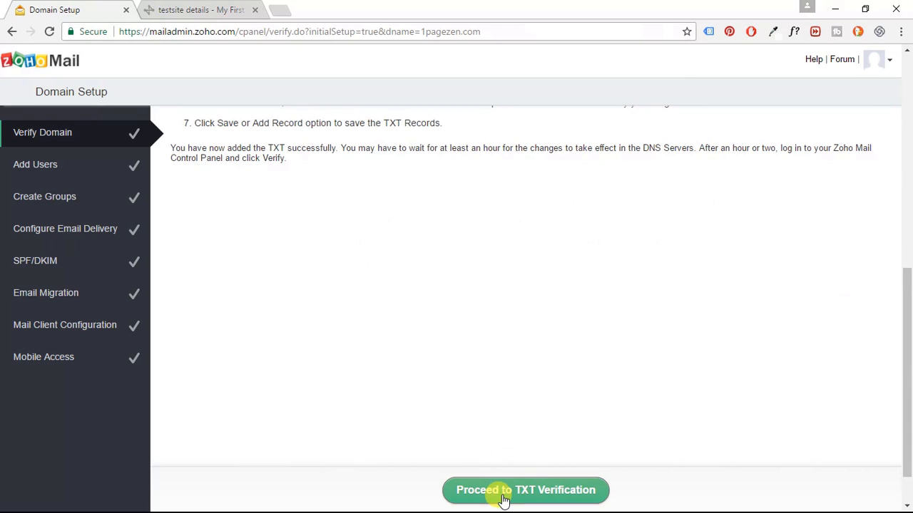
pyautogui.click(192, 10)
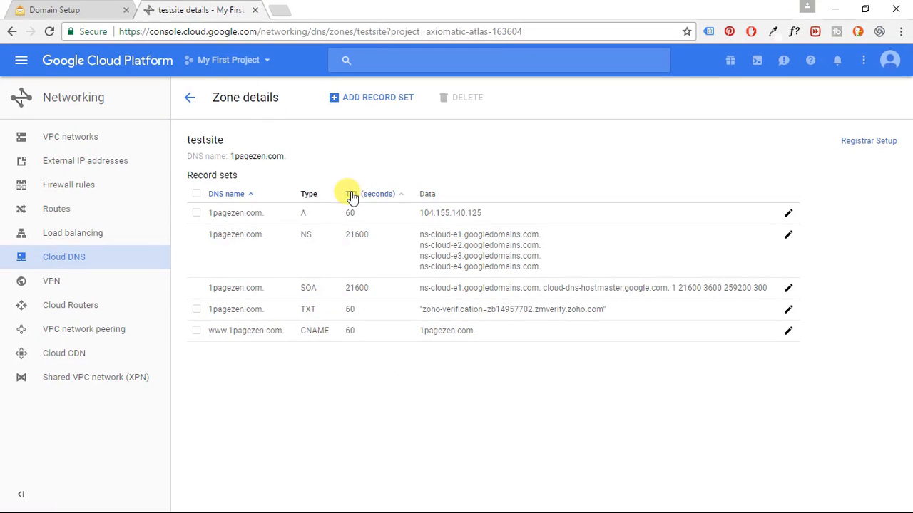
pyautogui.moveTo(333, 334)
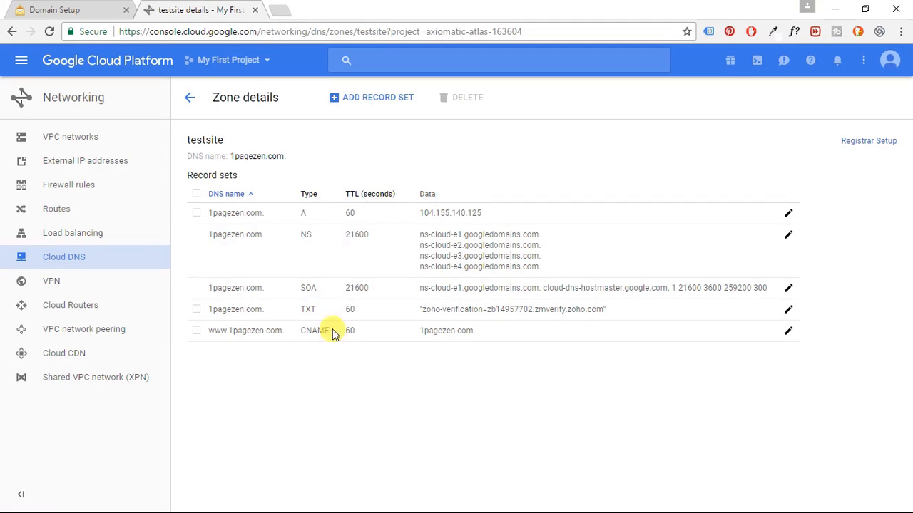
pyautogui.moveTo(351, 334)
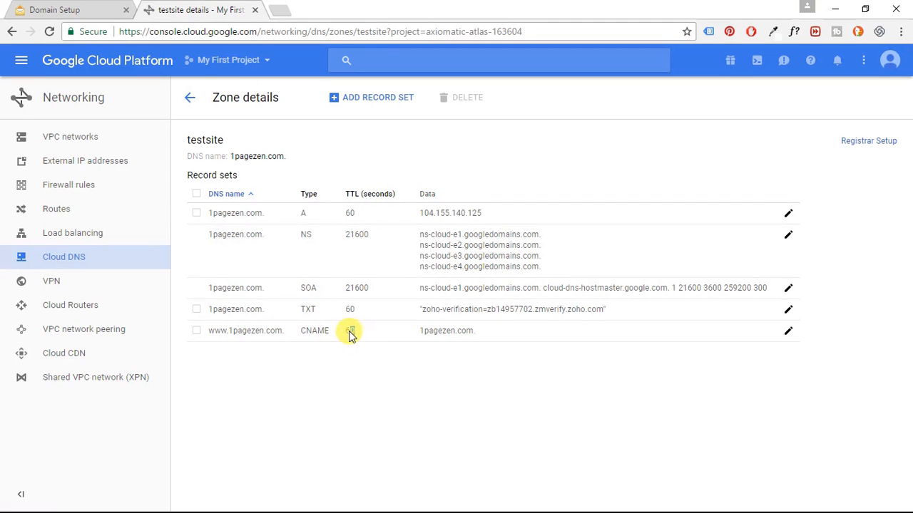
pyautogui.click(196, 331)
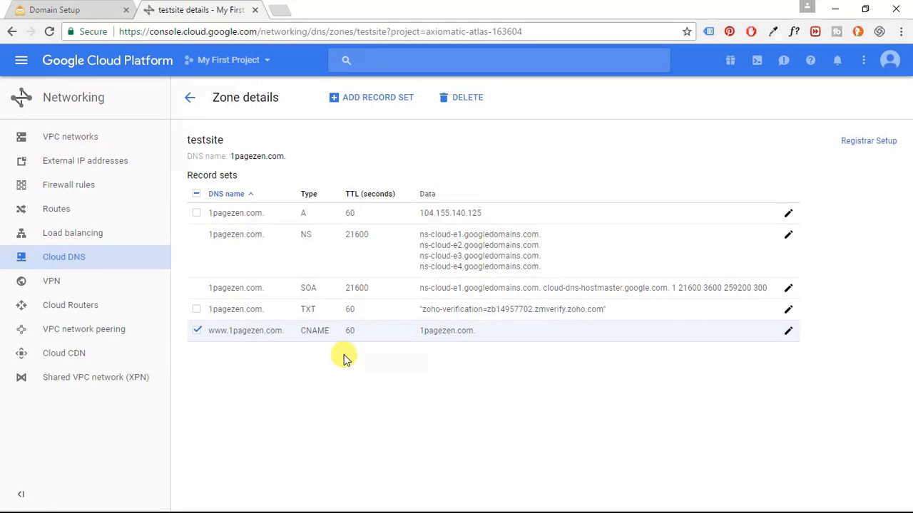
pyautogui.click(196, 331)
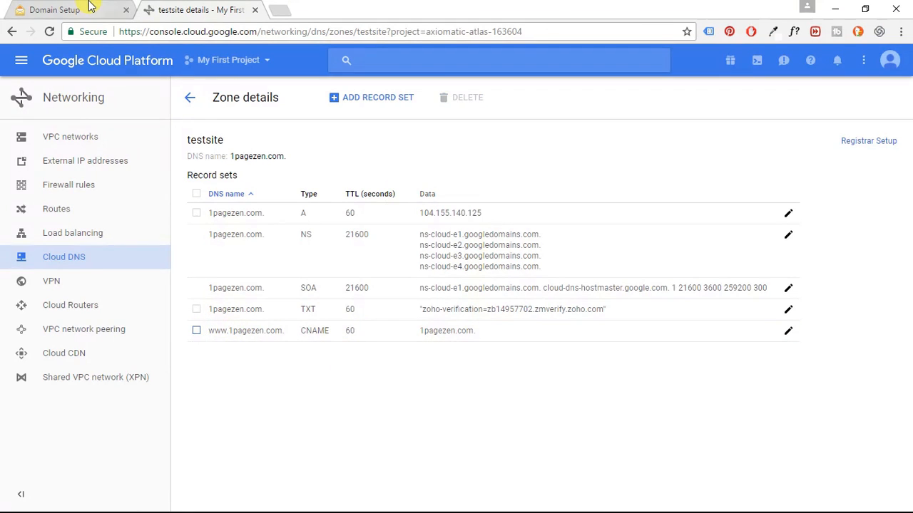
pyautogui.click(54, 12)
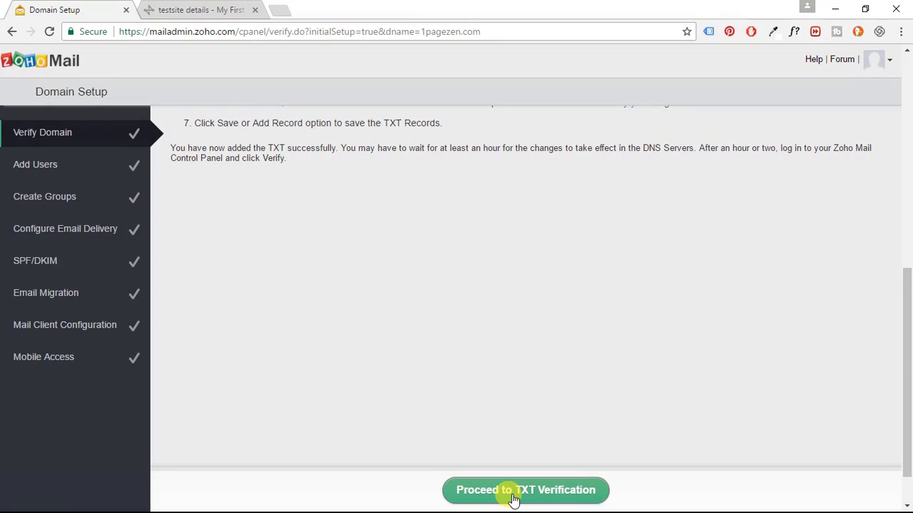
# - Proceed to TXT verification and confirm with Verify Now
pyautogui.click(514, 500)
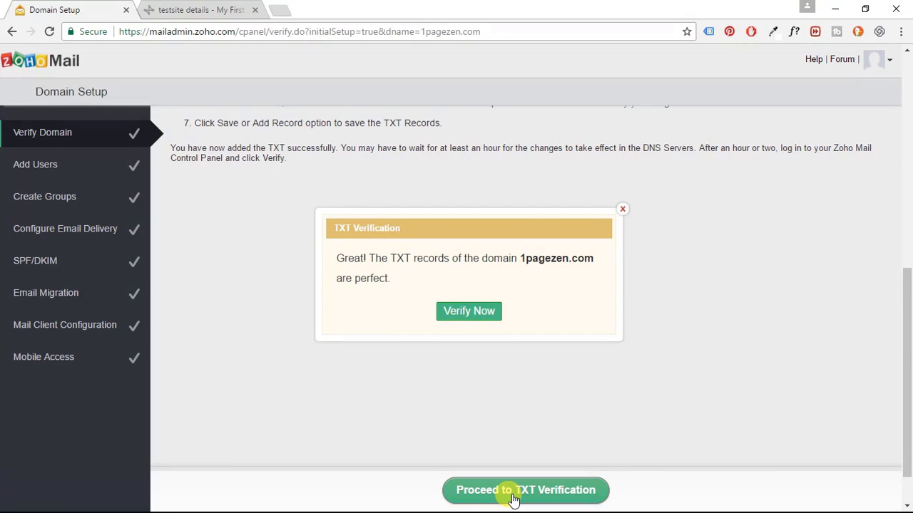
pyautogui.moveTo(478, 319)
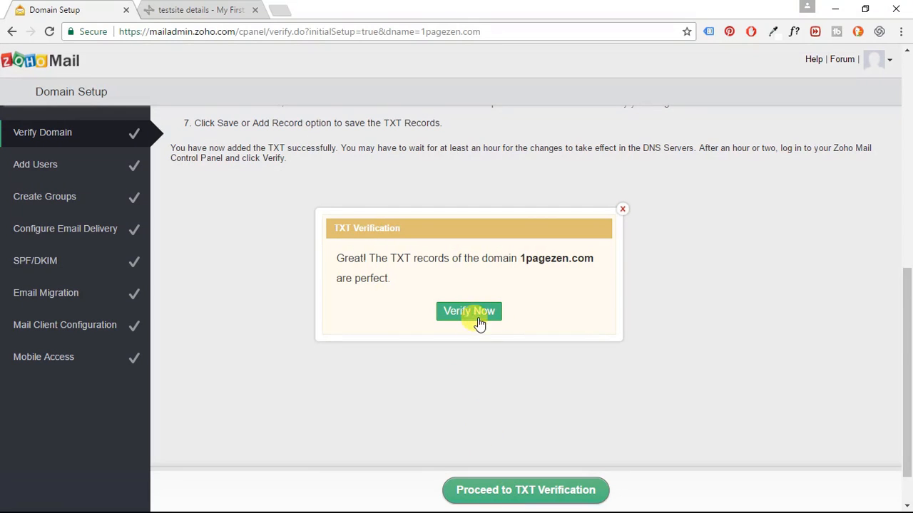
pyautogui.moveTo(503, 324)
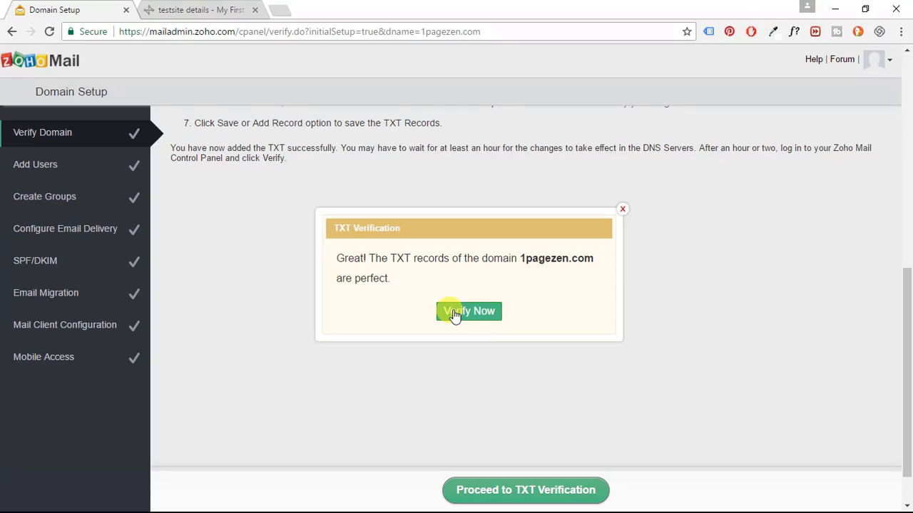
pyautogui.click(468, 311)
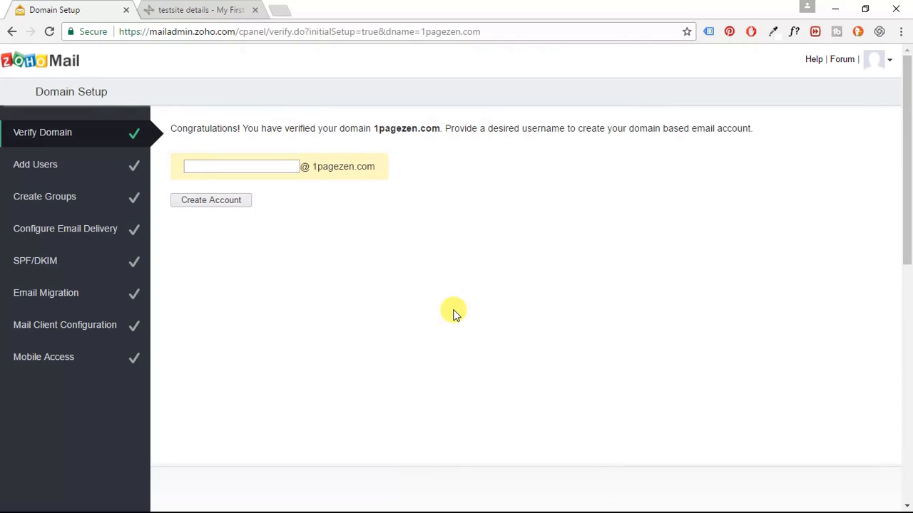
pyautogui.moveTo(450, 310)
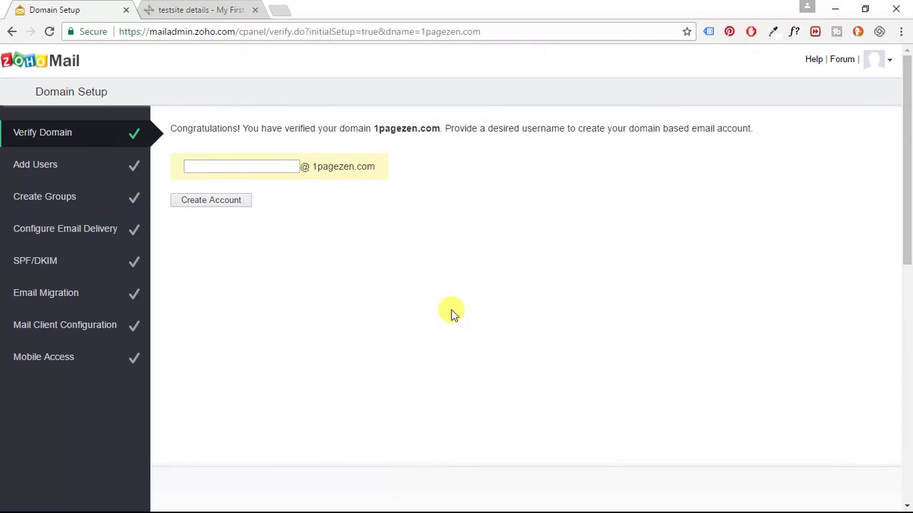
pyautogui.click(241, 167)
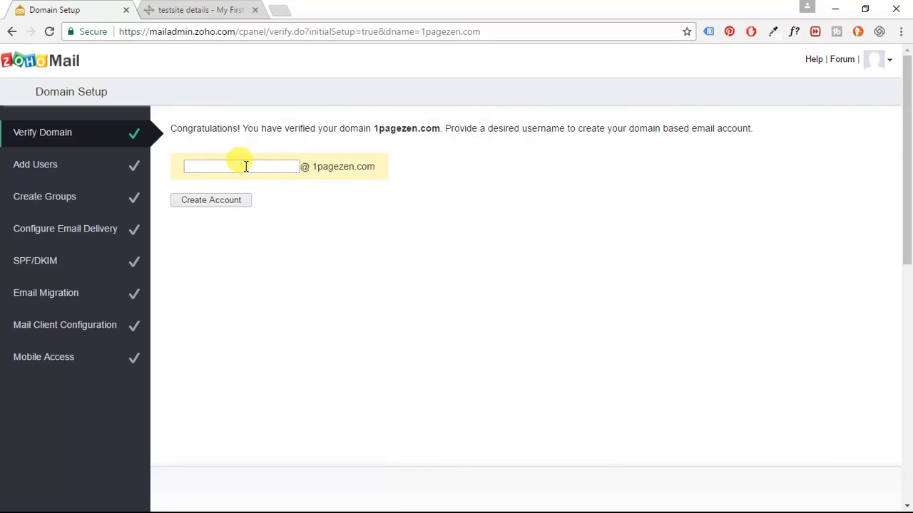
pyautogui.click(244, 166)
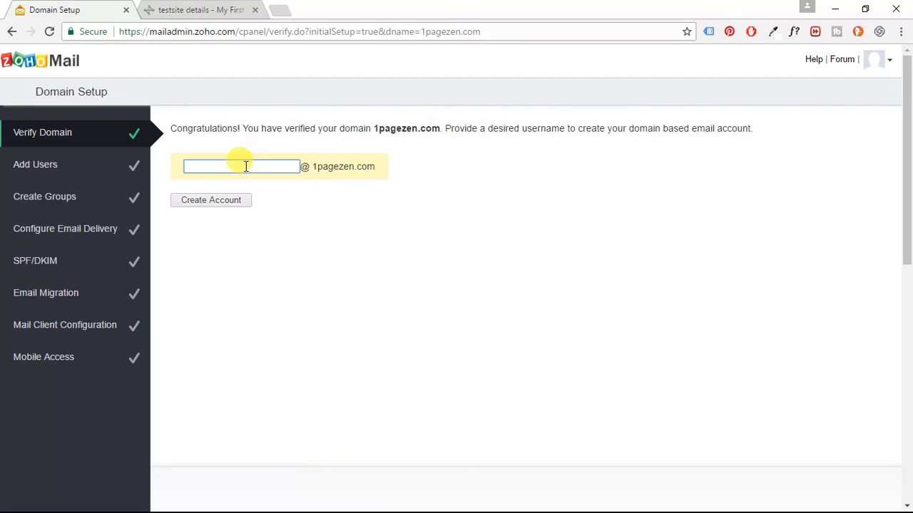
pyautogui.write('user')
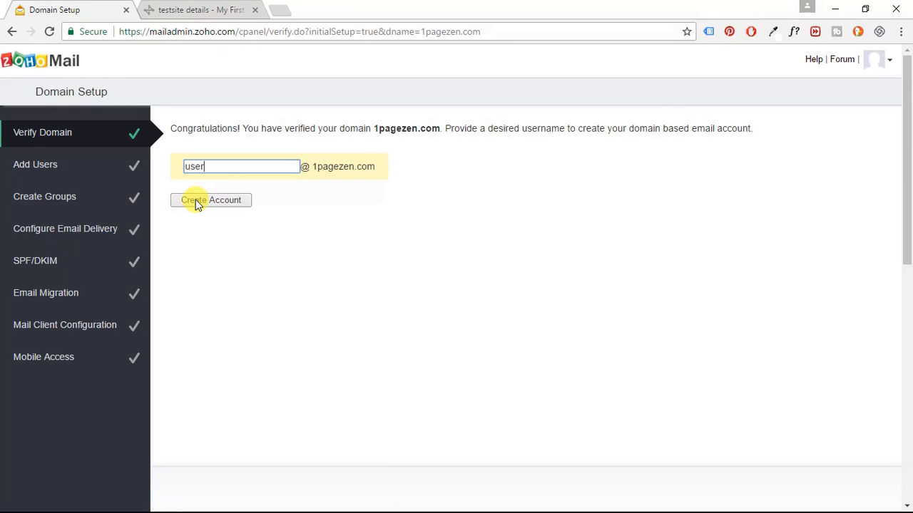
pyautogui.click(210, 200)
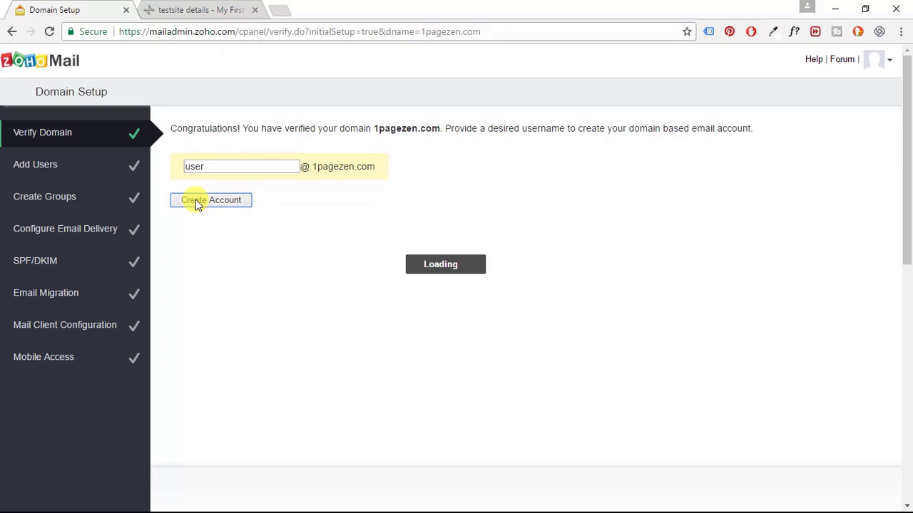
pyautogui.click(210, 199)
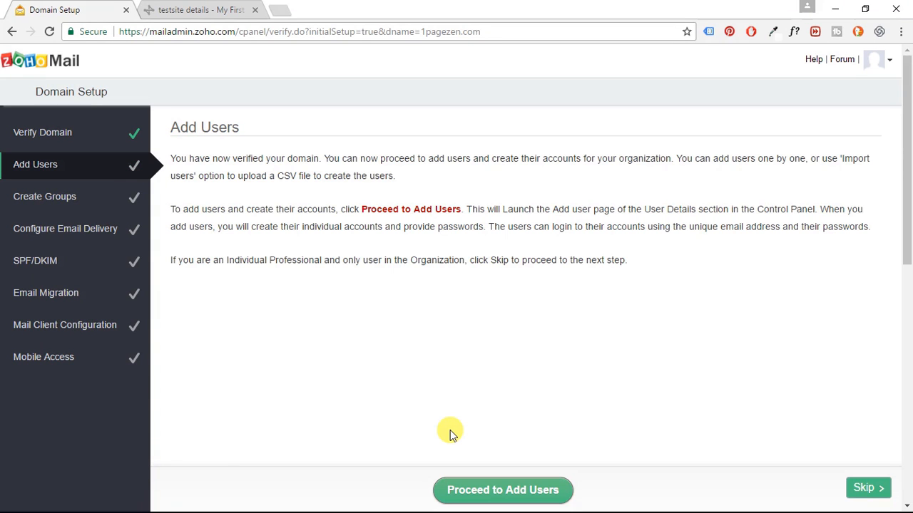
pyautogui.moveTo(202, 122)
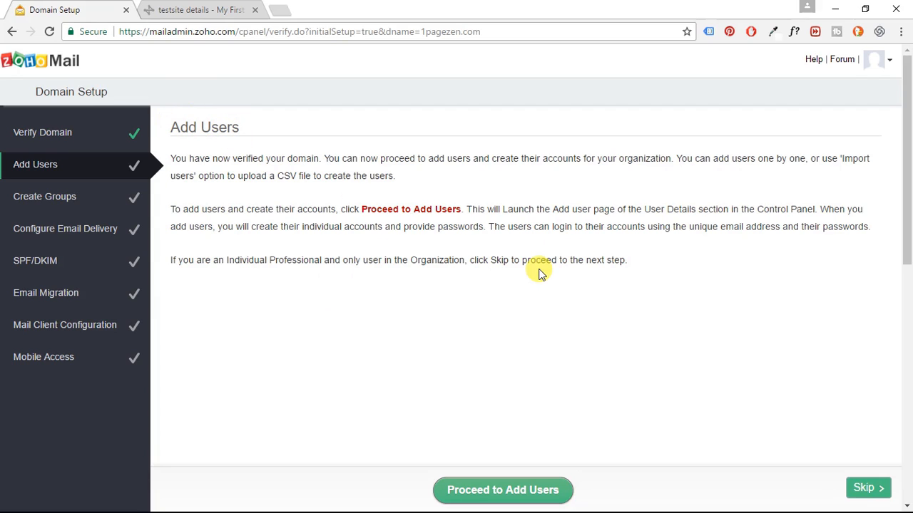
pyautogui.moveTo(522, 293)
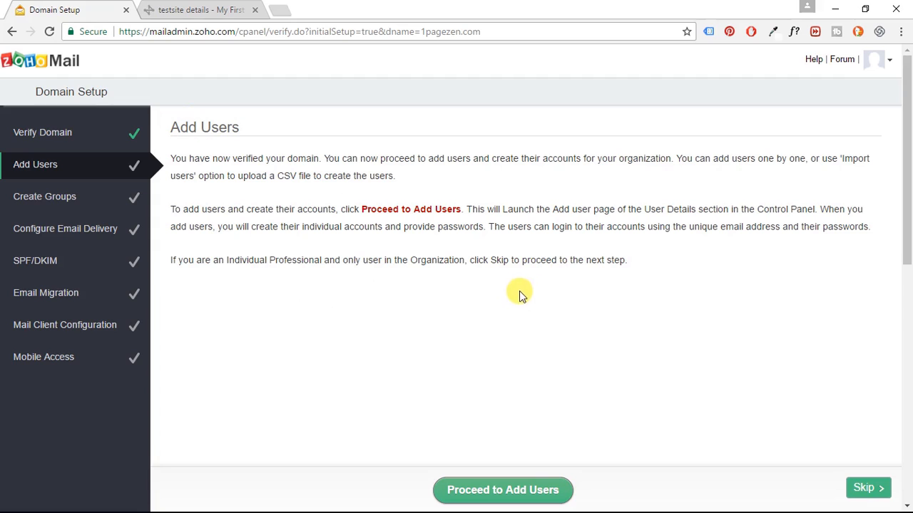
pyautogui.moveTo(490, 287)
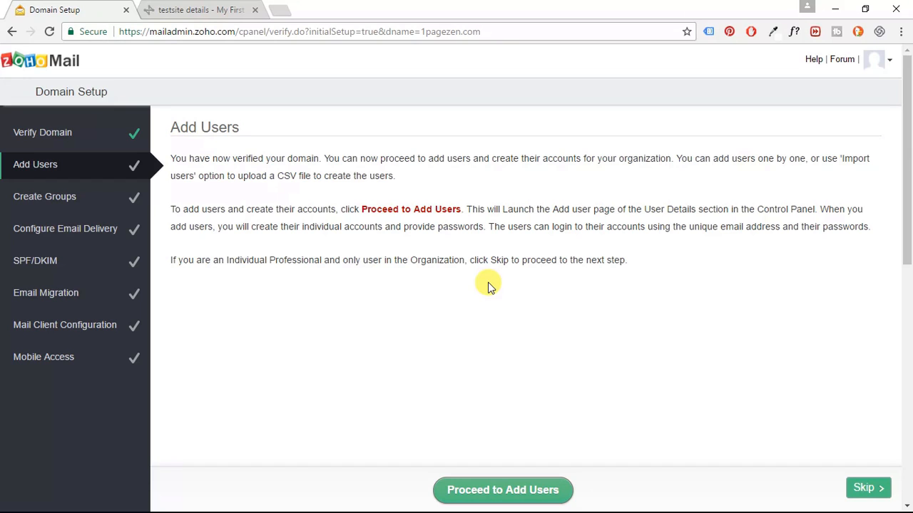
pyautogui.moveTo(497, 330)
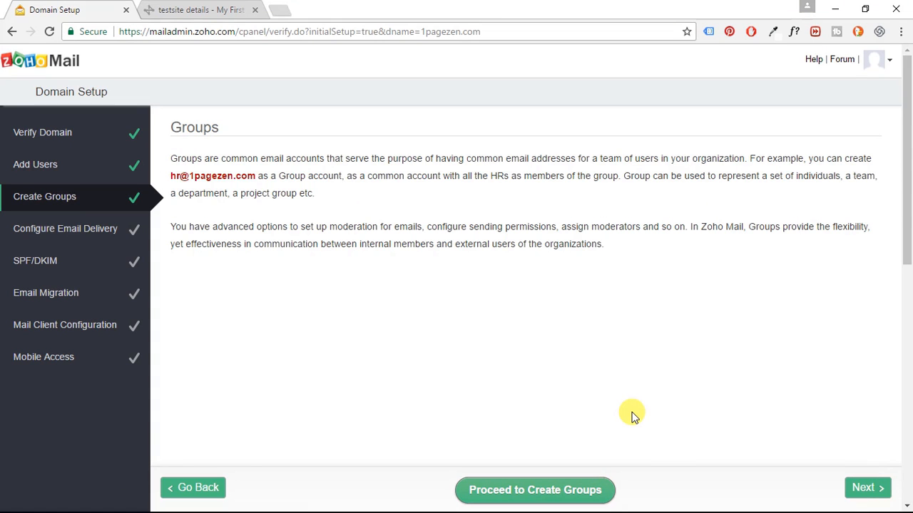
pyautogui.moveTo(188, 123)
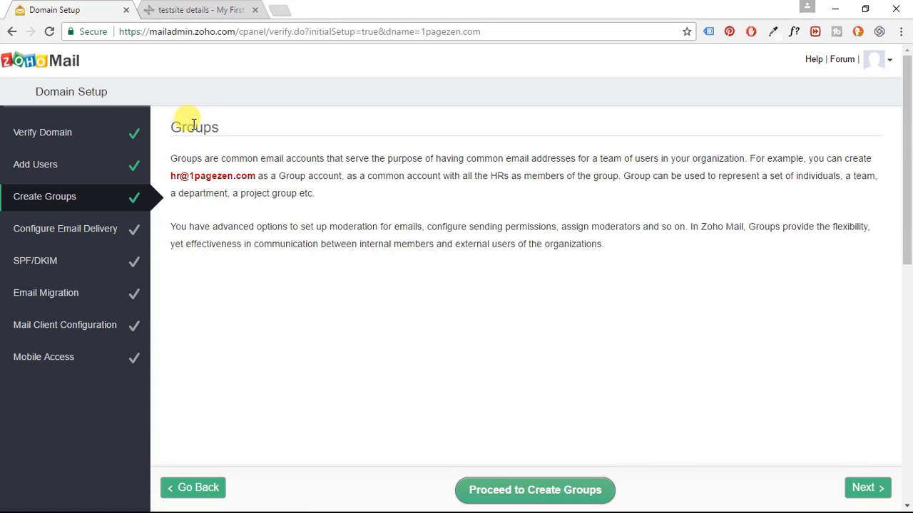
pyautogui.moveTo(436, 341)
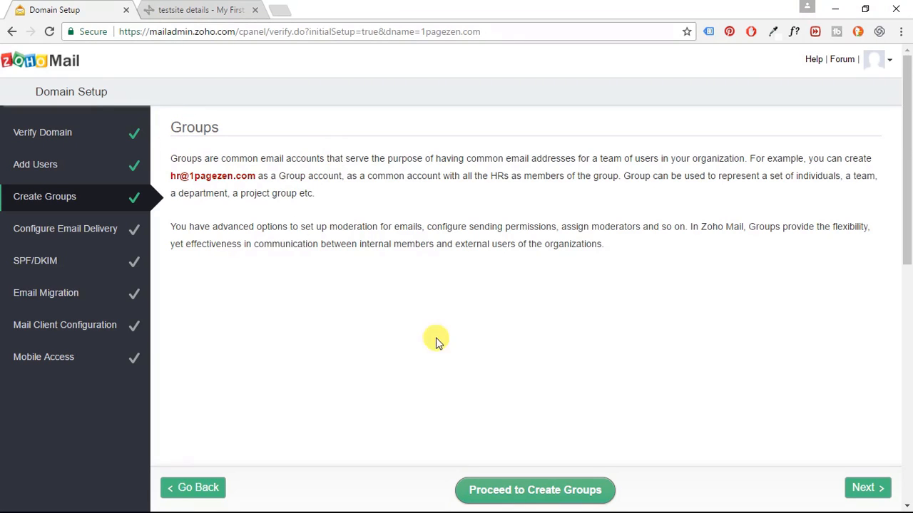
pyautogui.moveTo(524, 498)
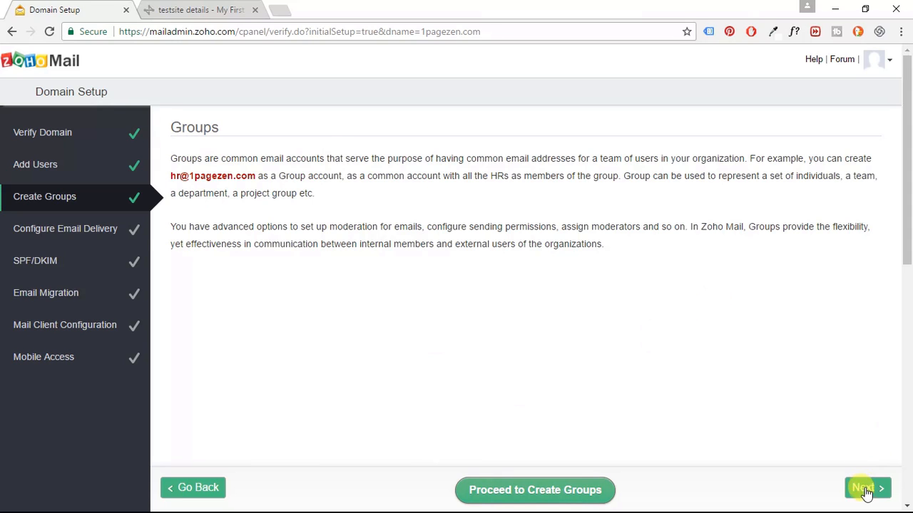
# - Skip group creation to reach the Configure Email Delivery step with Zoho's MX records
pyautogui.click(863, 488)
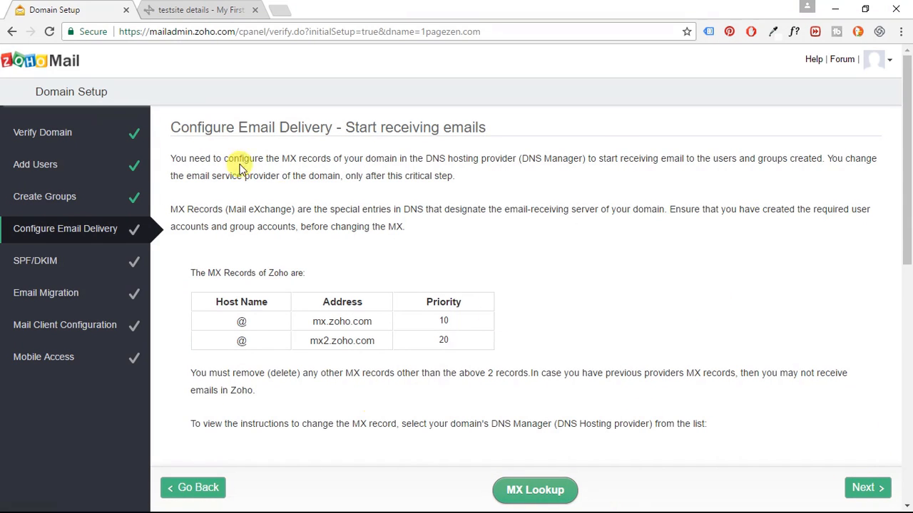
pyautogui.moveTo(372, 400)
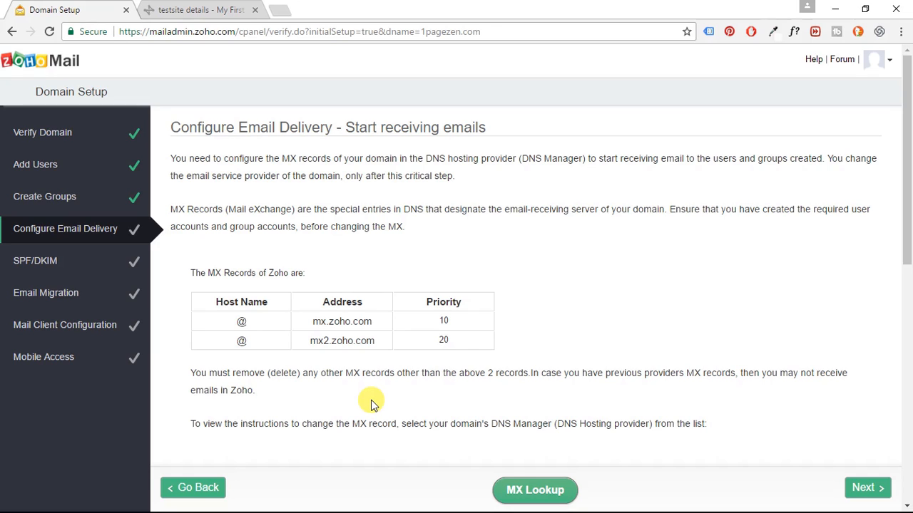
pyautogui.moveTo(314, 317)
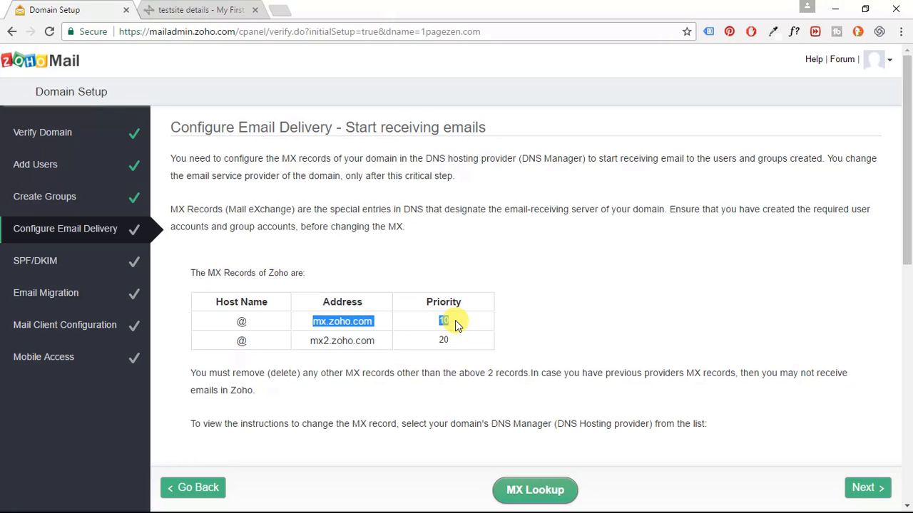
# - Go back to the Cloud DNS testsite zone after noting mx.zoho.com with priority 10
pyautogui.click(192, 10)
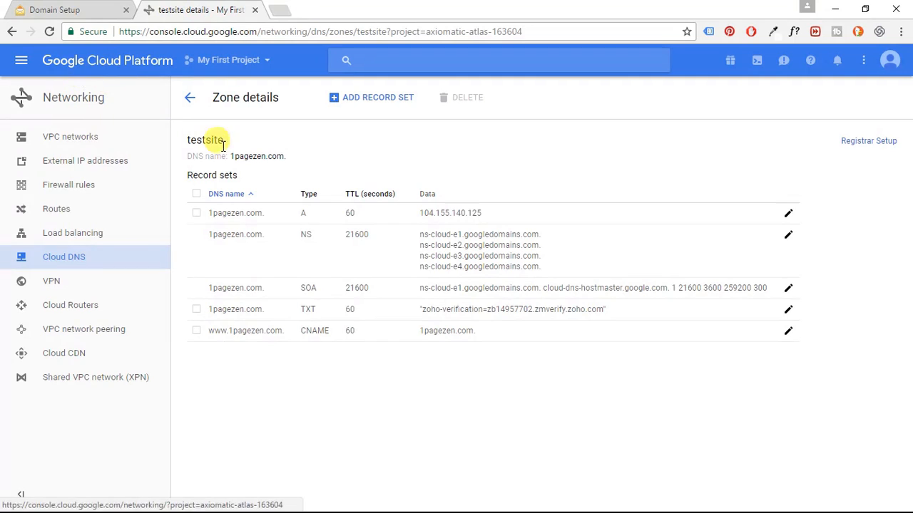
# - Draft an MX record set with a 1-minute TTL and mail server '10 mx.zoho.com'
pyautogui.click(370, 97)
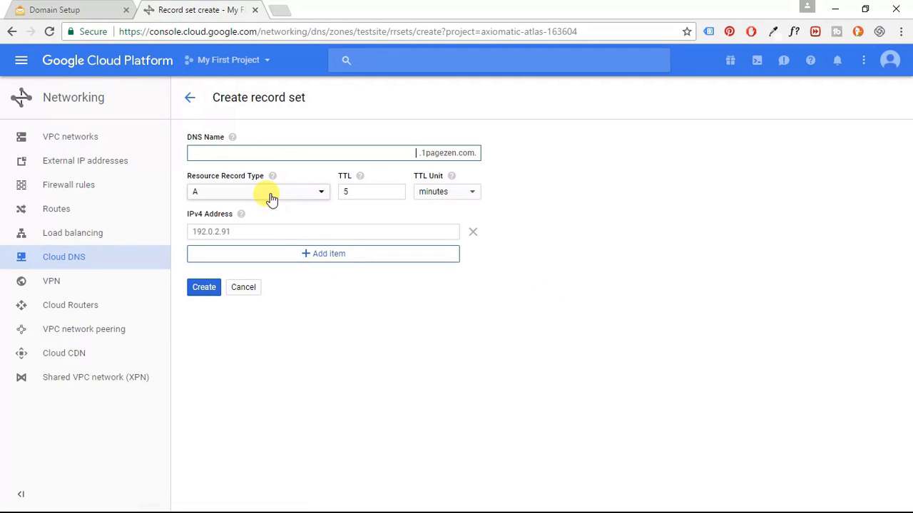
pyautogui.click(257, 191)
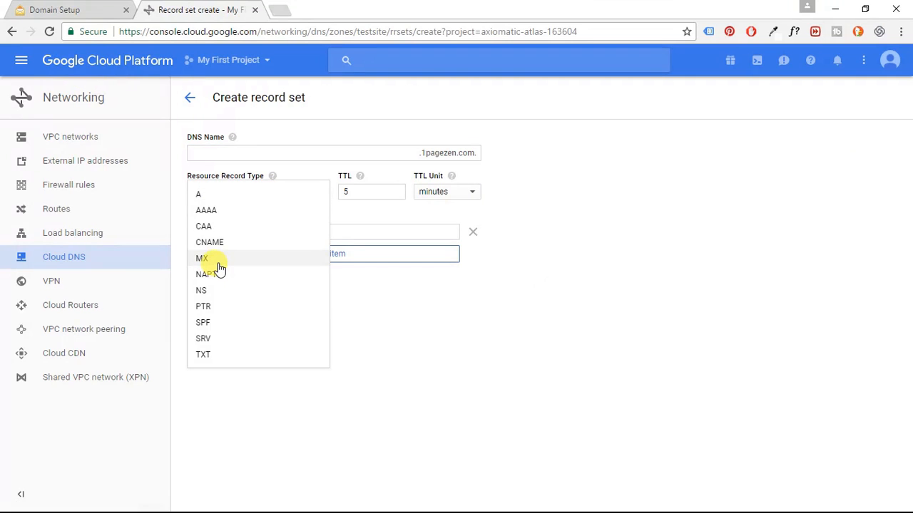
pyautogui.click(201, 258)
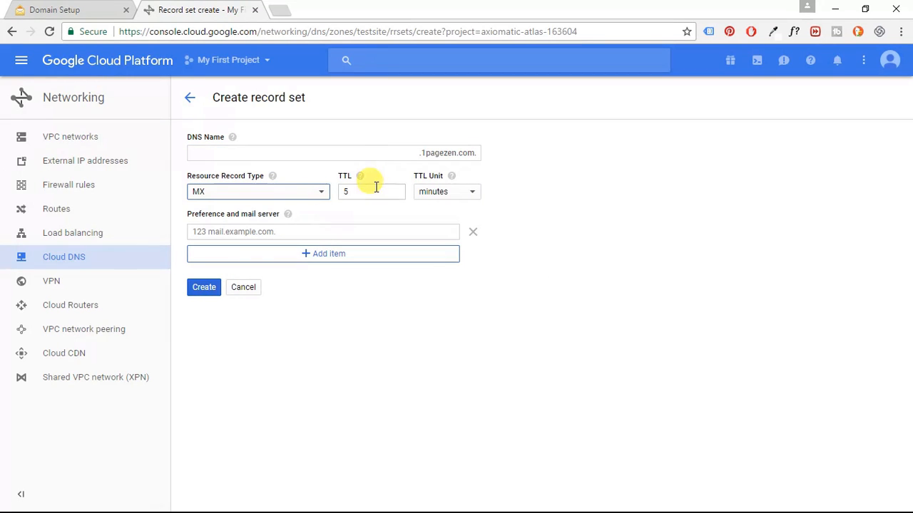
pyautogui.write('1')
pyautogui.click(323, 232)
pyautogui.write('mx.zoho.com')
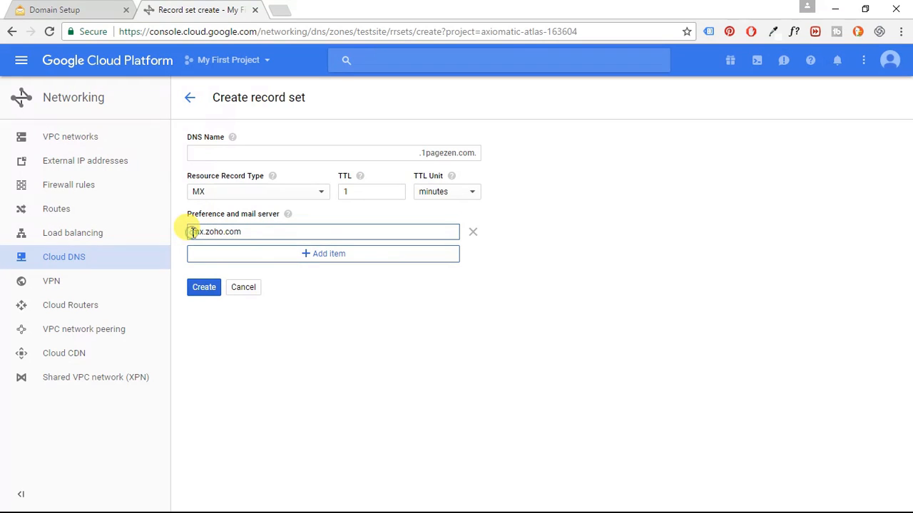
pyautogui.write('10')
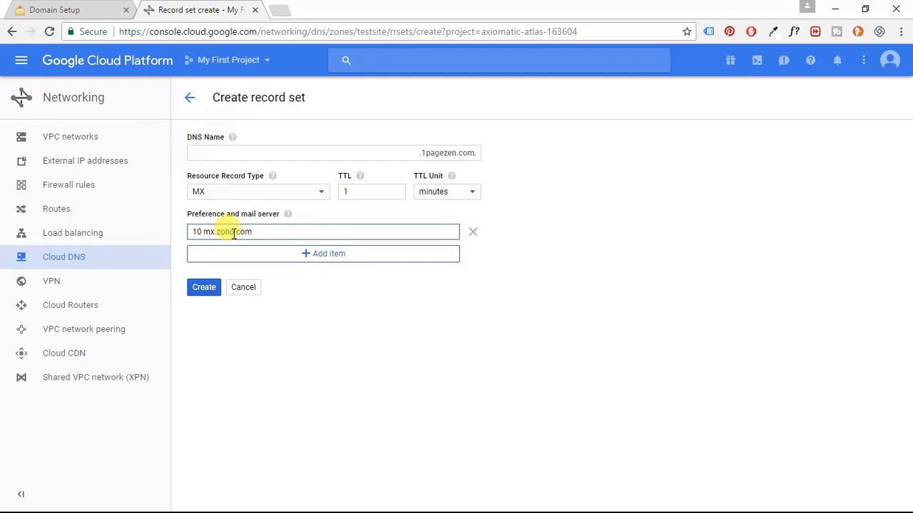
pyautogui.click(57, 14)
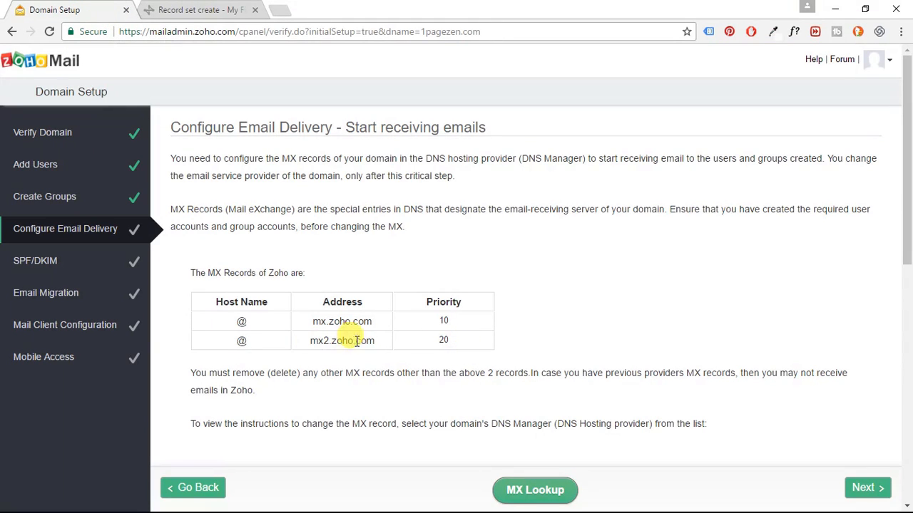
# - Add '20 mx2.zoho.com' as the second mail server and create the MX record set
pyautogui.doubleClick(341, 341)
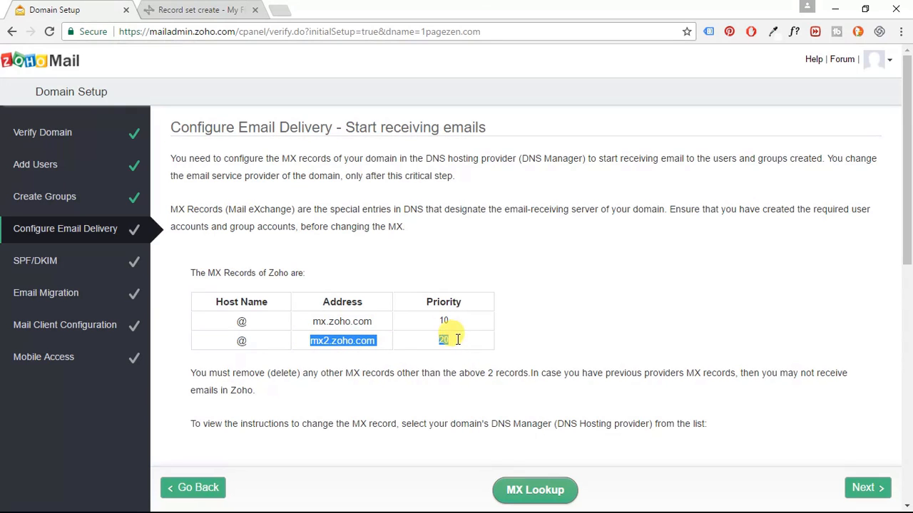
pyautogui.moveTo(191, 11)
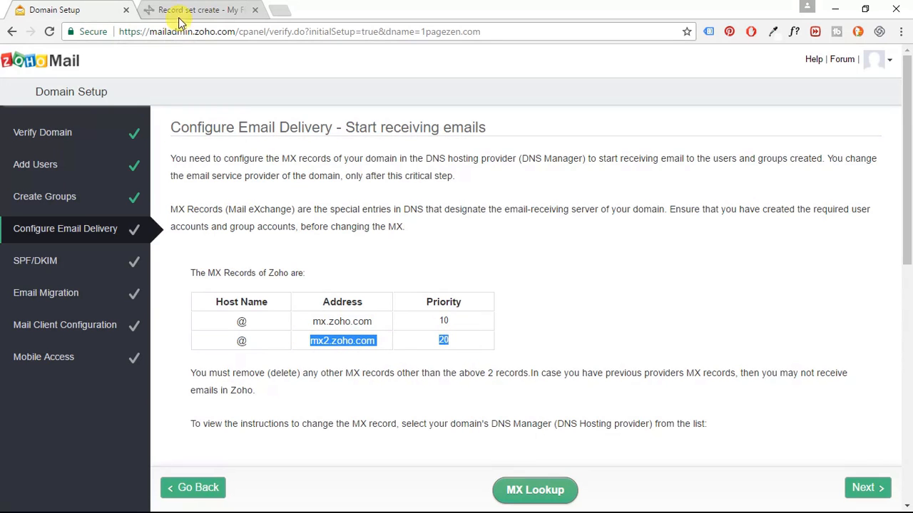
pyautogui.click(182, 9)
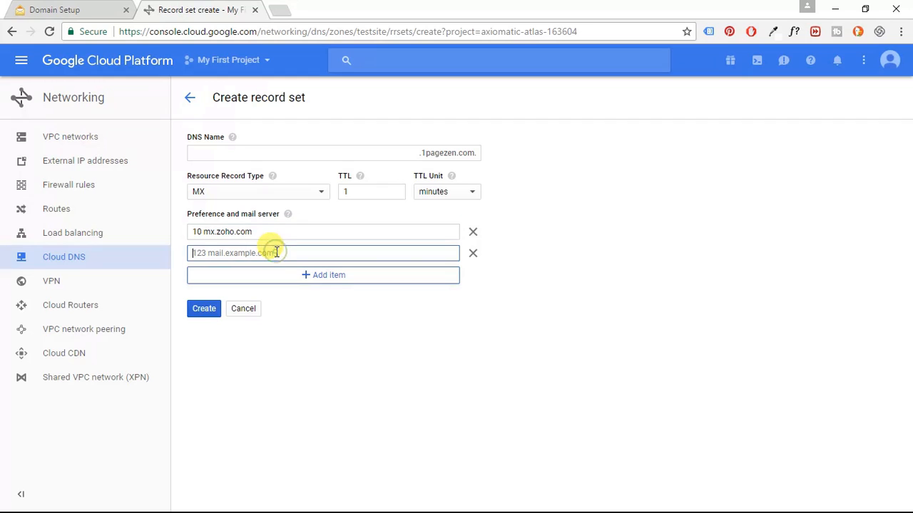
pyautogui.write('mx2.zoho.com 20')
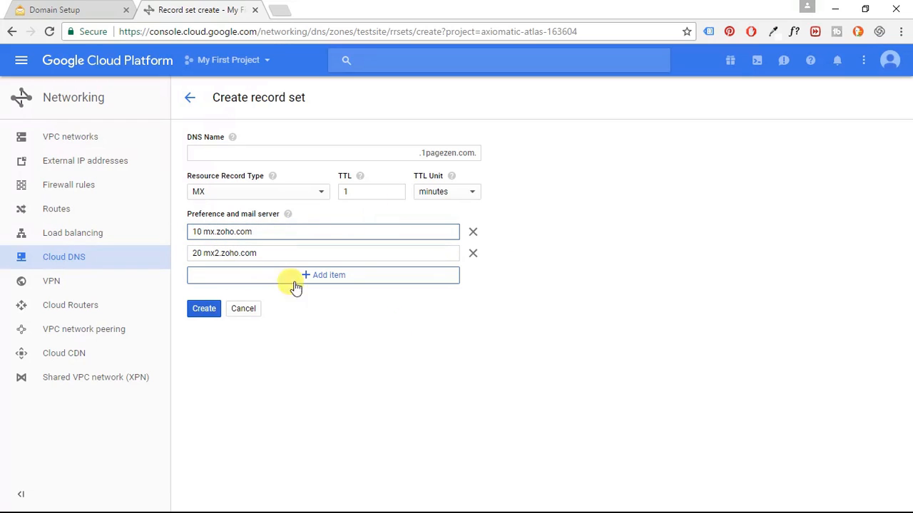
pyautogui.moveTo(204, 309)
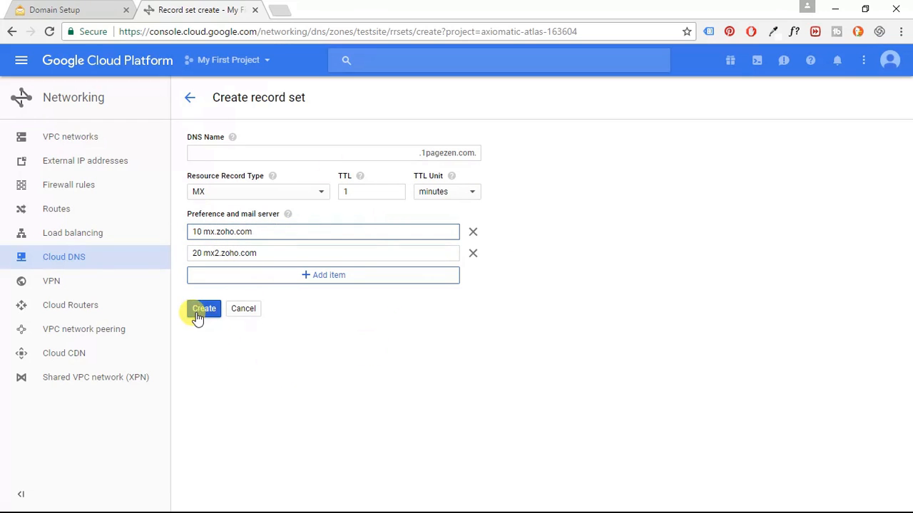
pyautogui.click(204, 309)
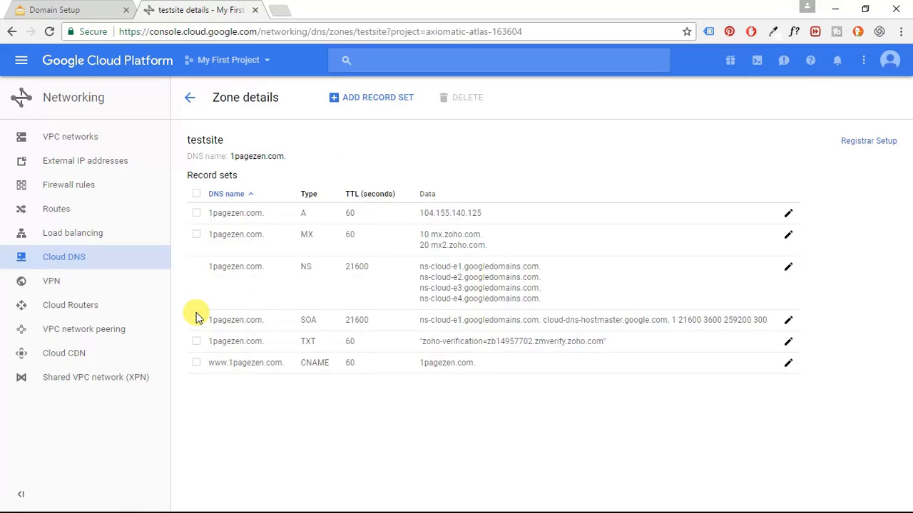
pyautogui.moveTo(244, 308)
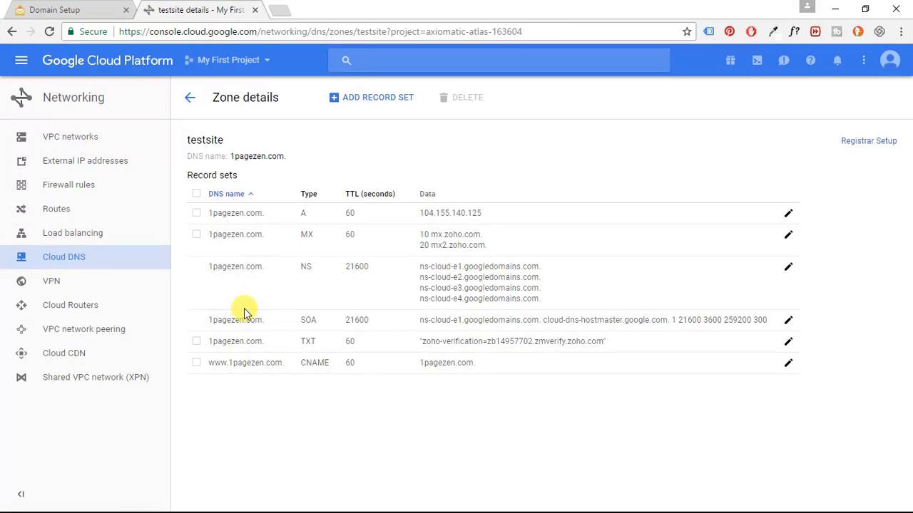
pyautogui.moveTo(43, 11)
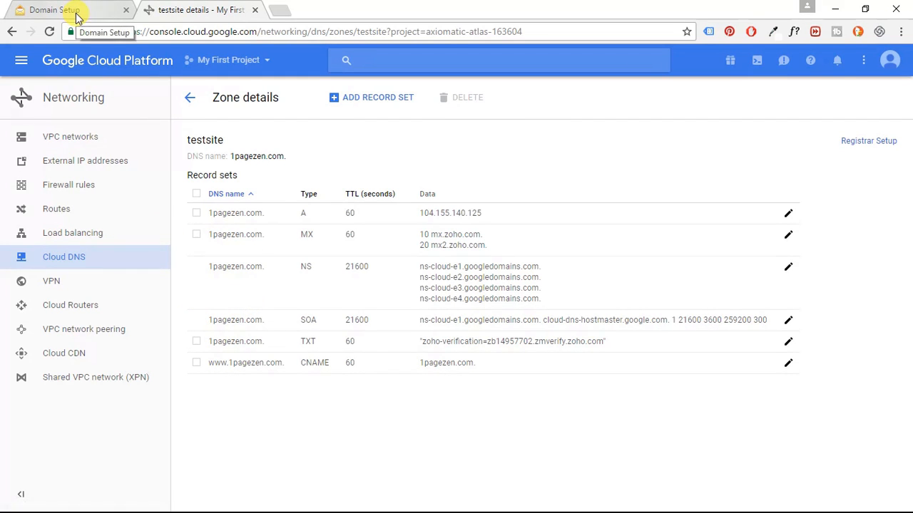
# - Run MX Lookup confirming mx.zoho.com and mx2.zoho.com, then dismiss the results
pyautogui.click(50, 9)
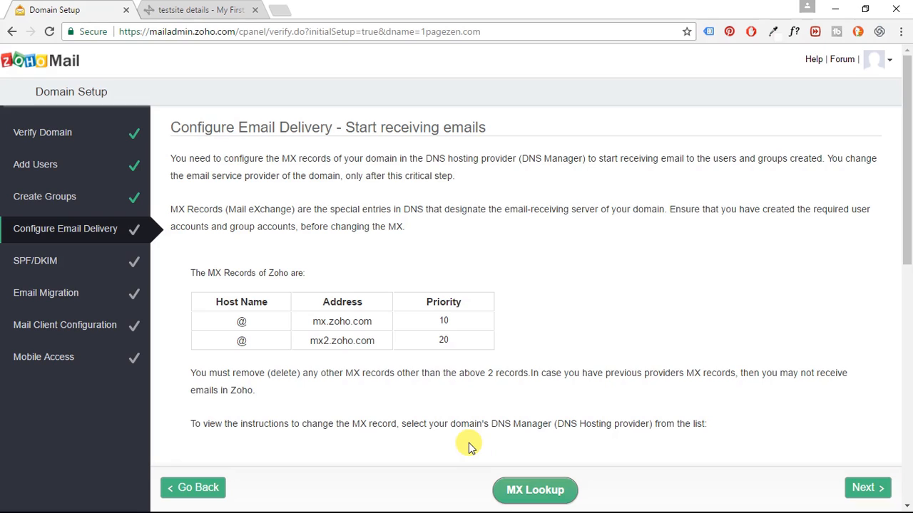
pyautogui.moveTo(313, 381)
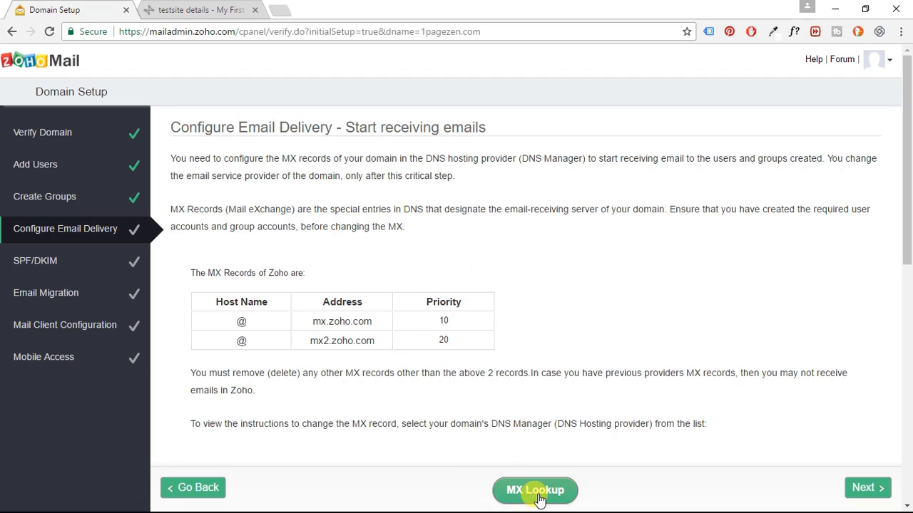
pyautogui.click(535, 491)
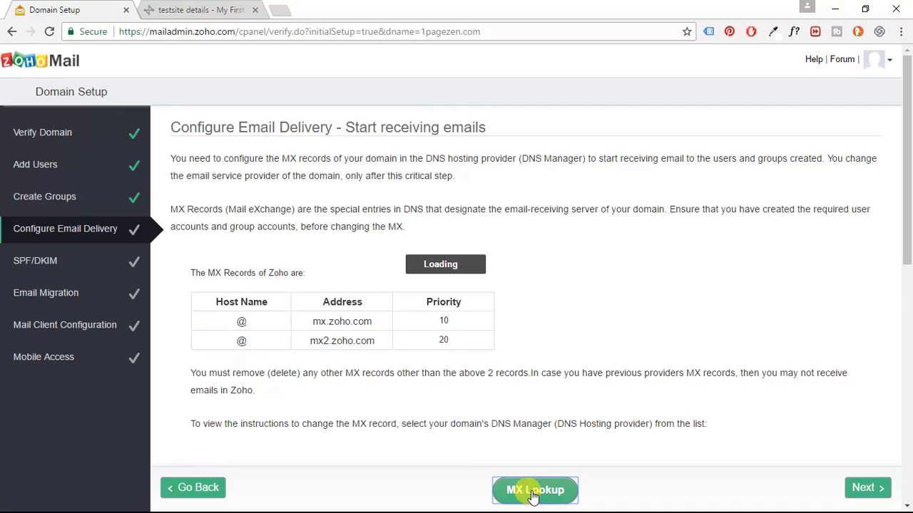
pyautogui.click(535, 489)
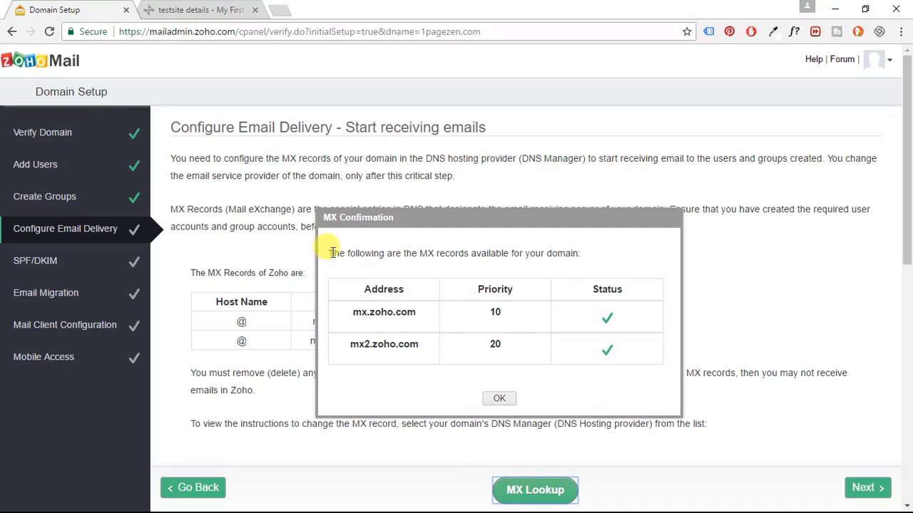
pyautogui.moveTo(463, 254)
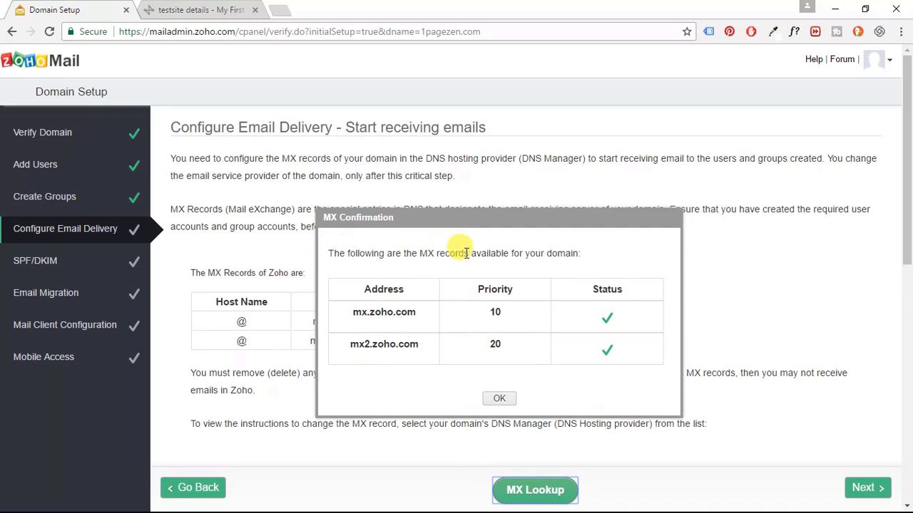
pyautogui.moveTo(610, 398)
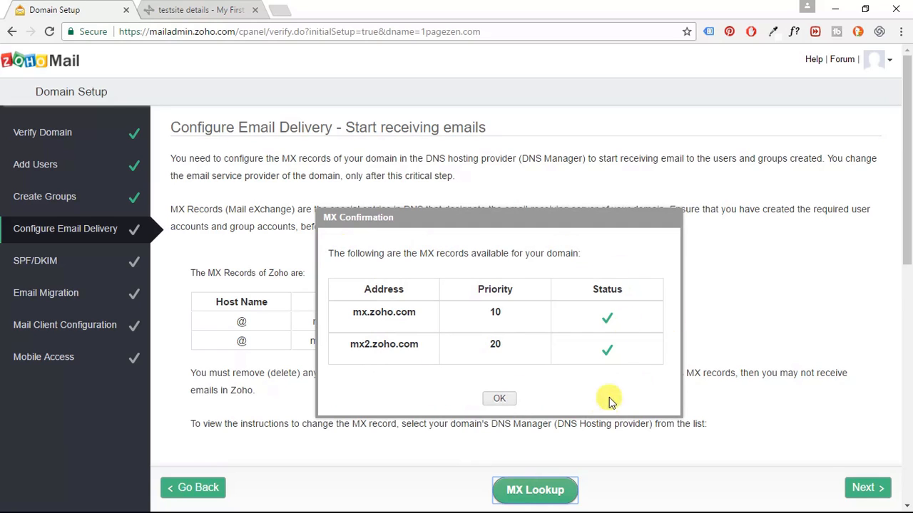
pyautogui.moveTo(611, 355)
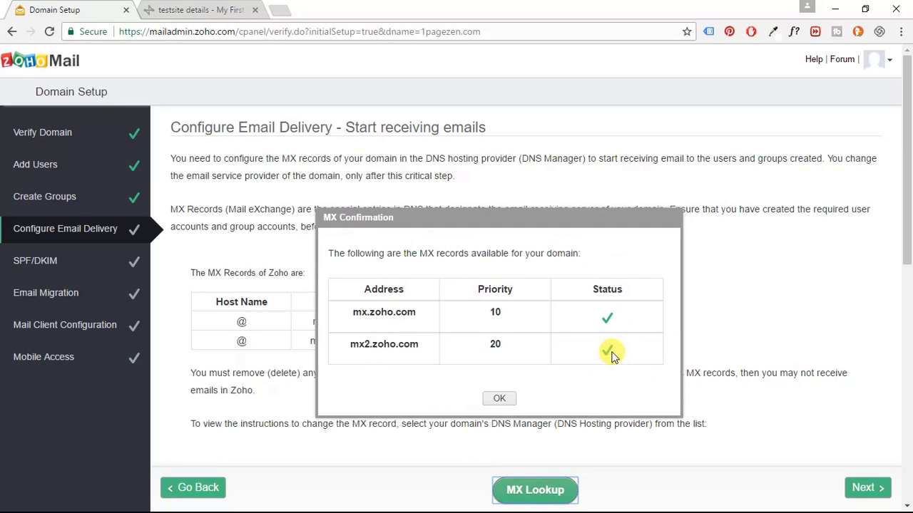
pyautogui.moveTo(498, 399)
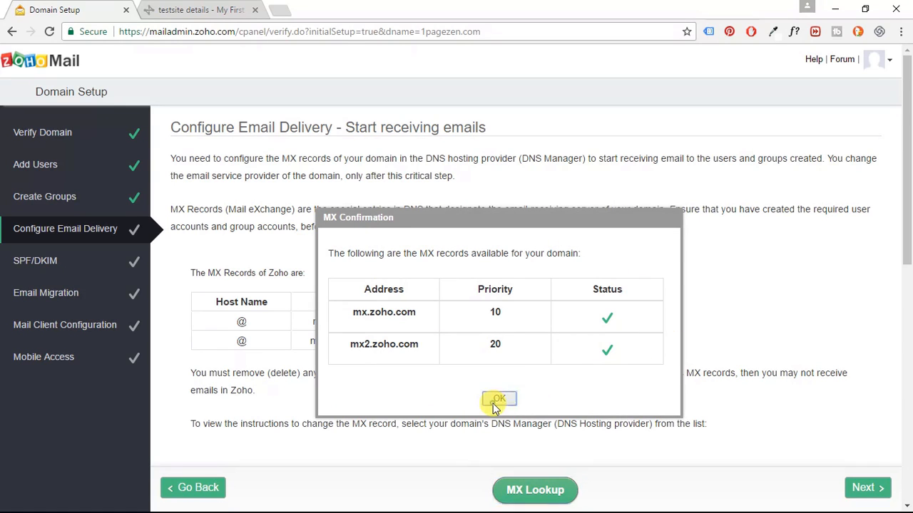
pyautogui.click(497, 398)
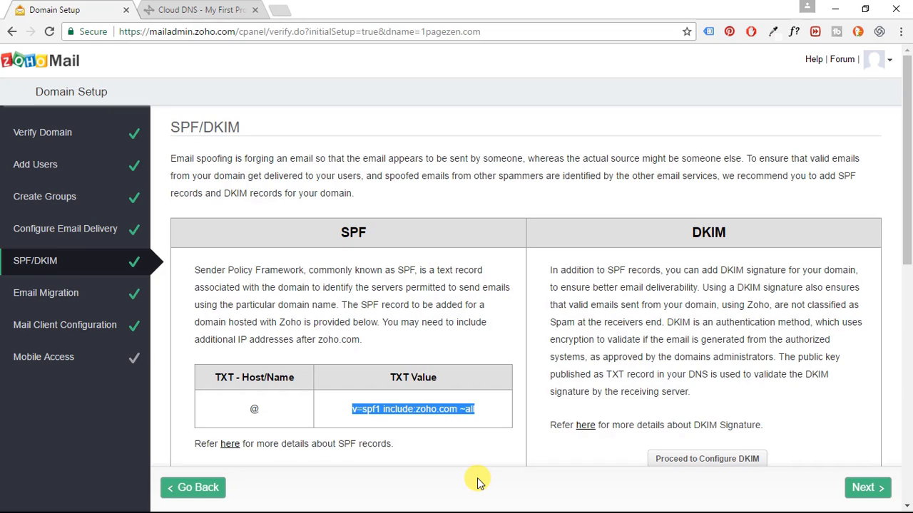
pyautogui.moveTo(475, 415)
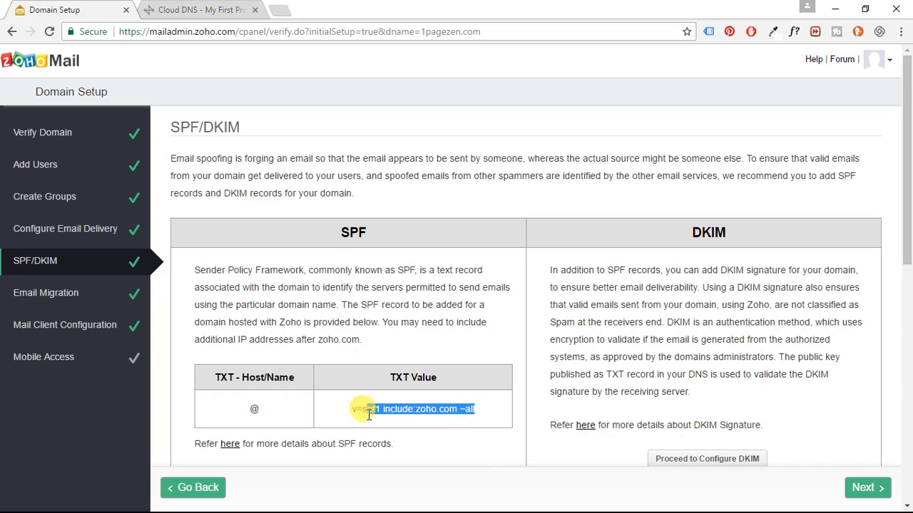
# - Select the SPF TXT value 'v=spf1 include:zoho.com ~all' on the SPF/DKIM step
pyautogui.tripleClick(412, 409)
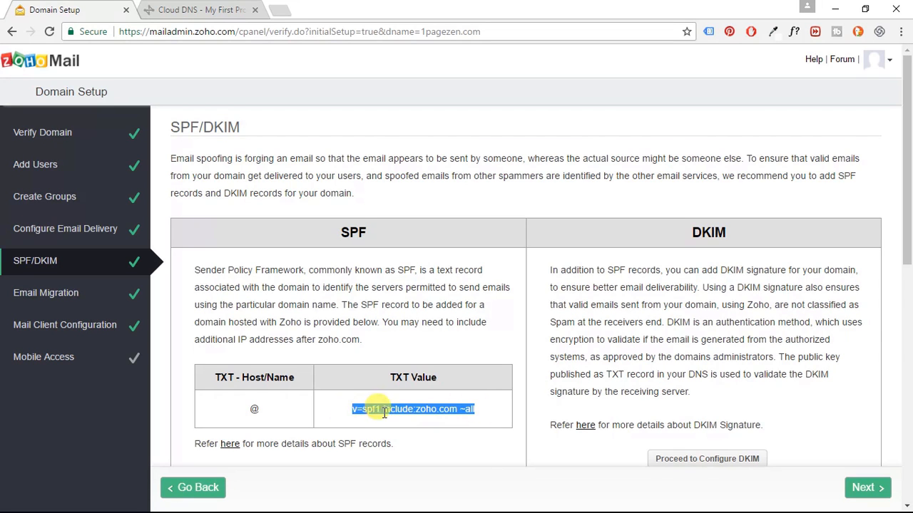
# - Add 'v=spf1 include:zoho.com ~all' as a second entry in testsite's TXT record and save
pyautogui.click(207, 10)
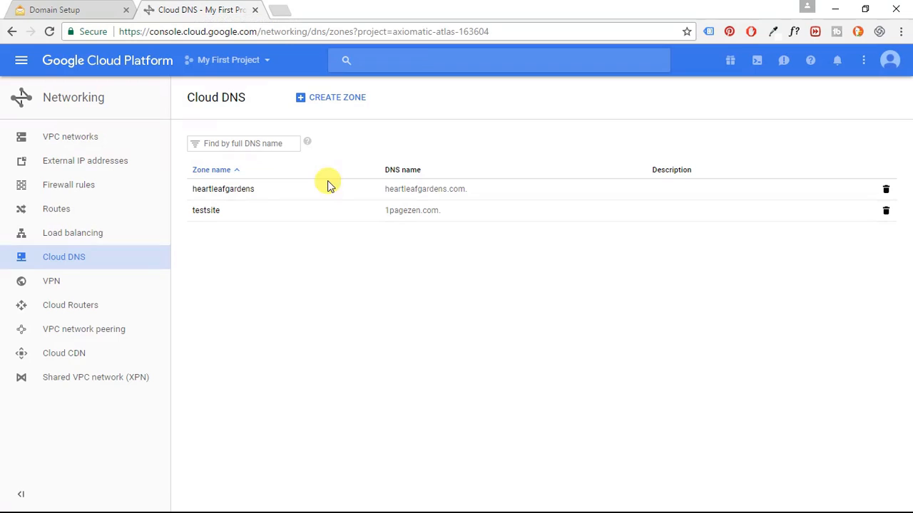
pyautogui.click(205, 210)
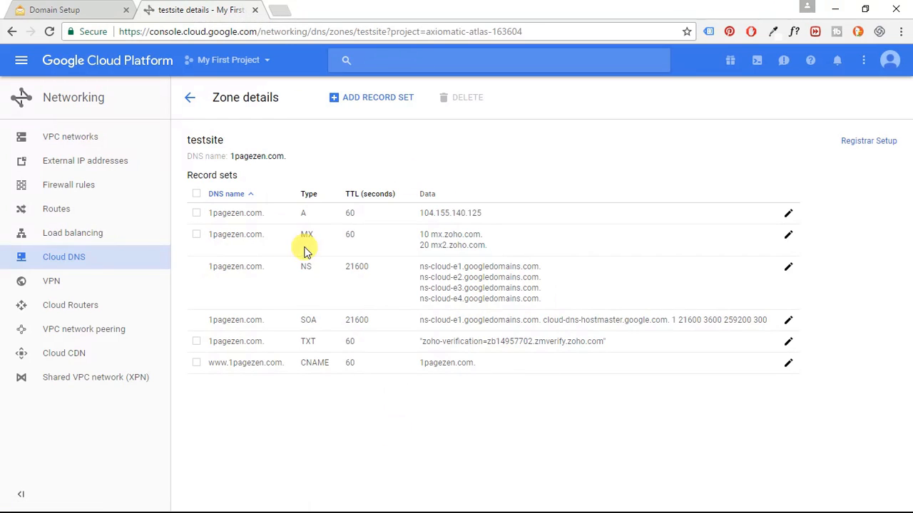
pyautogui.moveTo(304, 344)
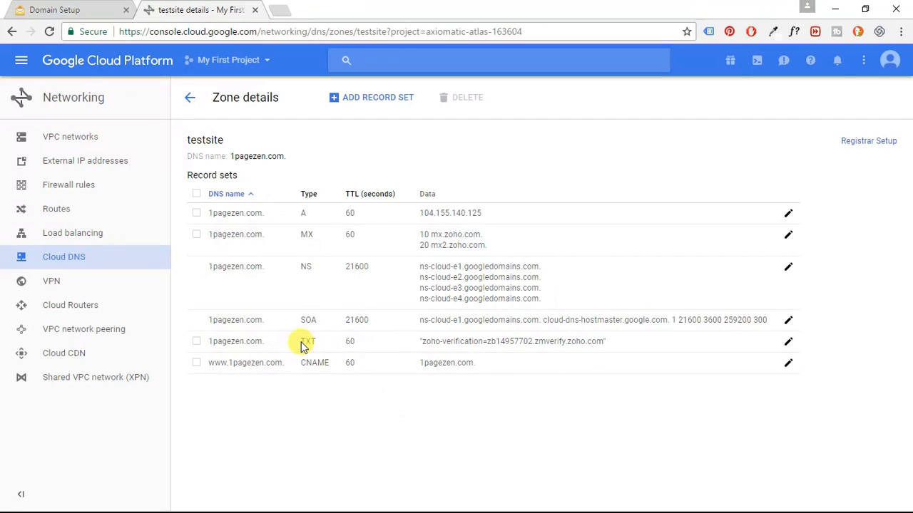
pyautogui.click(197, 342)
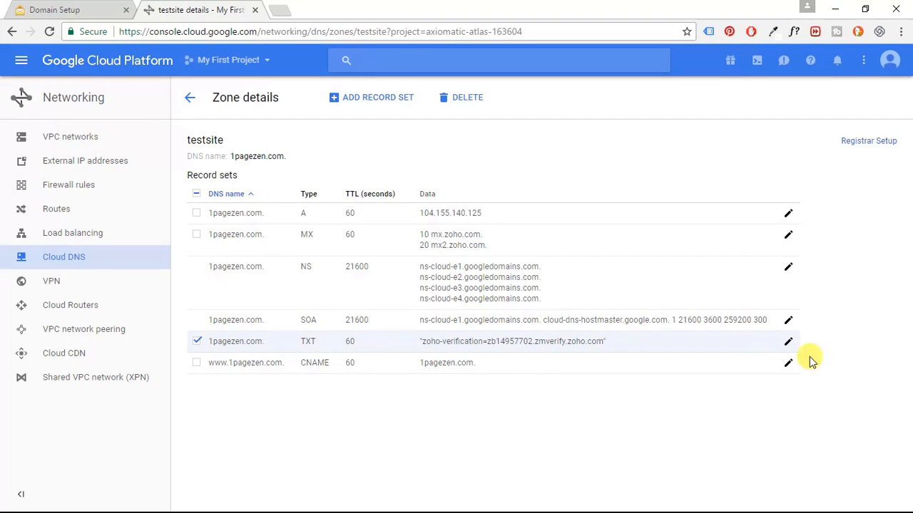
pyautogui.click(788, 343)
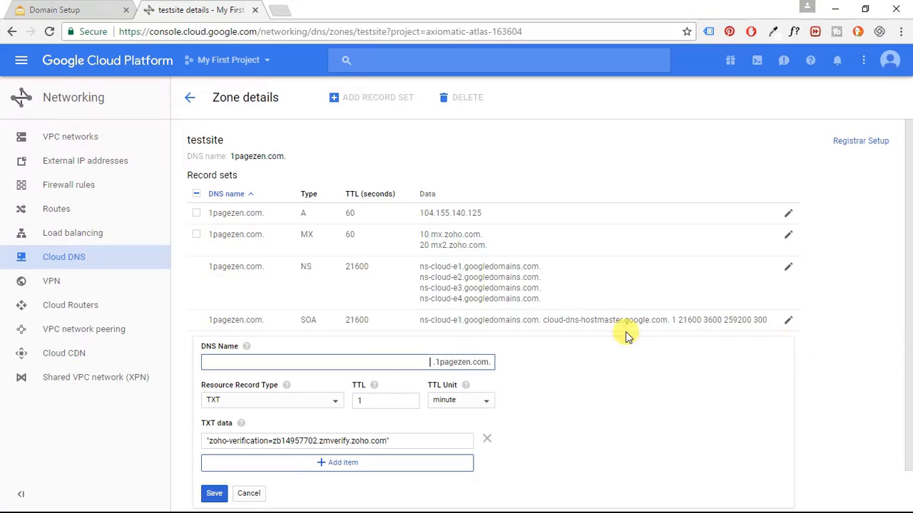
pyautogui.scroll(-3)
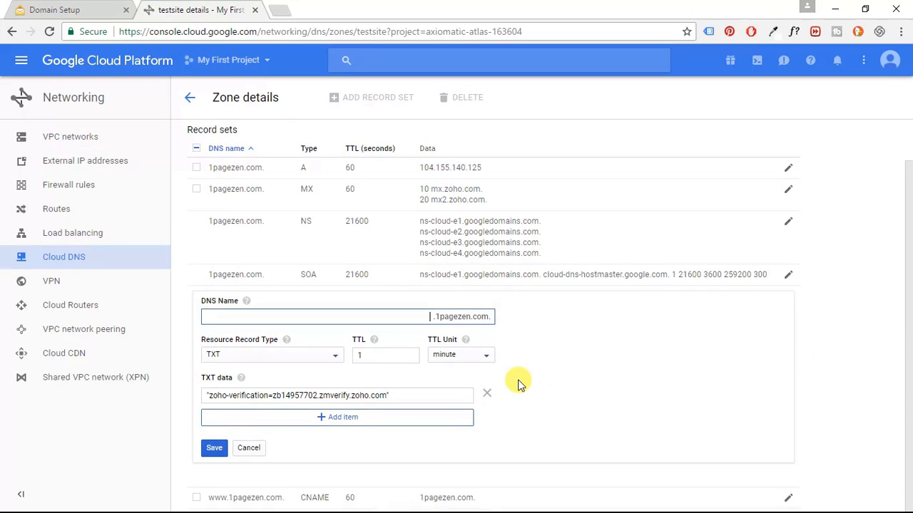
pyautogui.click(337, 417)
pyautogui.write('"v=spf1 include:zoho.com ~all"')
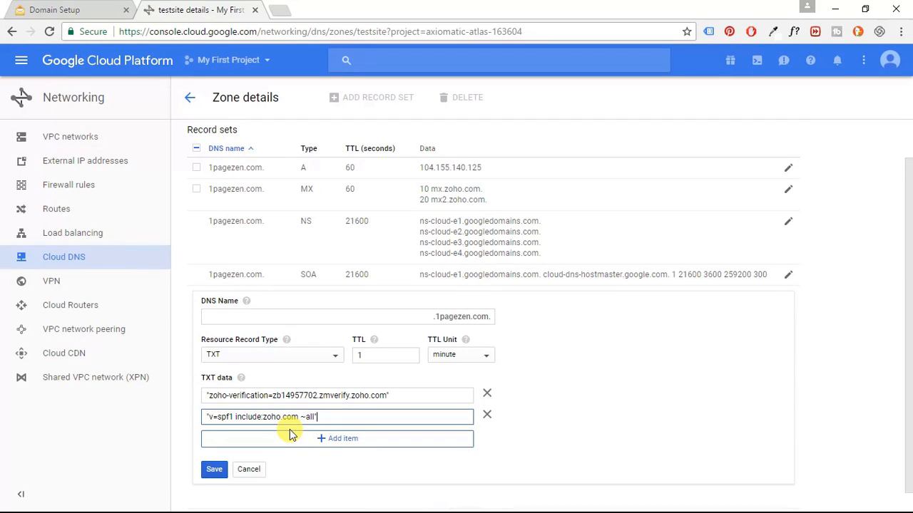
pyautogui.click(214, 469)
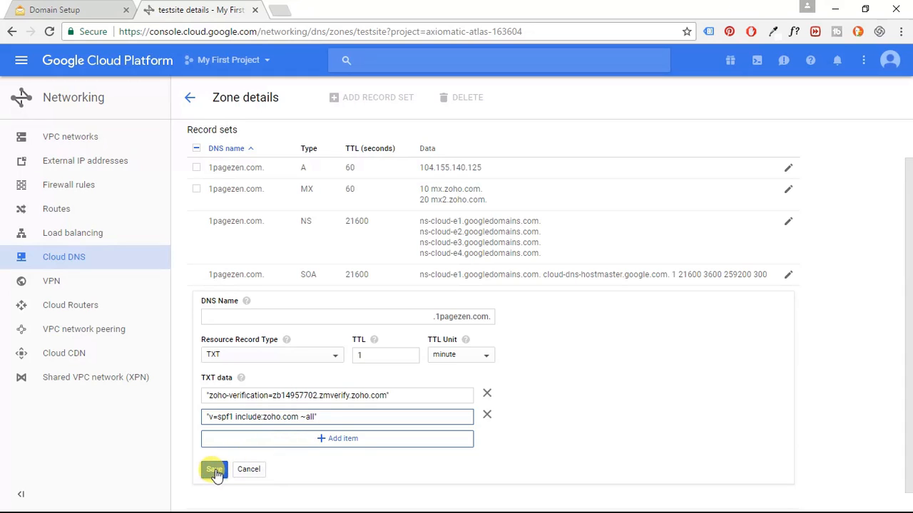
pyautogui.click(213, 469)
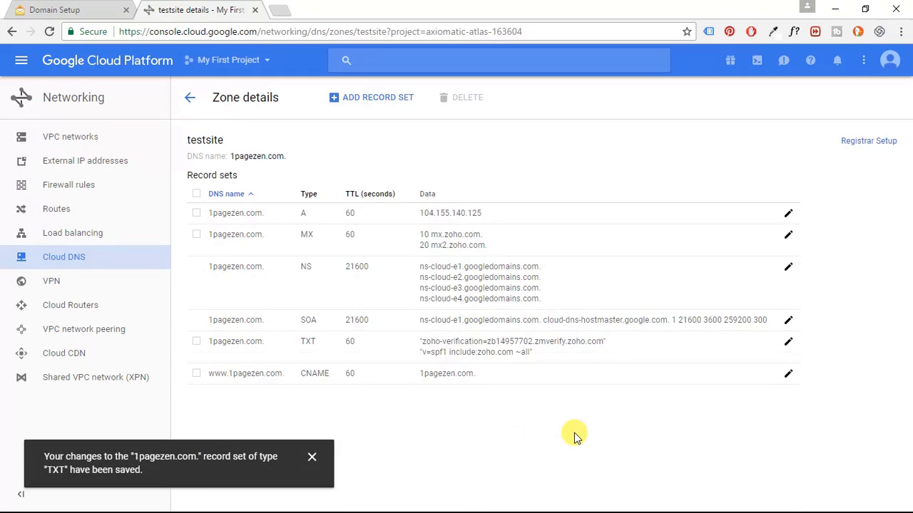
pyautogui.moveTo(555, 419)
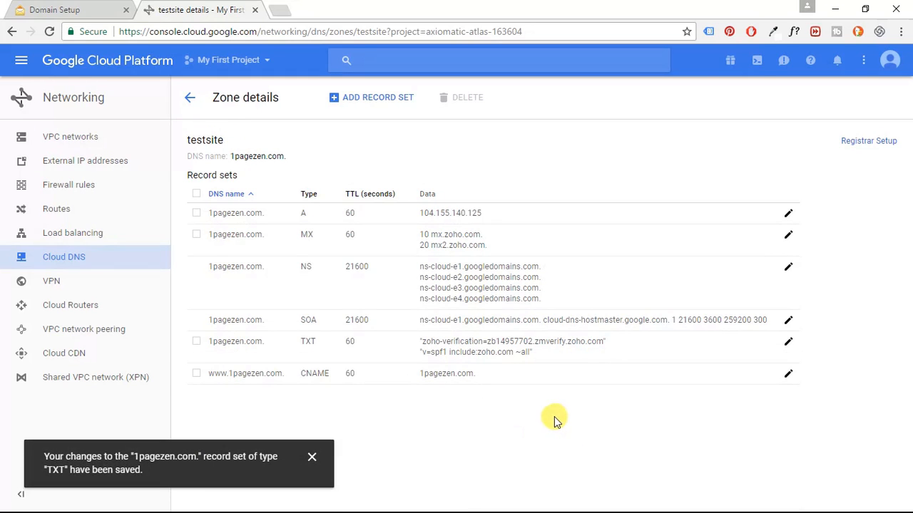
pyautogui.moveTo(98, 16)
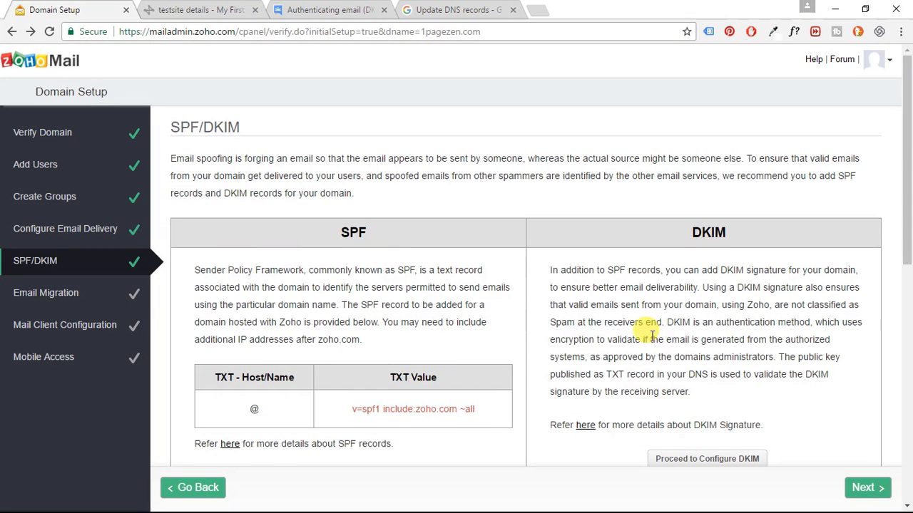
pyautogui.moveTo(662, 300)
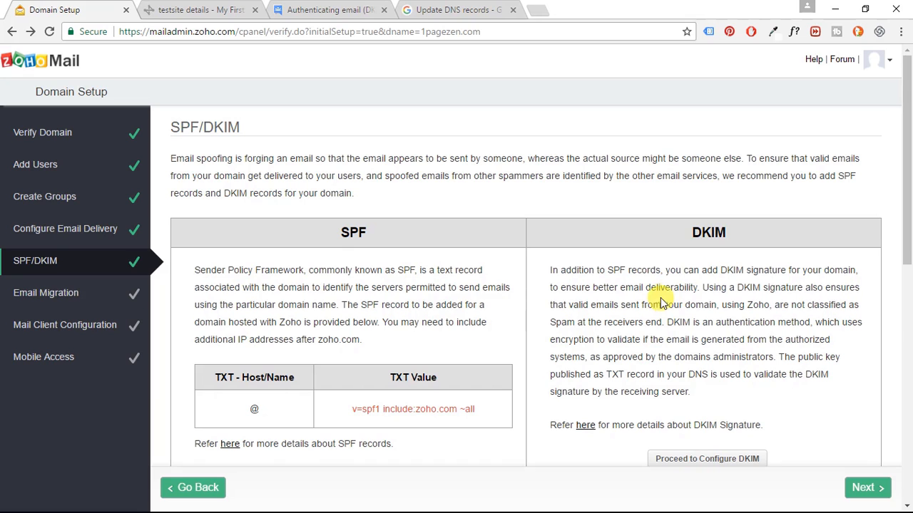
pyautogui.moveTo(671, 300)
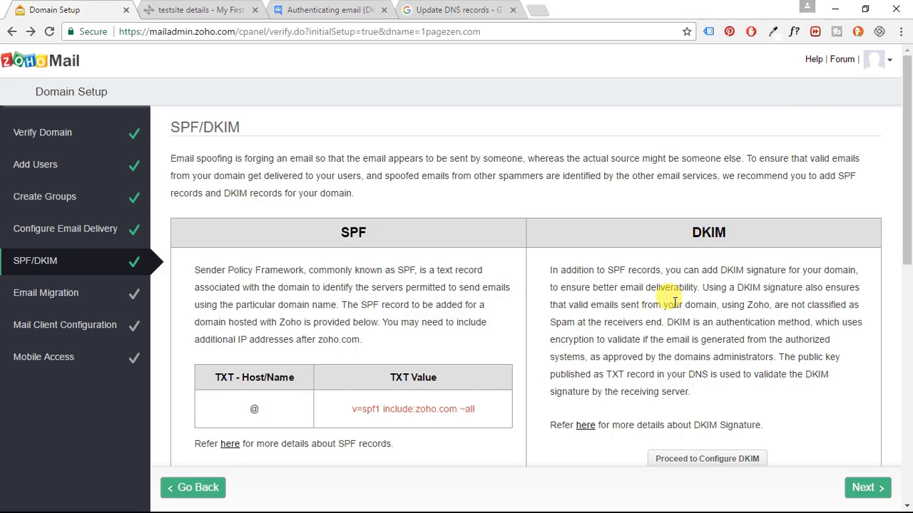
# - Proceed from the SPF/DKIM overview to the DKIM configuration page
pyautogui.scroll(-3)
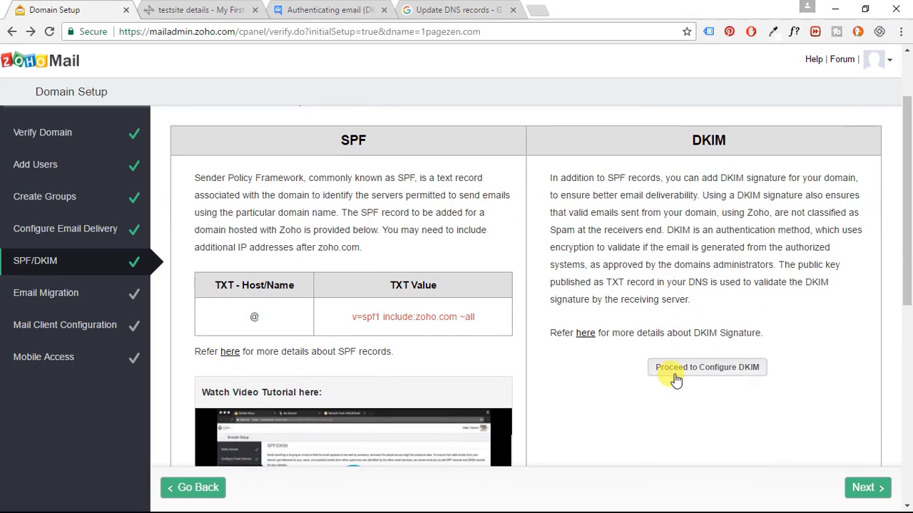
pyautogui.moveTo(703, 376)
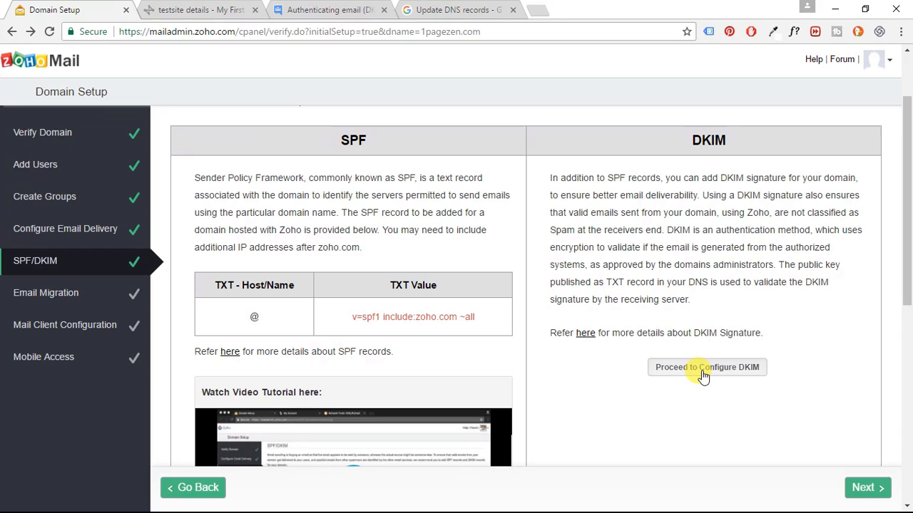
pyautogui.click(707, 367)
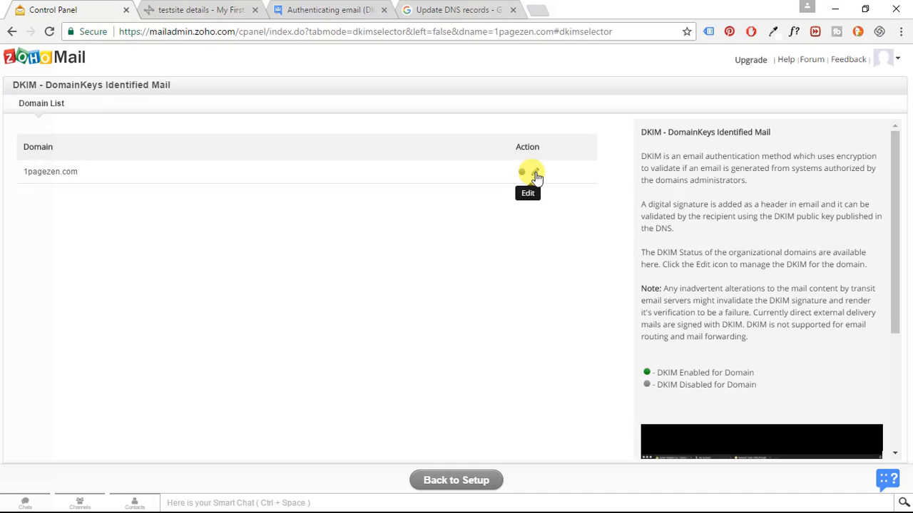
# - Add a DKIM selector named k1 for 1pagezen.com and grab '_domainkey' from its record name
pyautogui.click(531, 173)
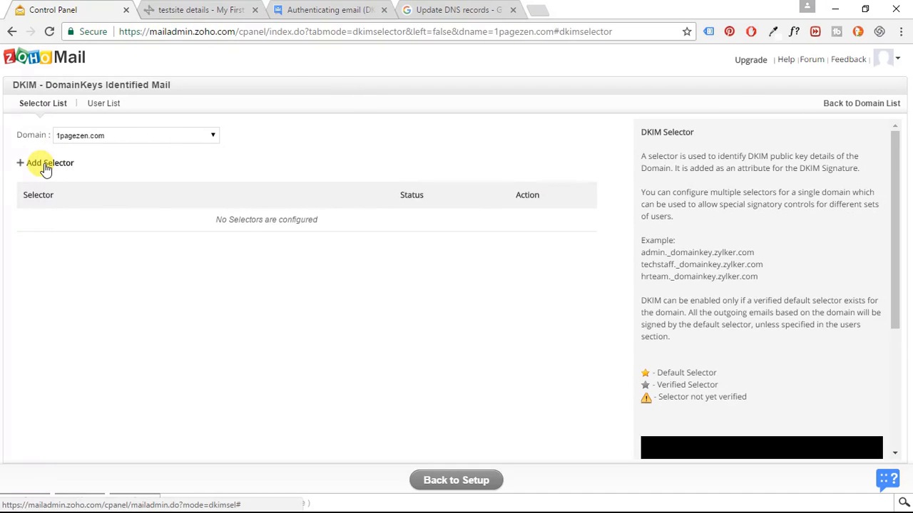
pyautogui.click(46, 163)
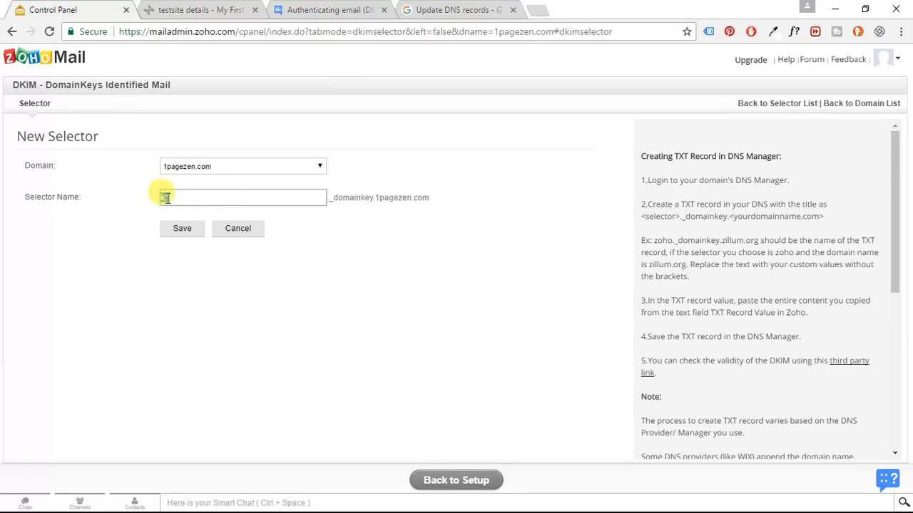
pyautogui.write('k1')
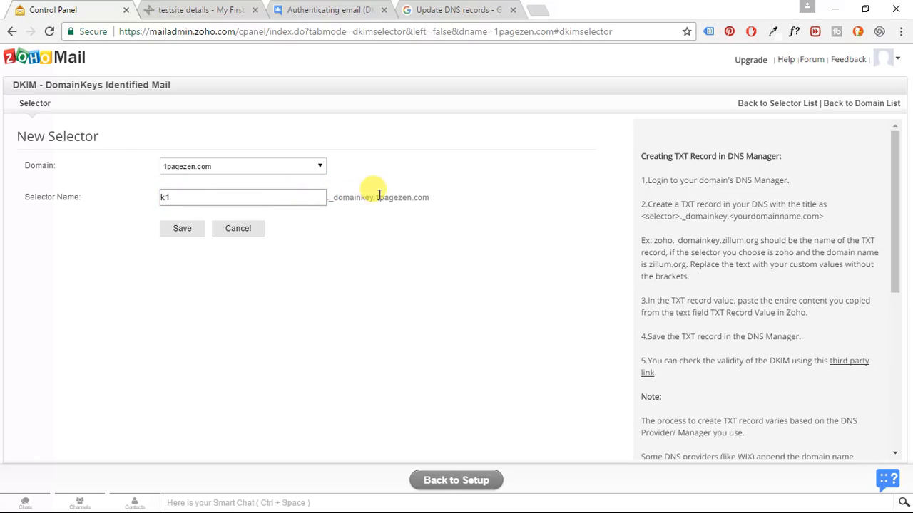
pyautogui.doubleClick(350, 198)
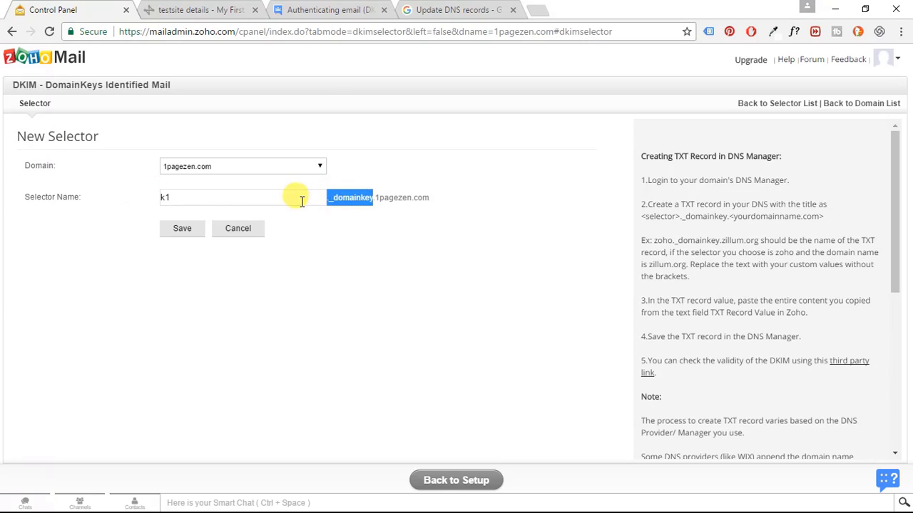
pyautogui.moveTo(383, 223)
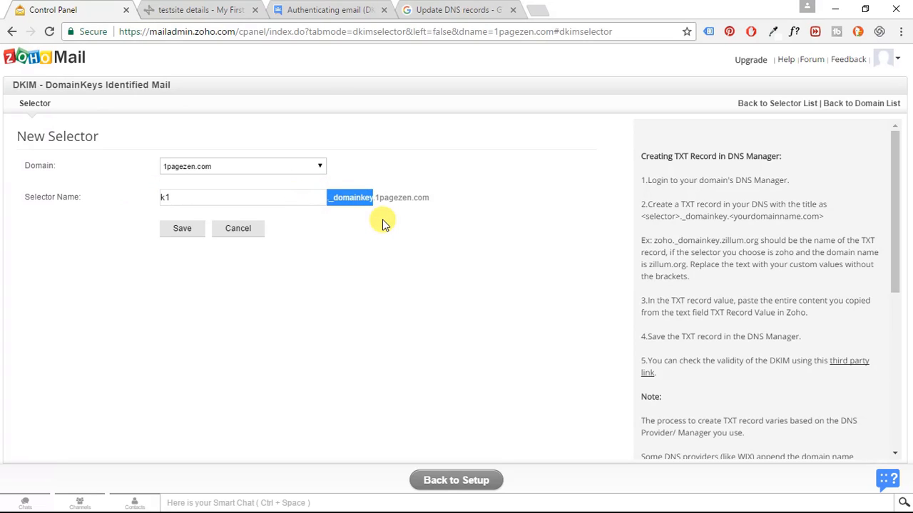
pyautogui.click(193, 10)
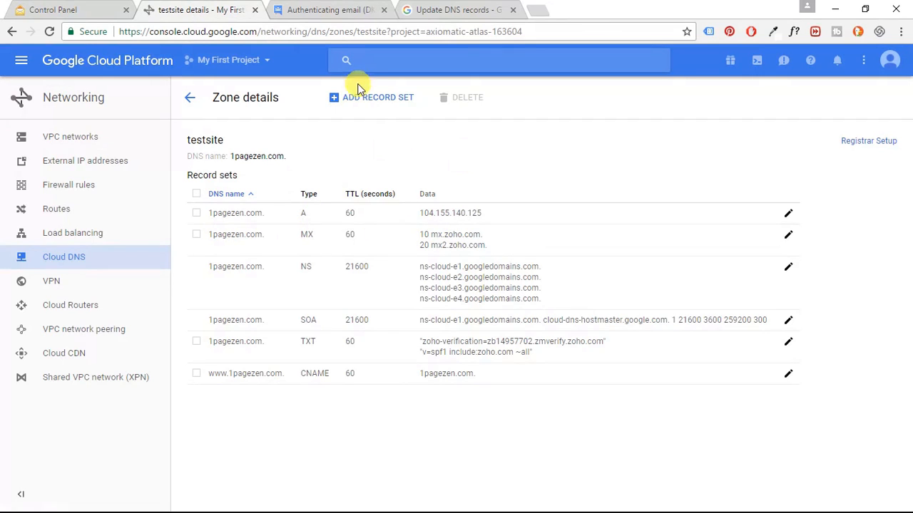
# - Start a record set named k1._domainkey with type TXT and a 1-minute TTL
pyautogui.click(378, 97)
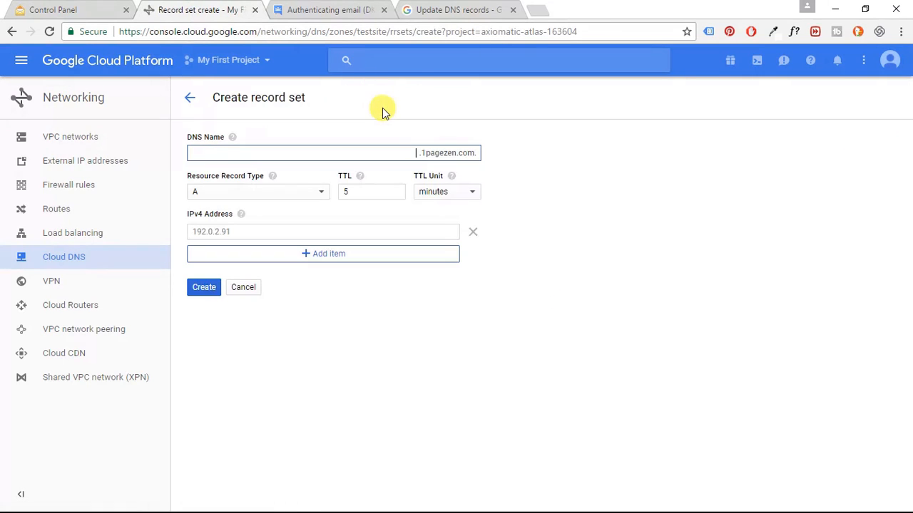
pyautogui.write('_domainkey')
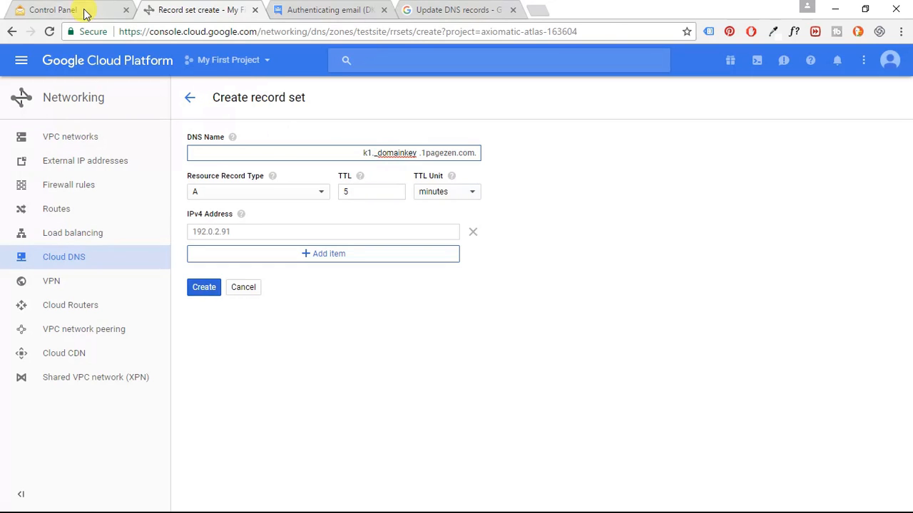
pyautogui.click(54, 9)
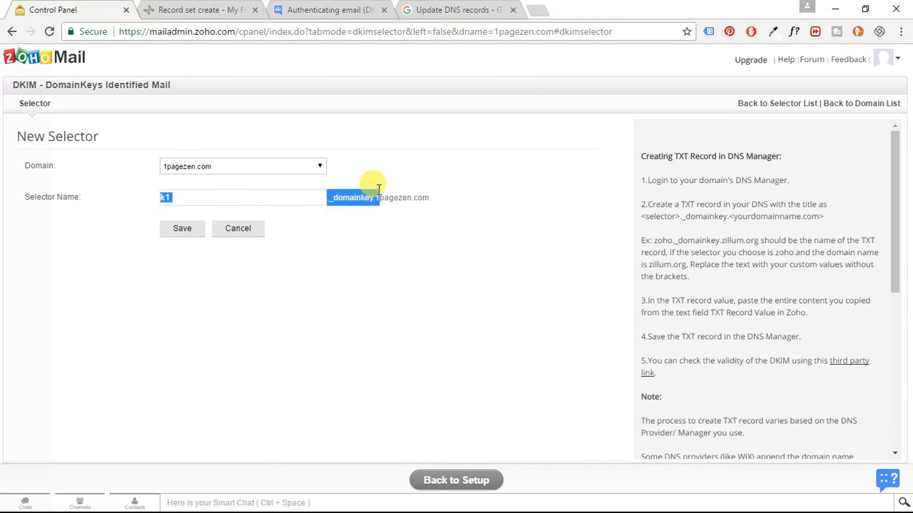
pyautogui.moveTo(106, 5)
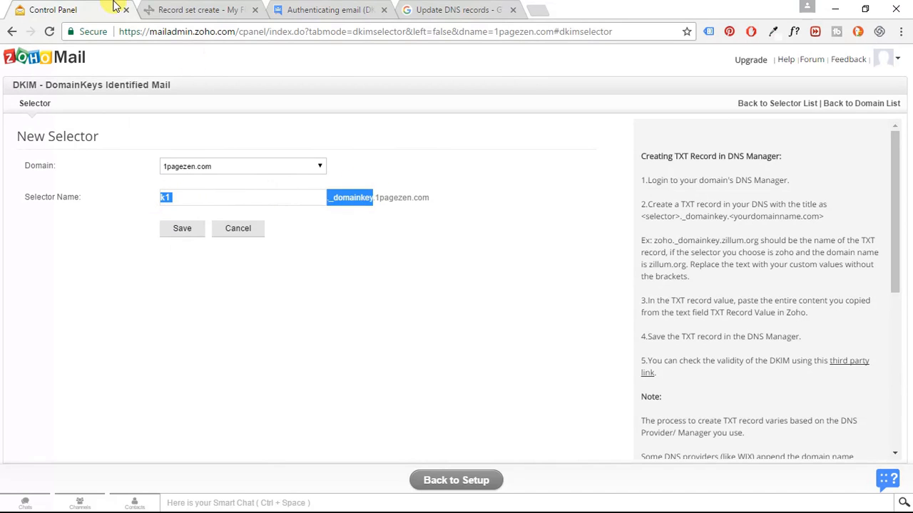
pyautogui.click(193, 10)
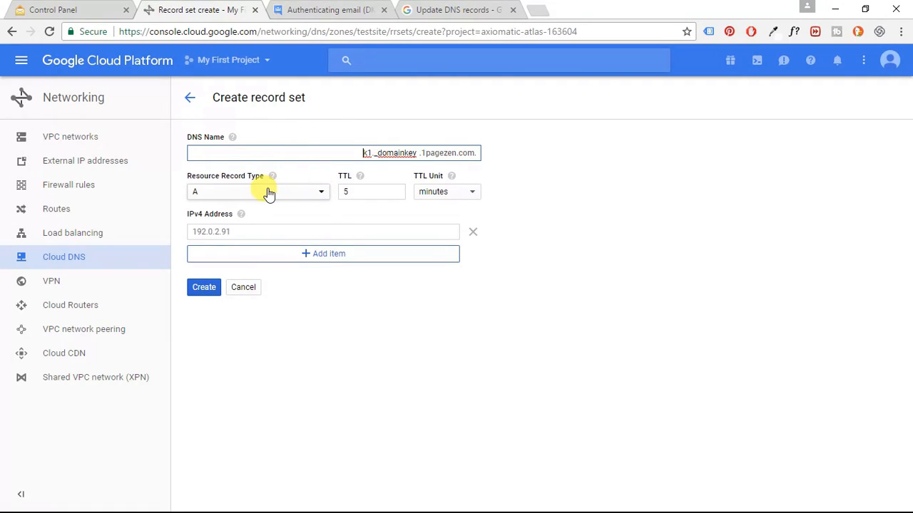
pyautogui.click(258, 191)
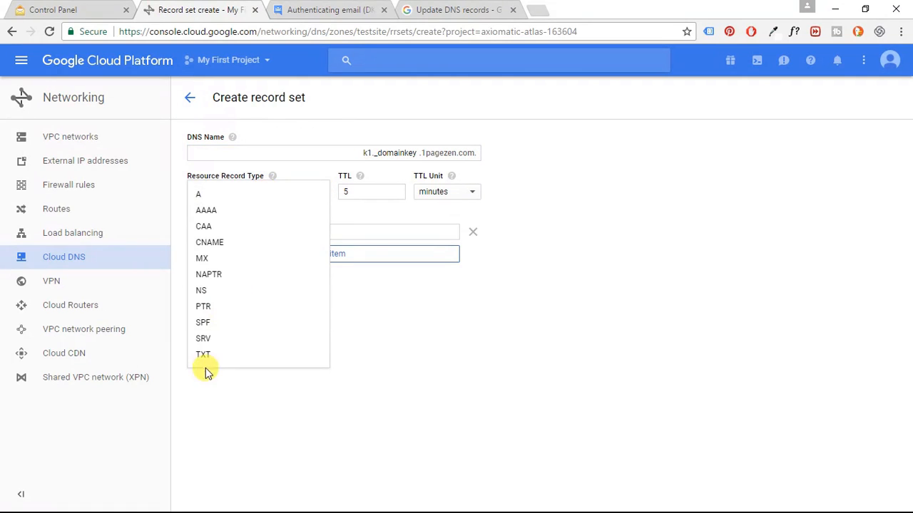
pyautogui.click(204, 354)
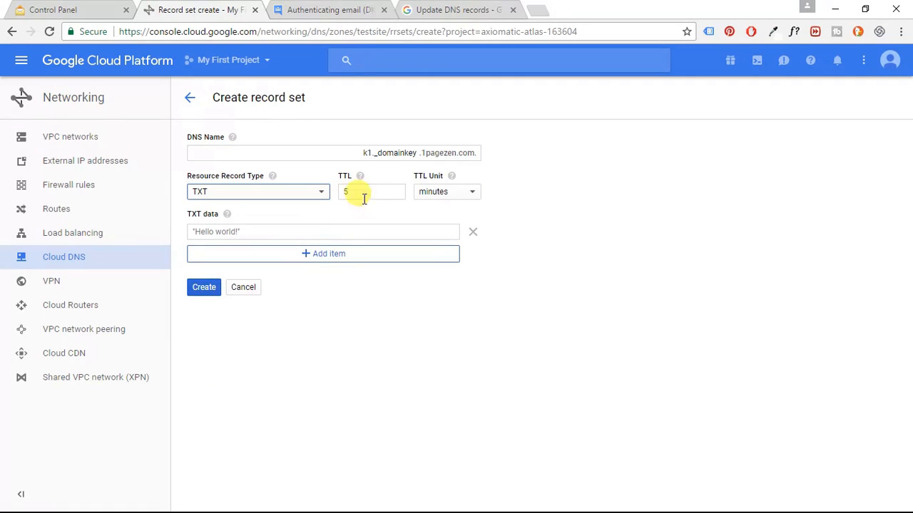
pyautogui.write('1')
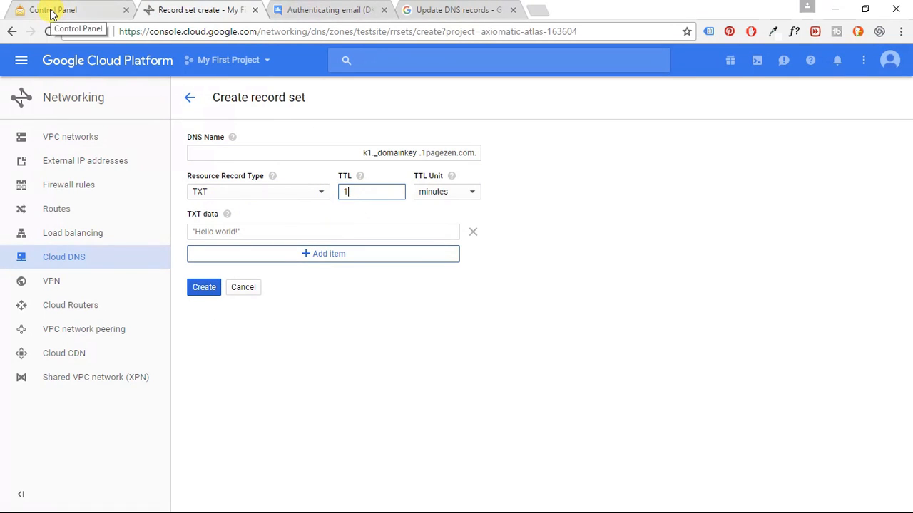
# - Paste Zoho's DKIM key into the TXT data and create the record
pyautogui.click(52, 8)
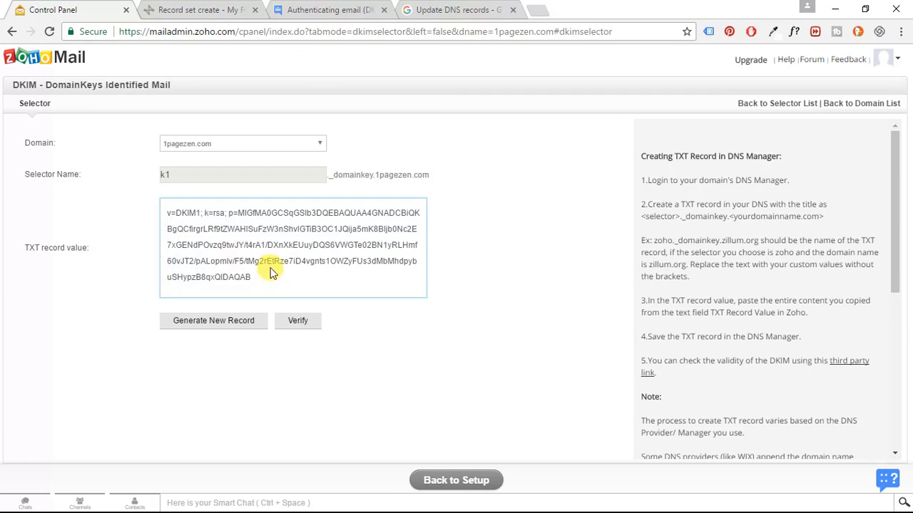
pyautogui.tripleClick(271, 245)
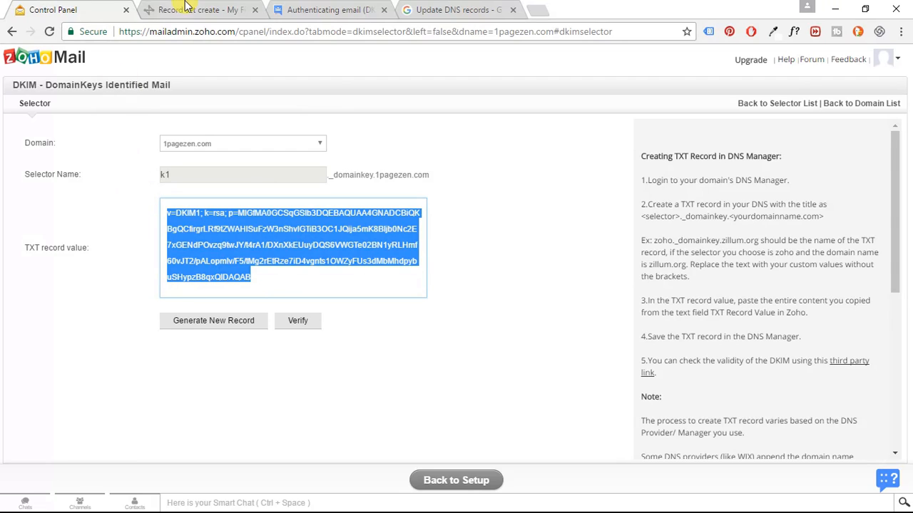
pyautogui.click(193, 15)
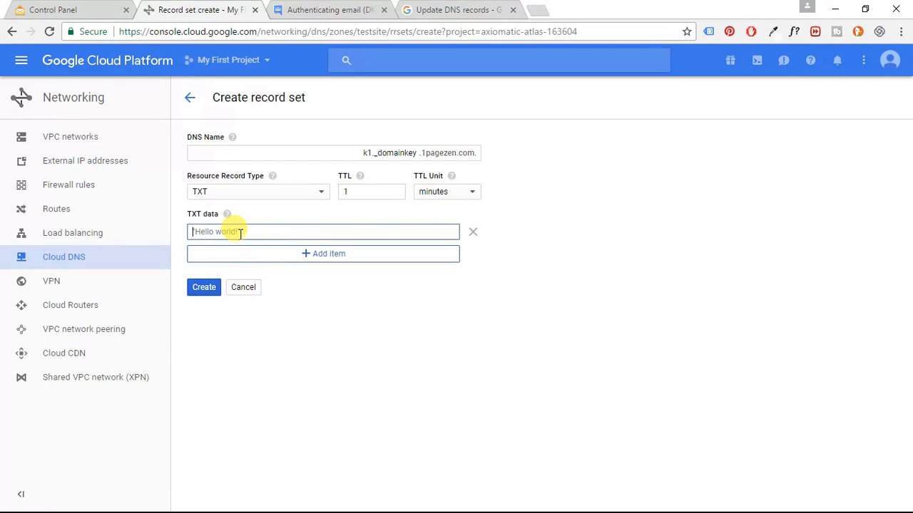
pyautogui.write('/F5/tMg2rEtRze7iD4vgnls1OWZyFUs3dMbMhdpybuSHypzB8qxQIDAQAB')
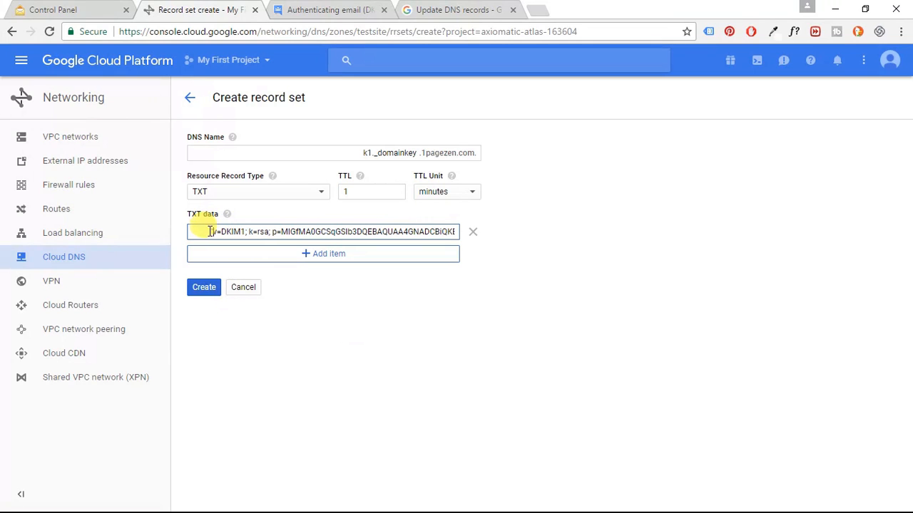
pyautogui.click(204, 288)
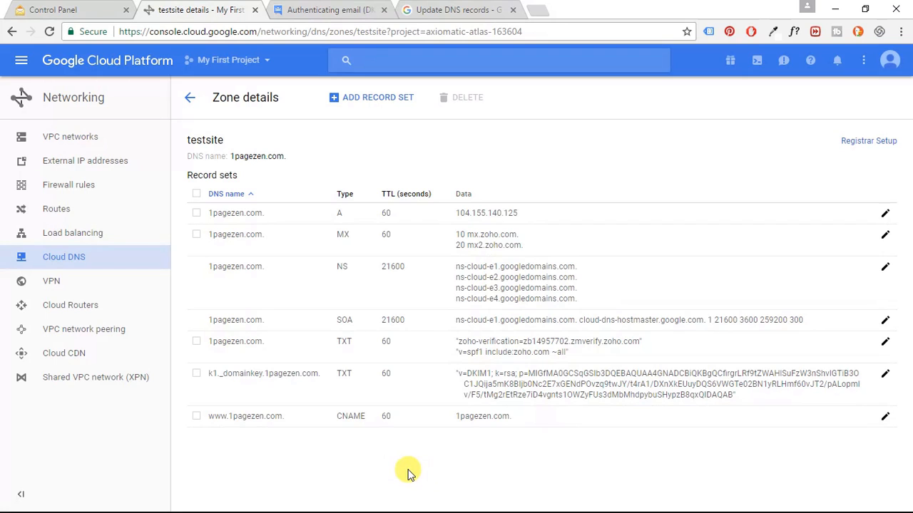
pyautogui.moveTo(245, 355)
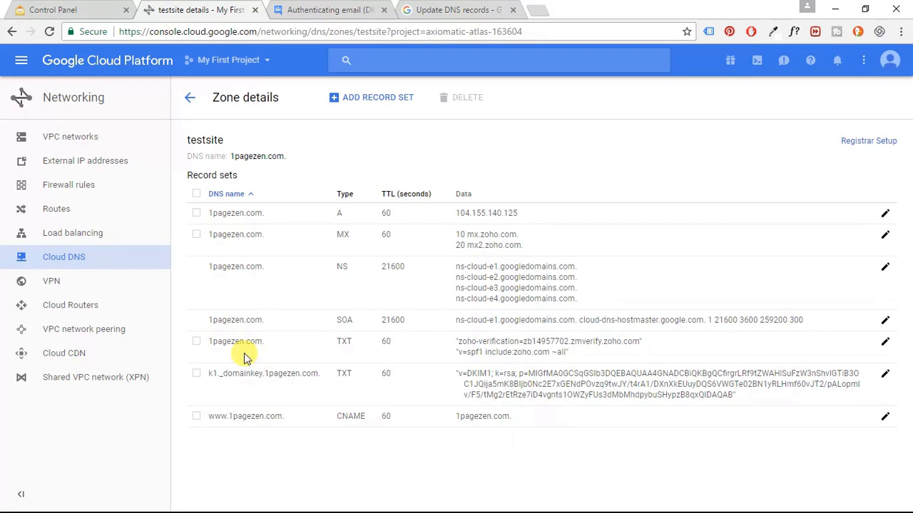
pyautogui.moveTo(55, 10)
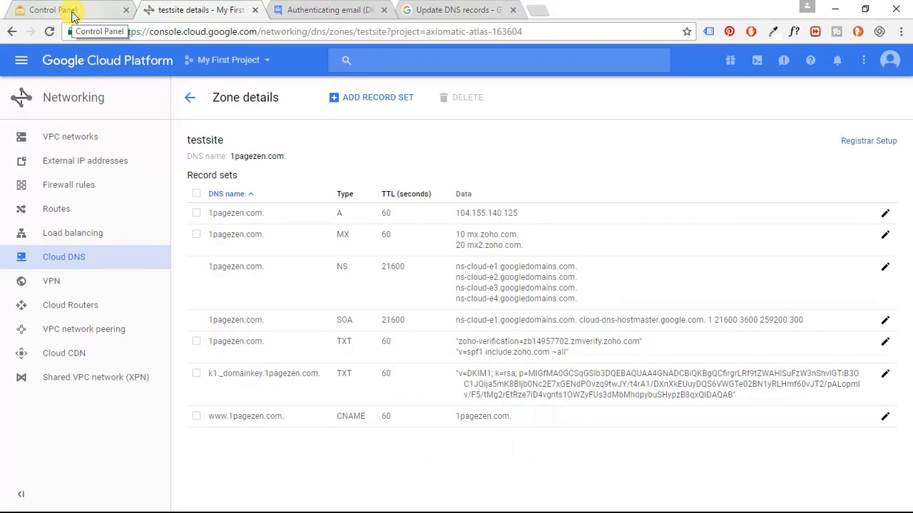
# - Return to Zoho's k1 DKIM selector page for 1pagezen.com and verify the record
pyautogui.click(53, 10)
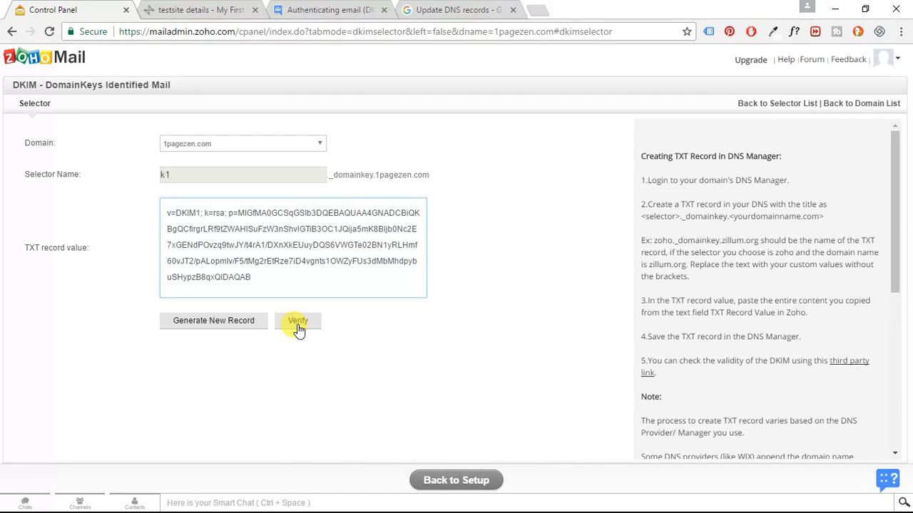
pyautogui.click(297, 321)
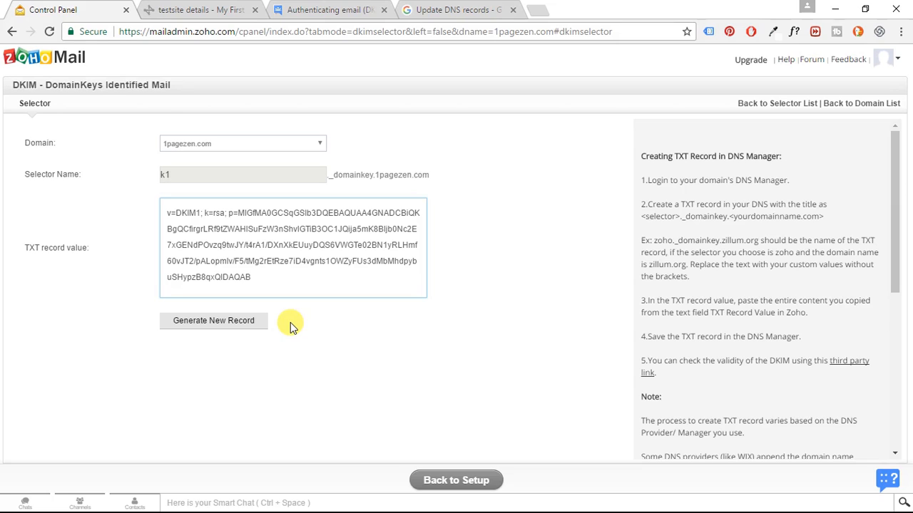
pyautogui.moveTo(285, 323)
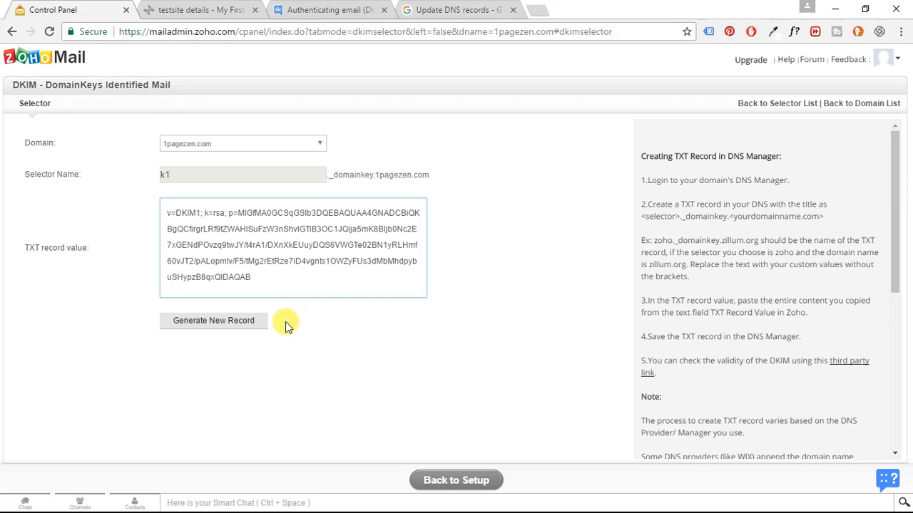
pyautogui.moveTo(304, 127)
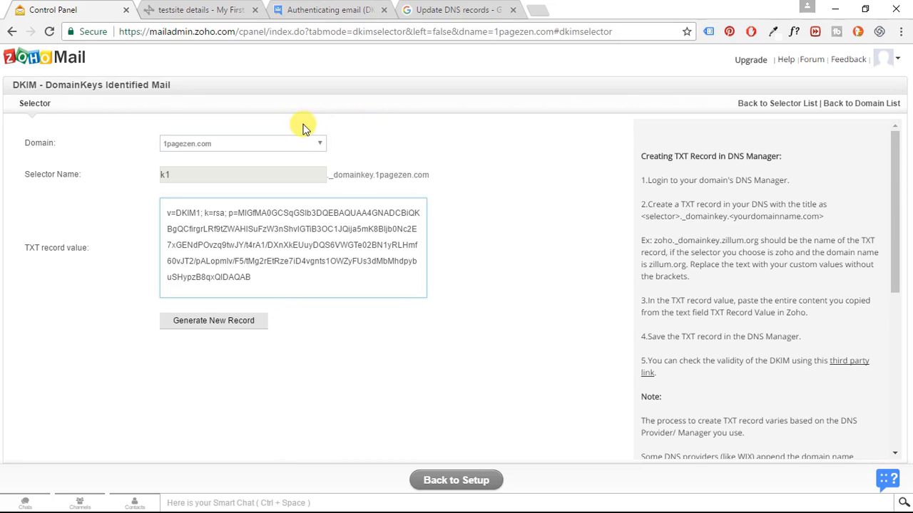
pyautogui.moveTo(378, 127)
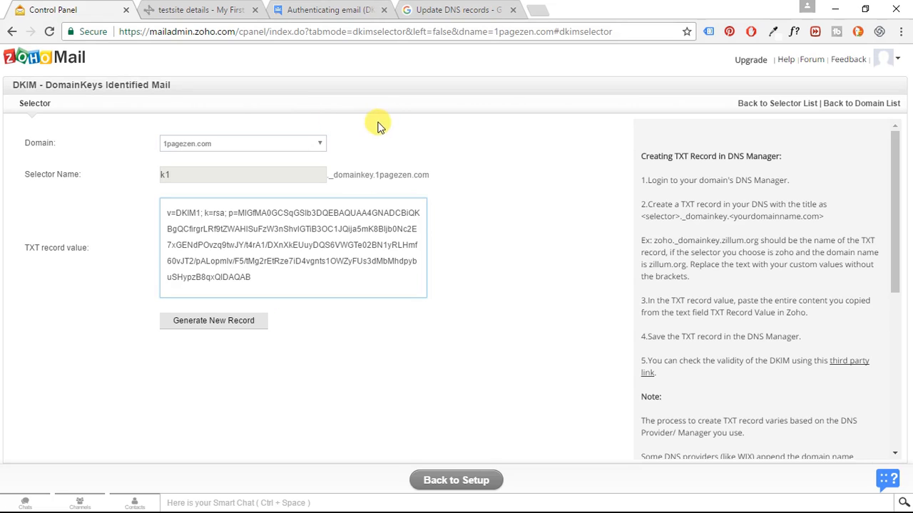
pyautogui.moveTo(459, 194)
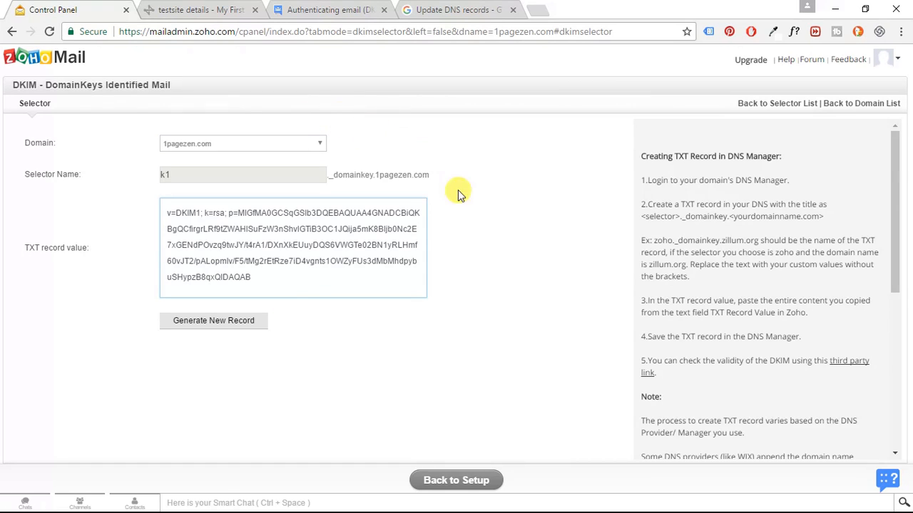
pyautogui.moveTo(313, 320)
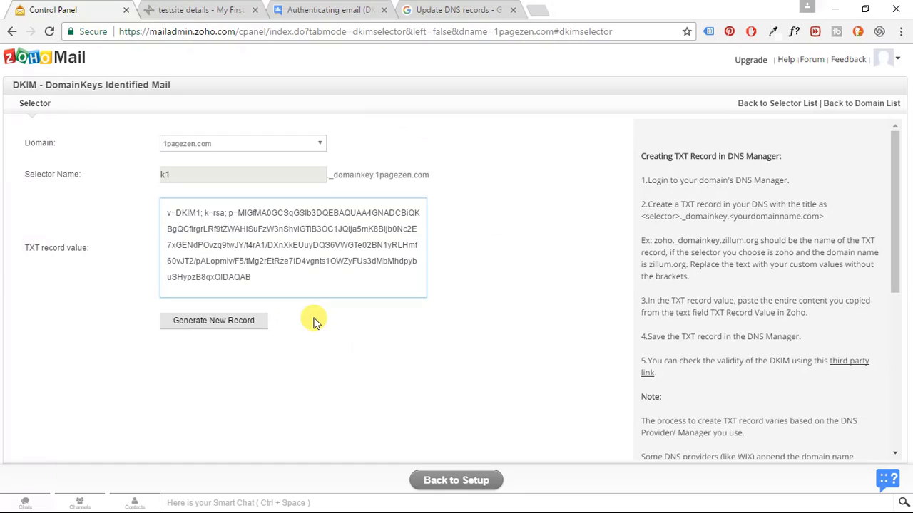
pyautogui.moveTo(319, 328)
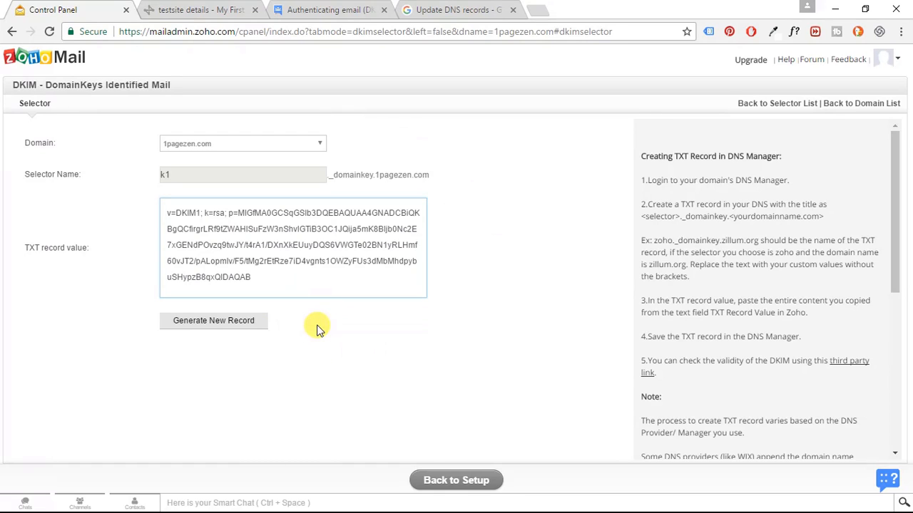
pyautogui.moveTo(308, 315)
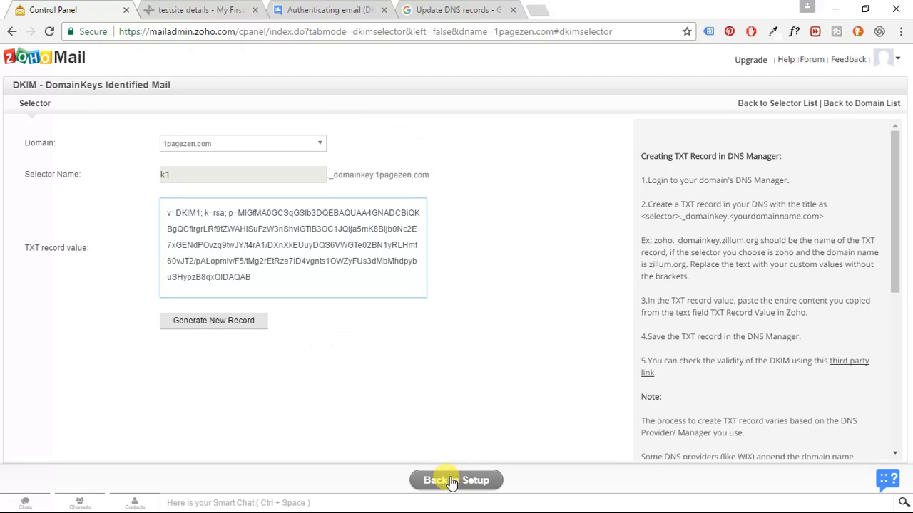
# - Skip through Email Migration, Mail Client Configuration and Mobile Access to finish setup
pyautogui.click(455, 480)
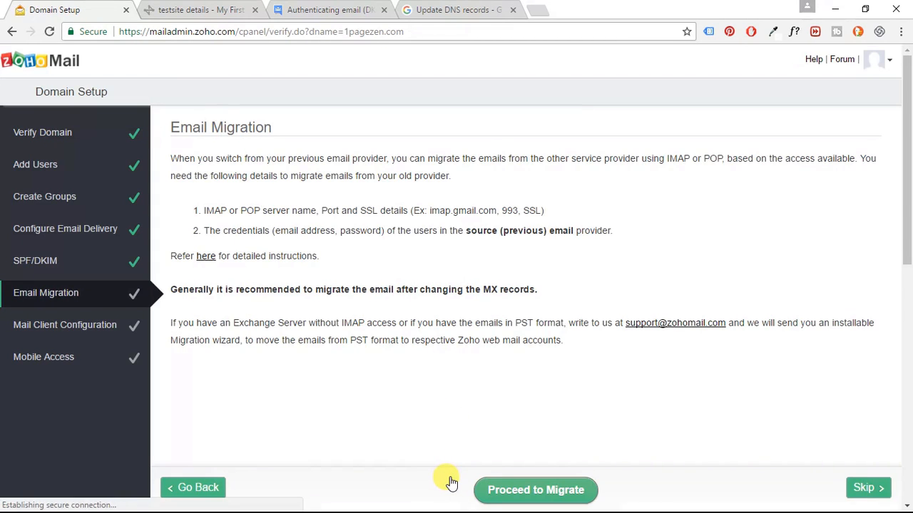
pyautogui.moveTo(191, 124)
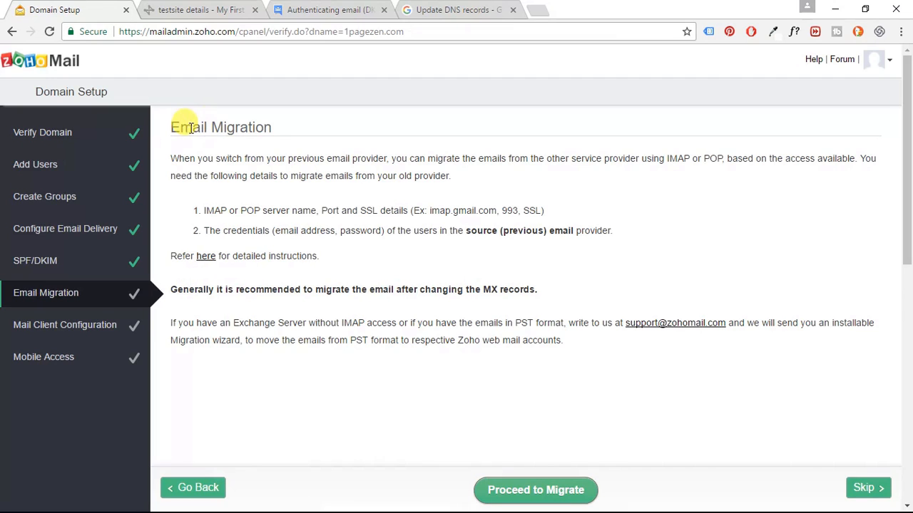
pyautogui.moveTo(748, 384)
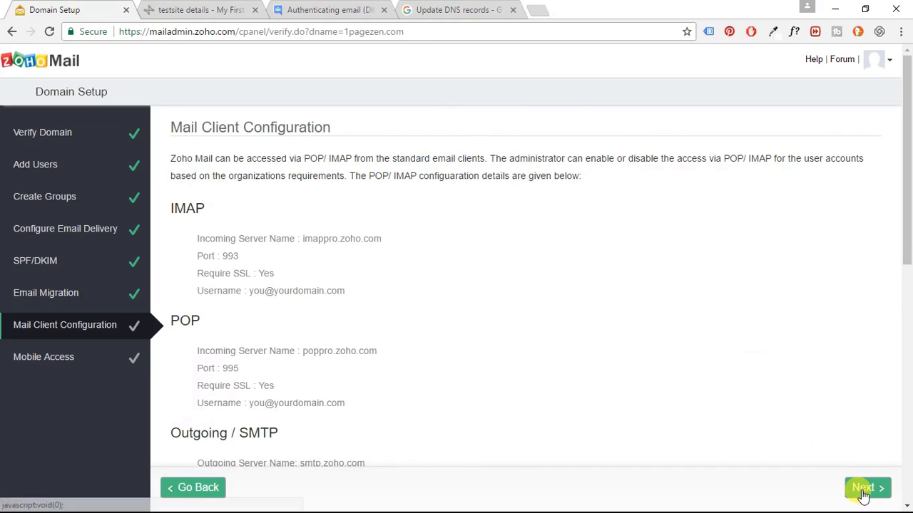
pyautogui.click(863, 488)
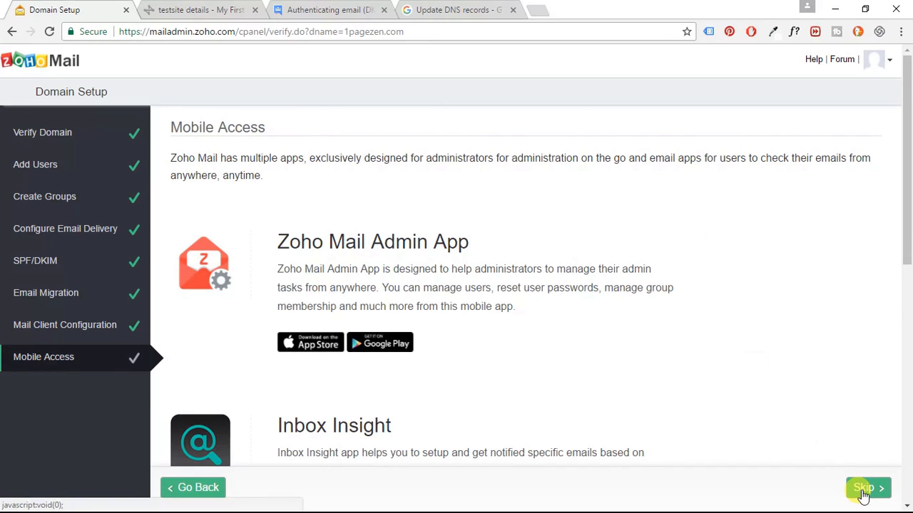
pyautogui.click(865, 487)
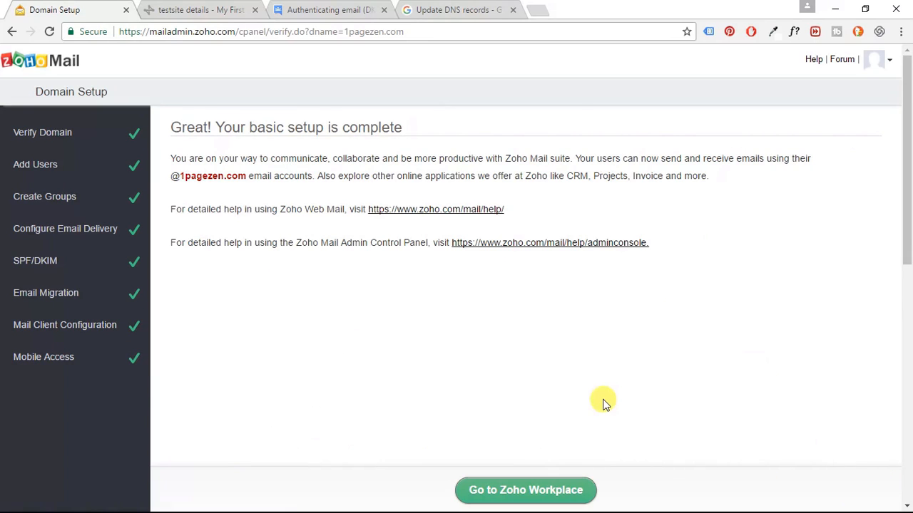
pyautogui.moveTo(168, 127)
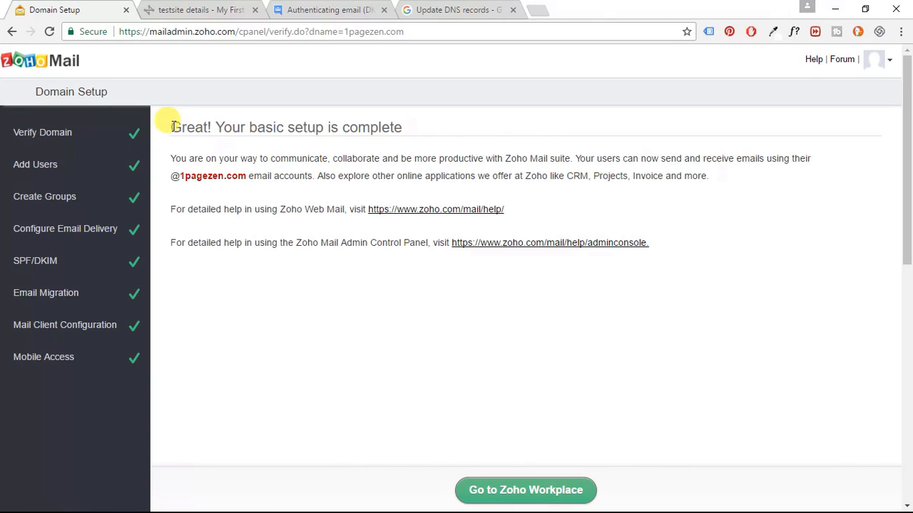
pyautogui.moveTo(171, 127); pyautogui.dragTo(403, 131)
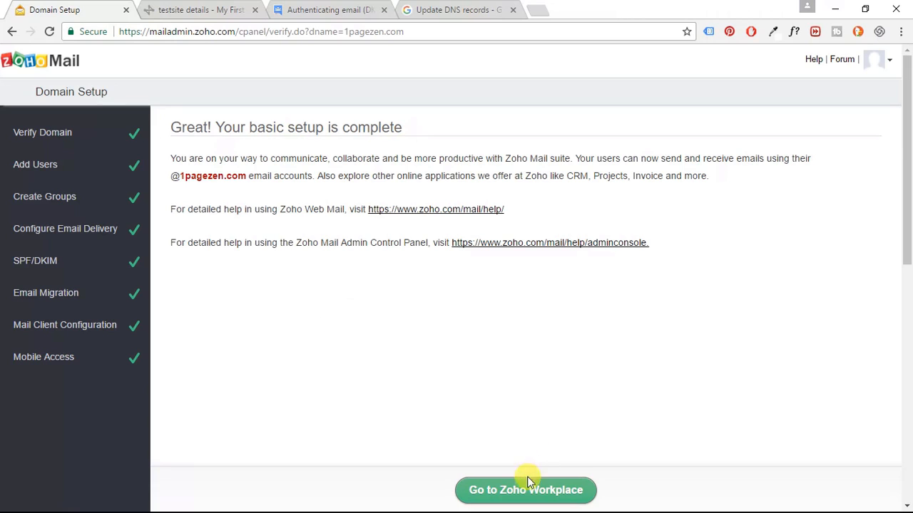
pyautogui.click(525, 491)
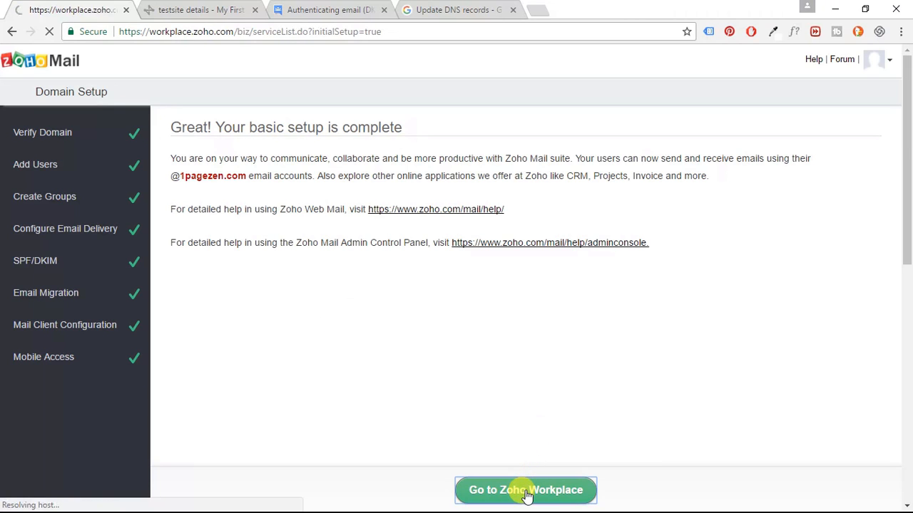
# - Go to Zoho Workplace and launch Mail from the Mail Suite icon
pyautogui.click(524, 489)
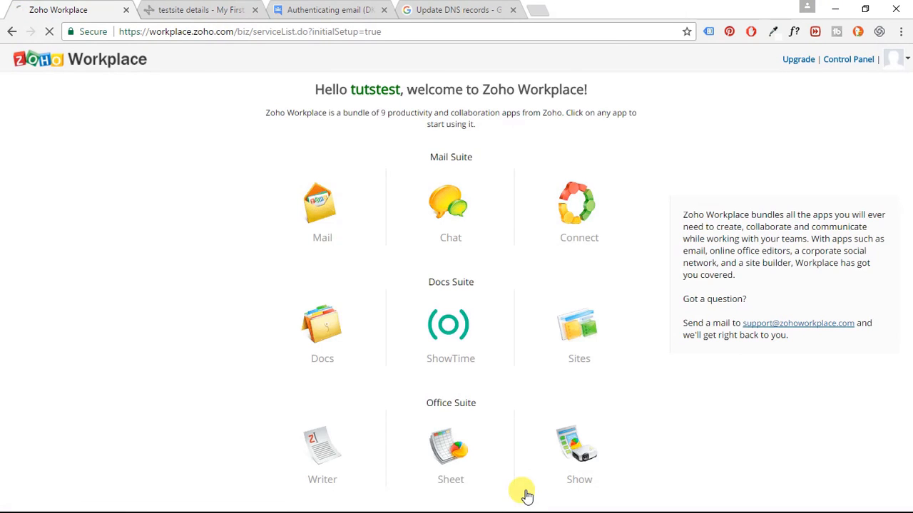
pyautogui.moveTo(388, 338)
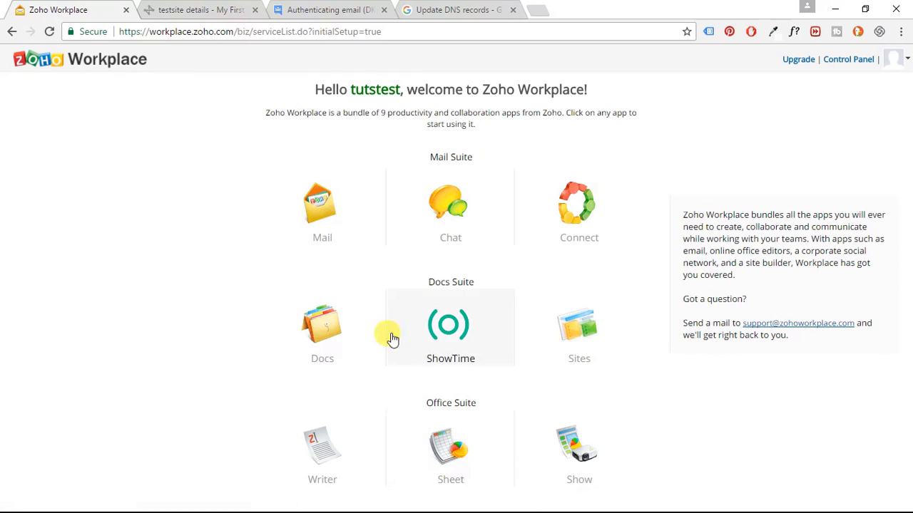
pyautogui.click(322, 203)
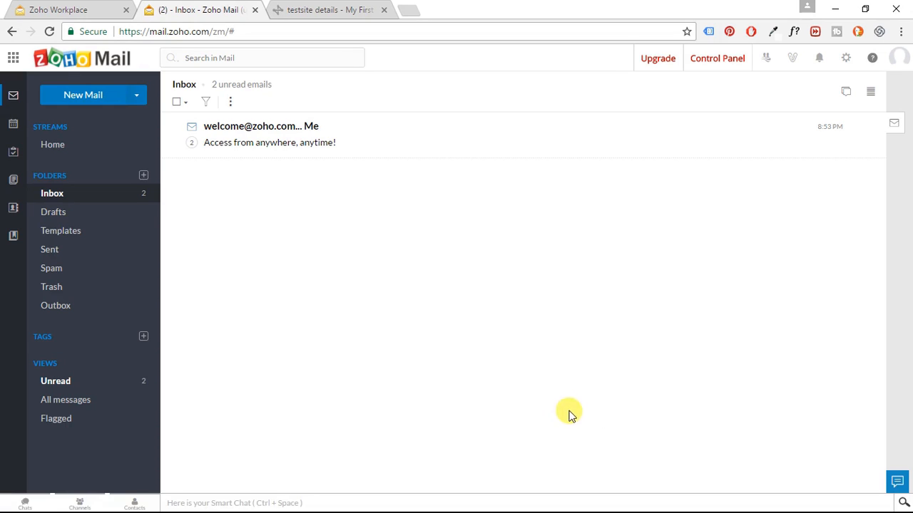
pyautogui.moveTo(275, 174)
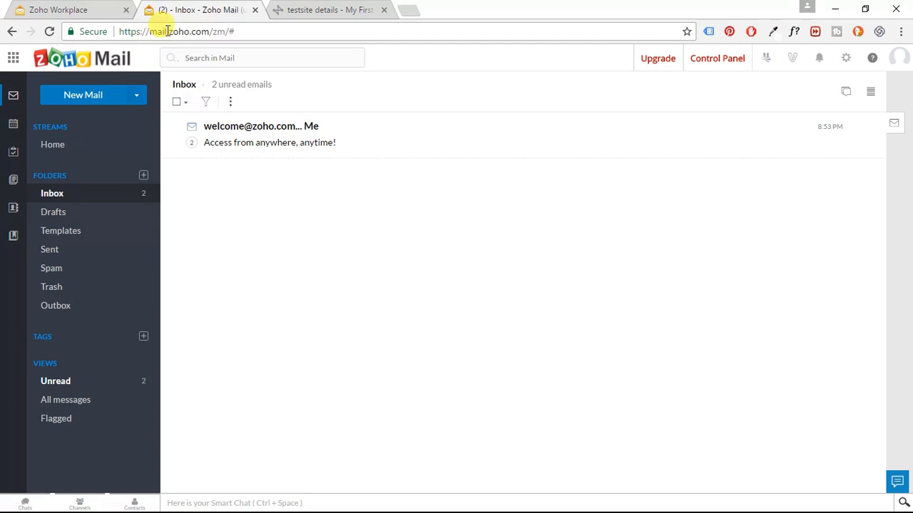
pyautogui.moveTo(477, 395)
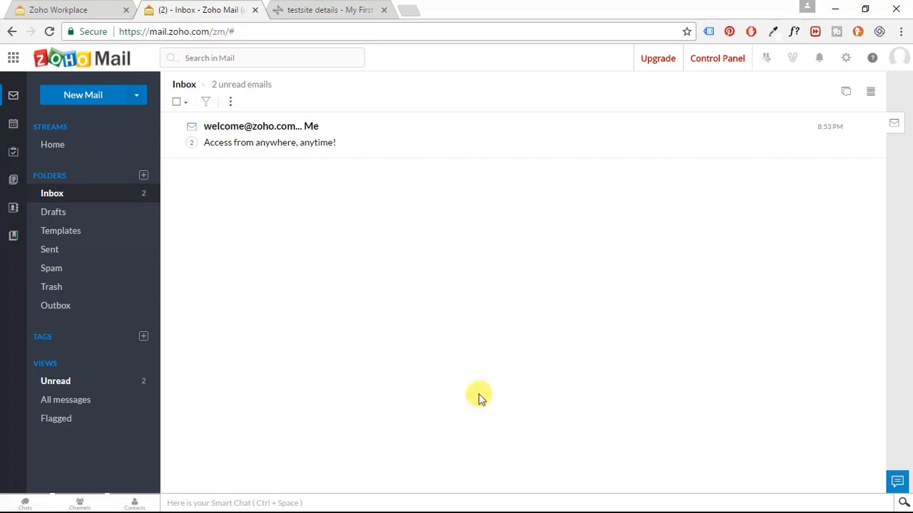
pyautogui.moveTo(440, 221)
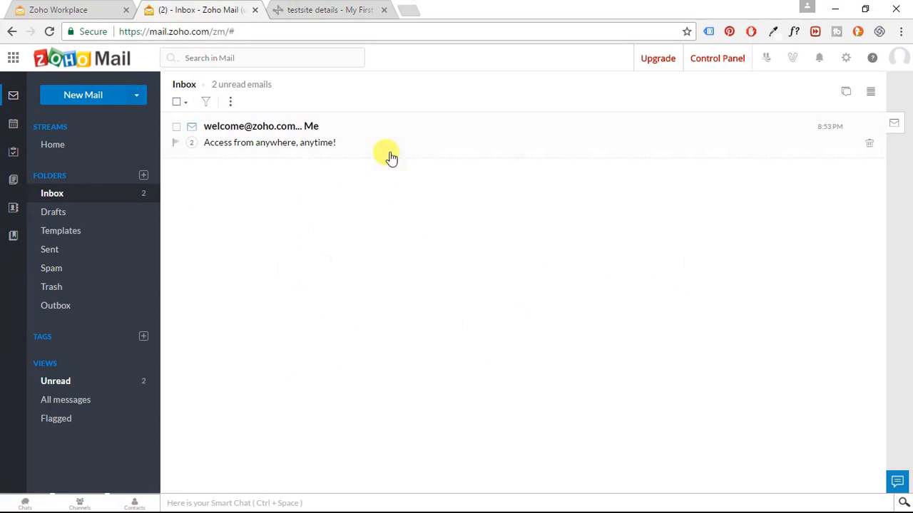
pyautogui.moveTo(313, 100)
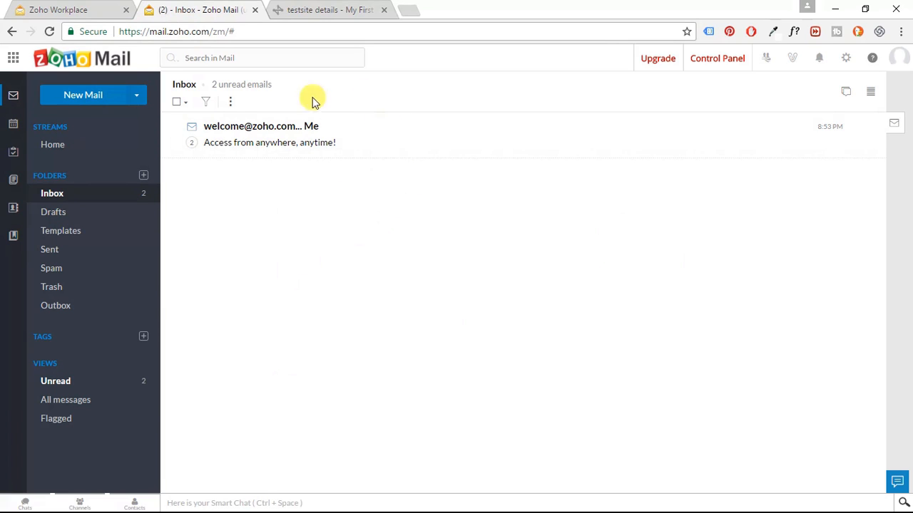
pyautogui.moveTo(324, 207)
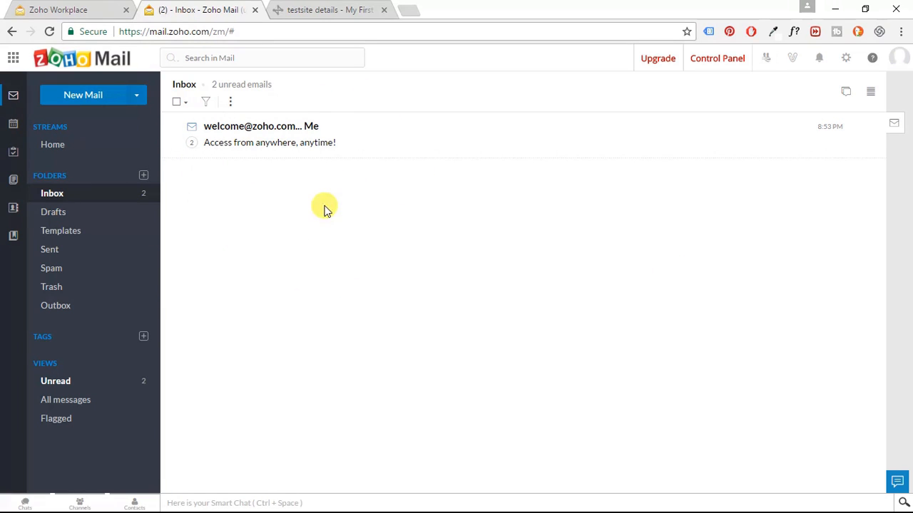
pyautogui.moveTo(289, 173)
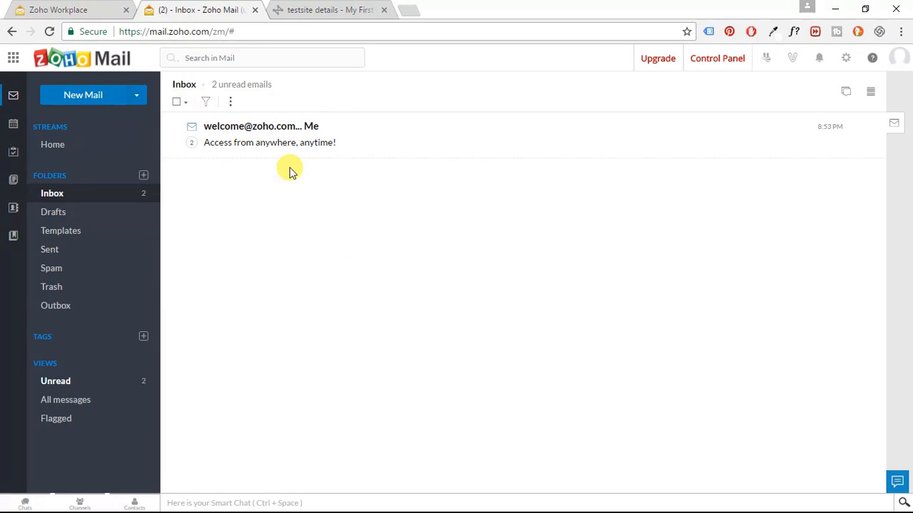
pyautogui.moveTo(561, 287)
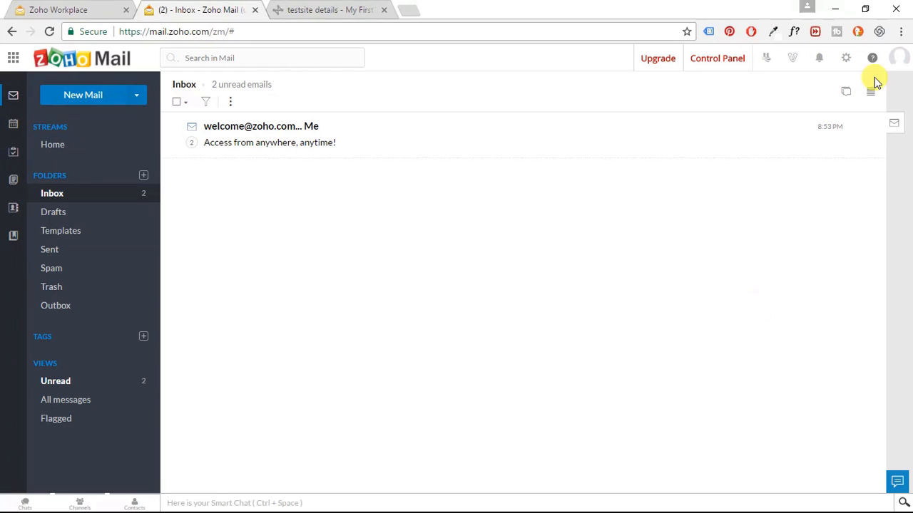
pyautogui.moveTo(835, 7)
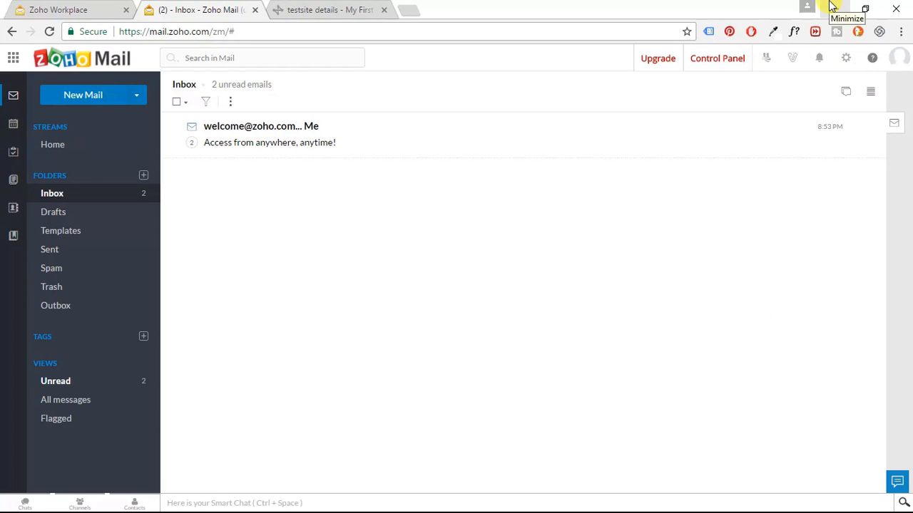